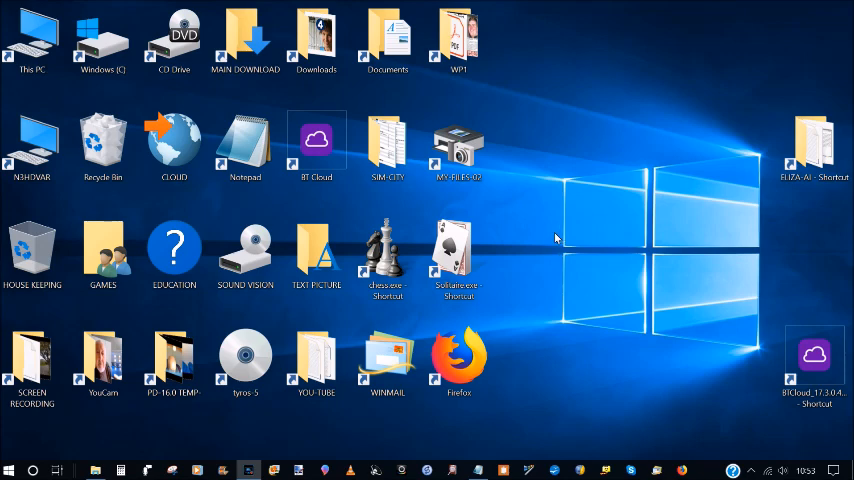
{"action": "mouse_move", "coordinate": [527, 245]}
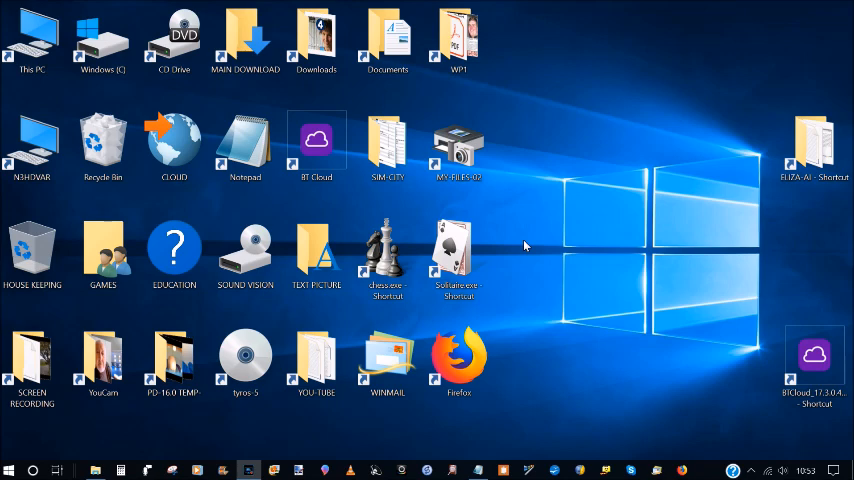
{"action": "mouse_move", "coordinate": [529, 243]}
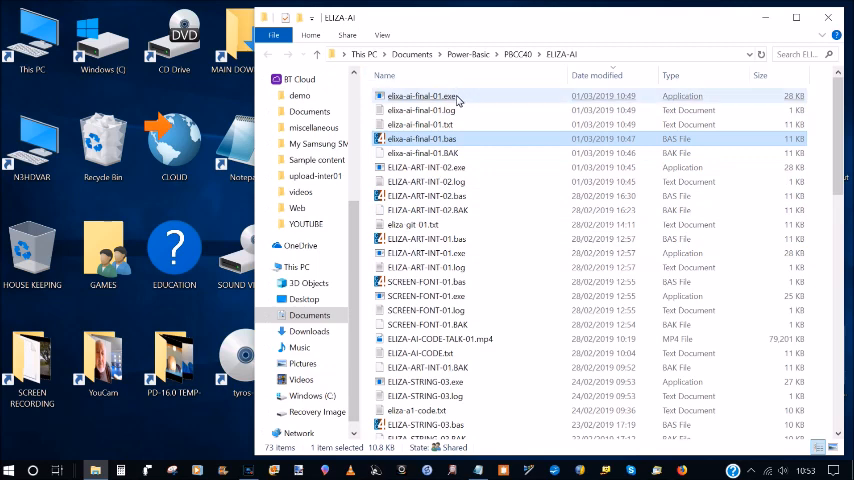
Launch elixa-ai-final-01.exe to show the copyright and disclaimer screen.
{"action": "left_click", "coordinate": [425, 95]}
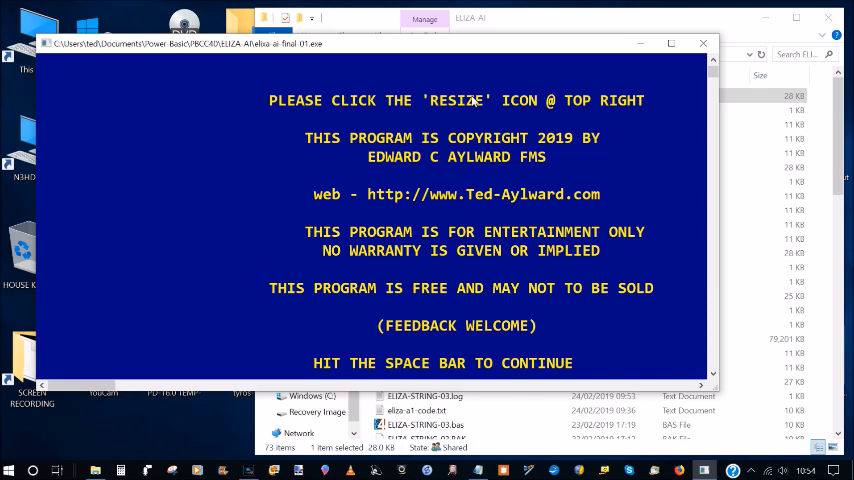
{"action": "mouse_move", "coordinate": [480, 115]}
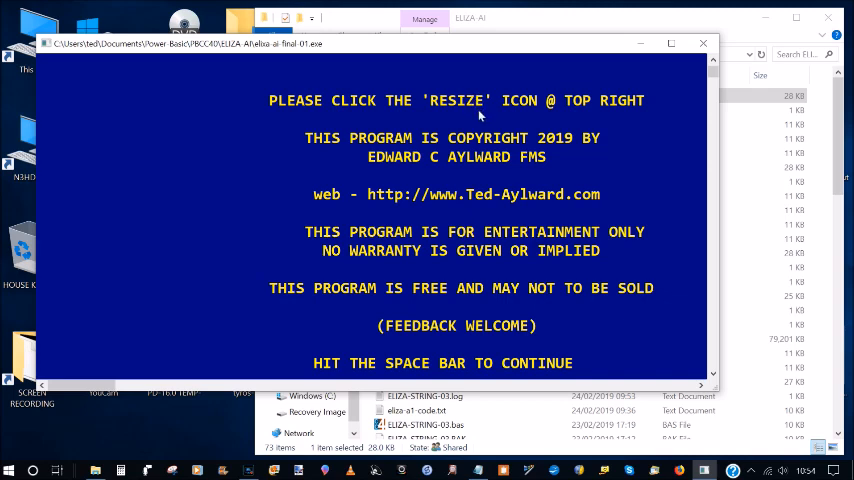
{"action": "mouse_move", "coordinate": [673, 44]}
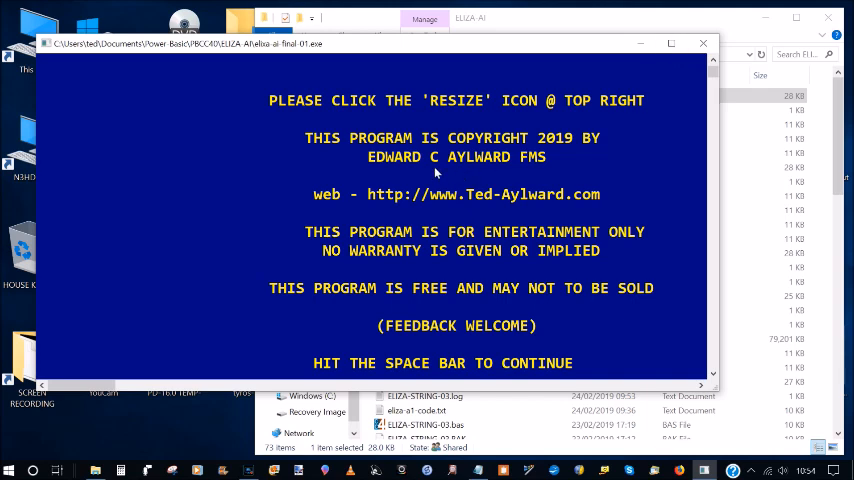
{"action": "mouse_move", "coordinate": [650, 126]}
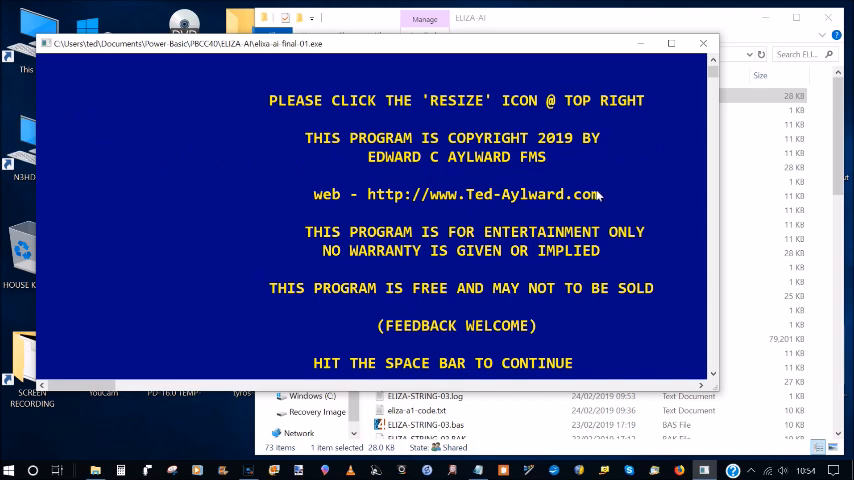
{"action": "mouse_move", "coordinate": [657, 127]}
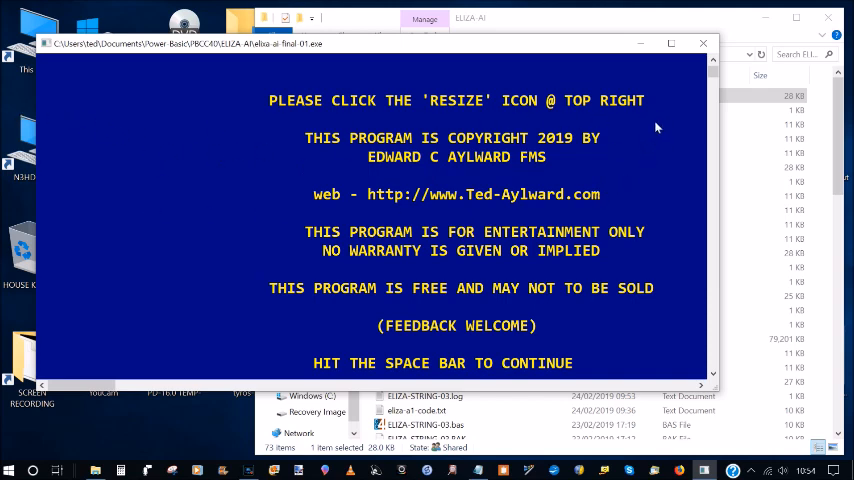
{"action": "mouse_move", "coordinate": [679, 85]}
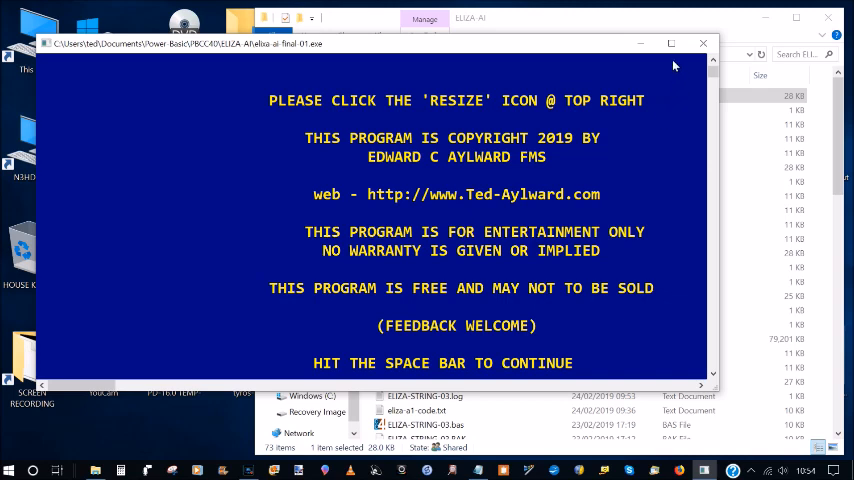
{"action": "mouse_move", "coordinate": [673, 44]}
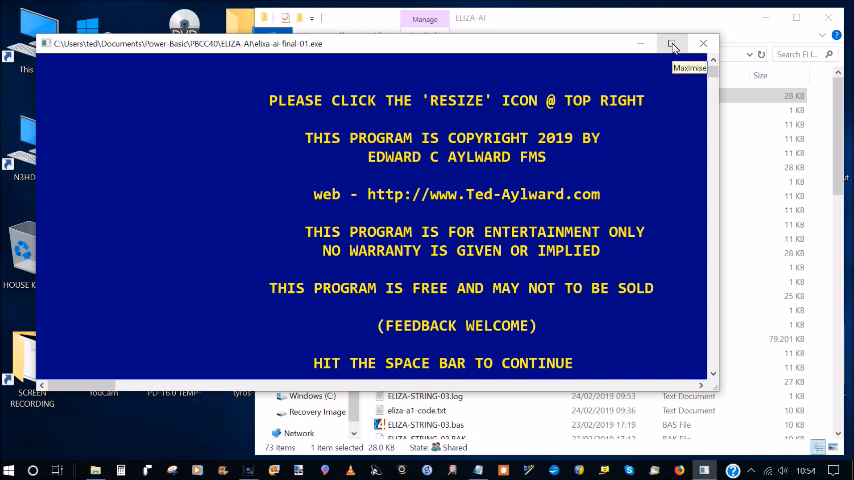
Maximise the ELIZA console window to full screen.
{"action": "left_click", "coordinate": [674, 44]}
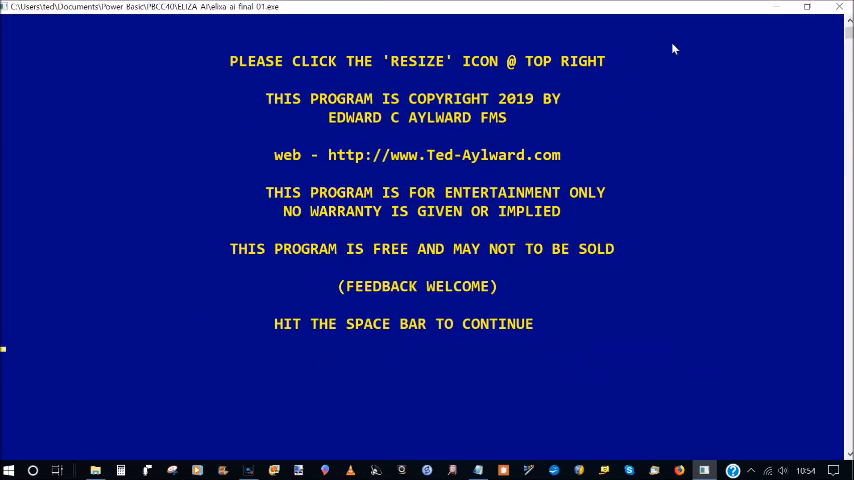
{"action": "mouse_move", "coordinate": [489, 57]}
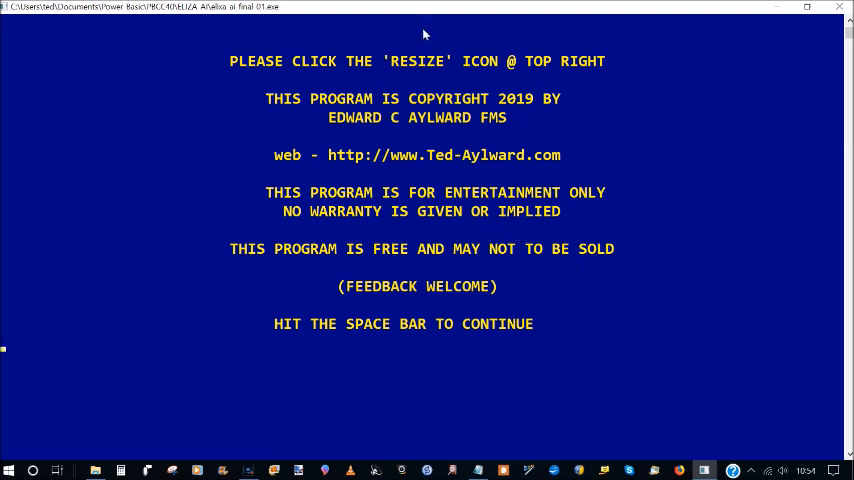
{"action": "mouse_move", "coordinate": [446, 13]}
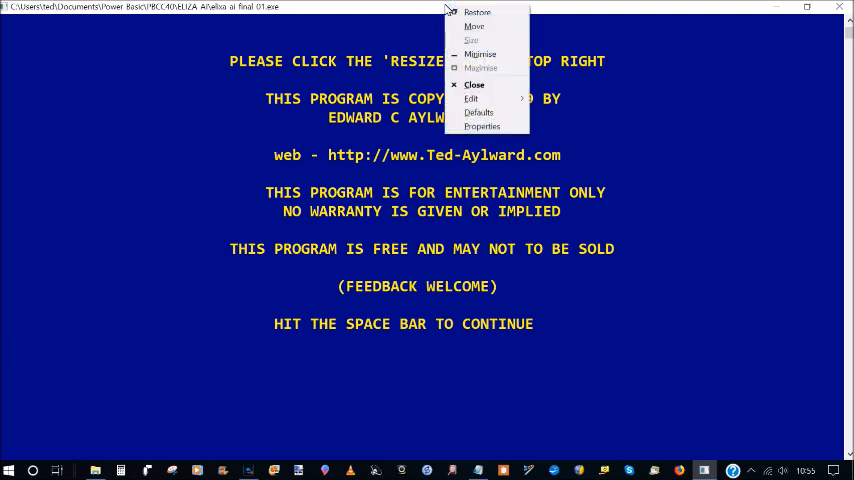
{"action": "mouse_move", "coordinate": [482, 126]}
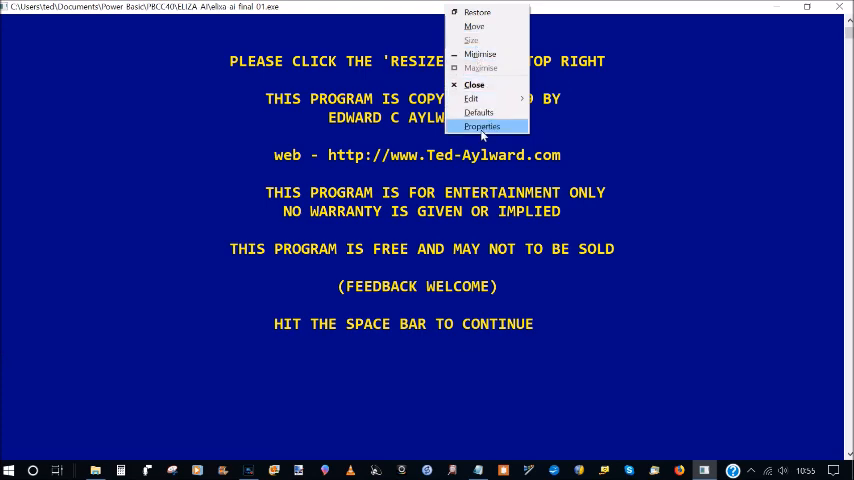
Open the console Properties to view the Consolas size 28 font settings.
{"action": "left_click", "coordinate": [482, 126]}
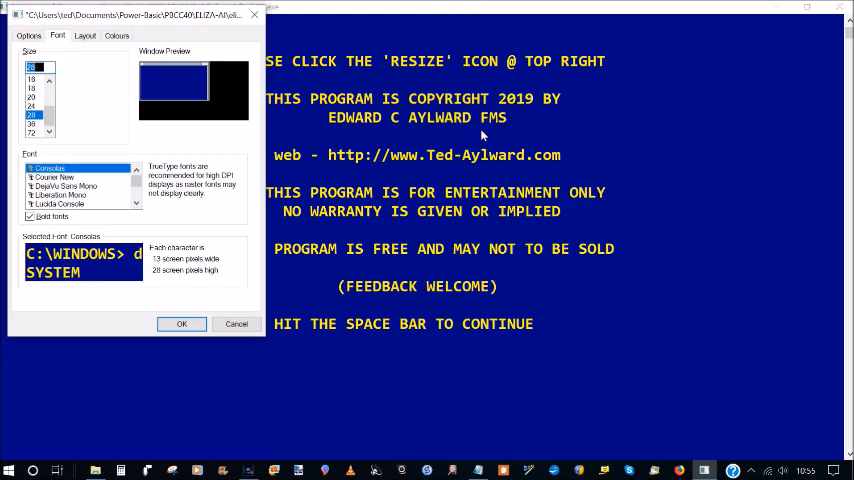
{"action": "mouse_move", "coordinate": [234, 148]}
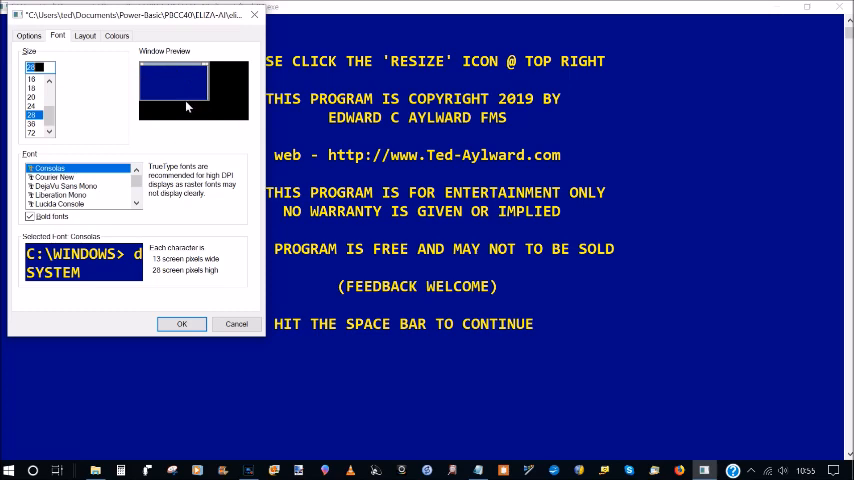
{"action": "mouse_move", "coordinate": [180, 112]}
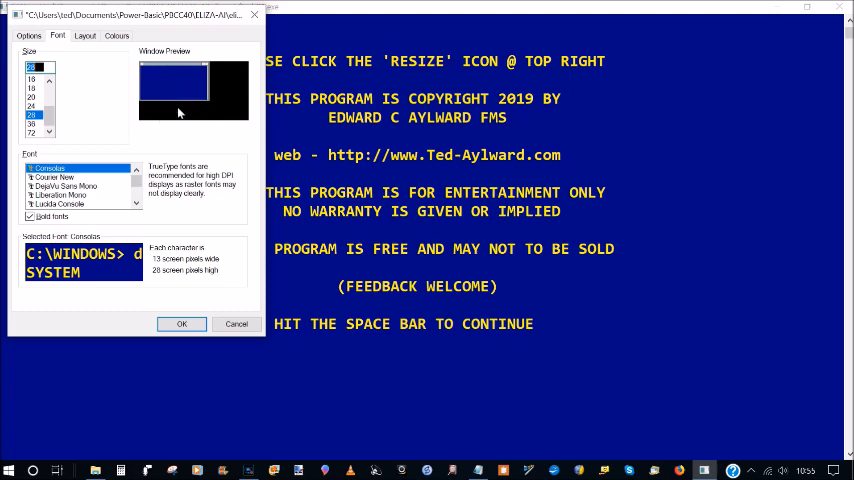
{"action": "mouse_move", "coordinate": [105, 95]}
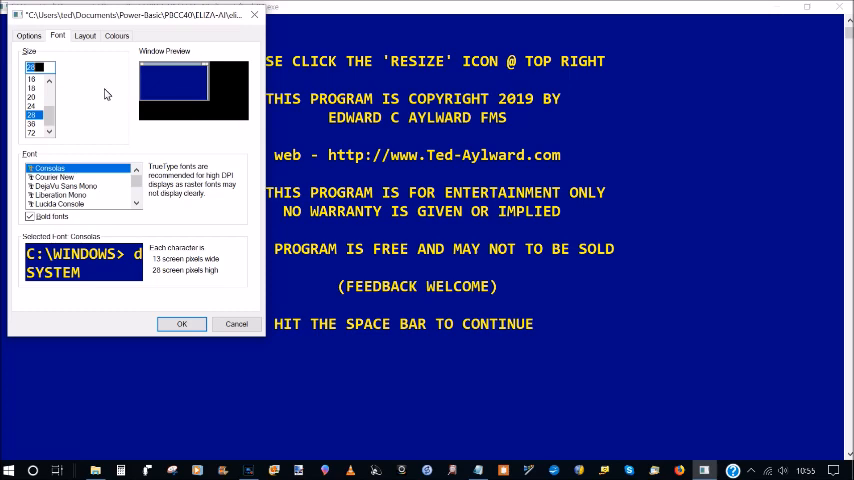
{"action": "mouse_move", "coordinate": [94, 80]}
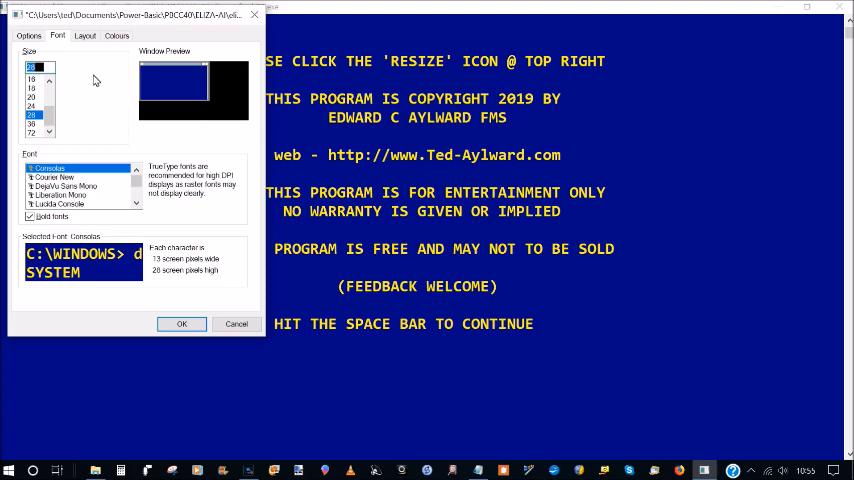
{"action": "mouse_move", "coordinate": [93, 82]}
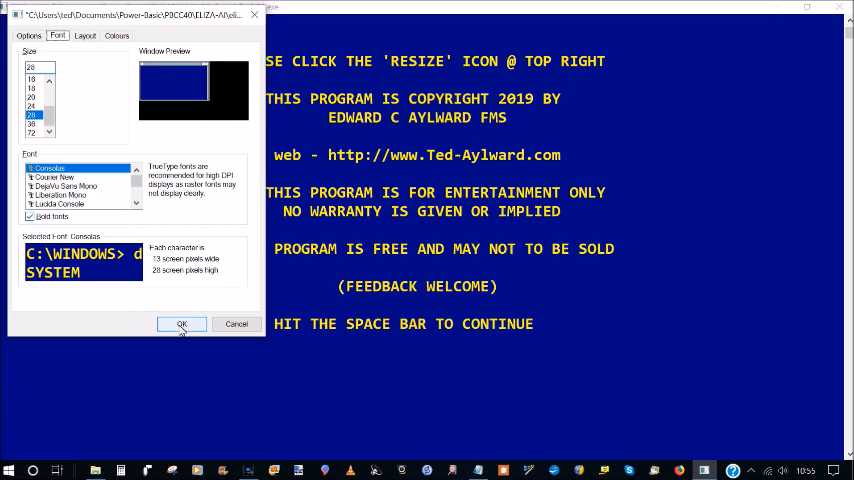
Confirm the console Properties dialog with OK, keeping Consolas size 28.
{"action": "left_click", "coordinate": [181, 324]}
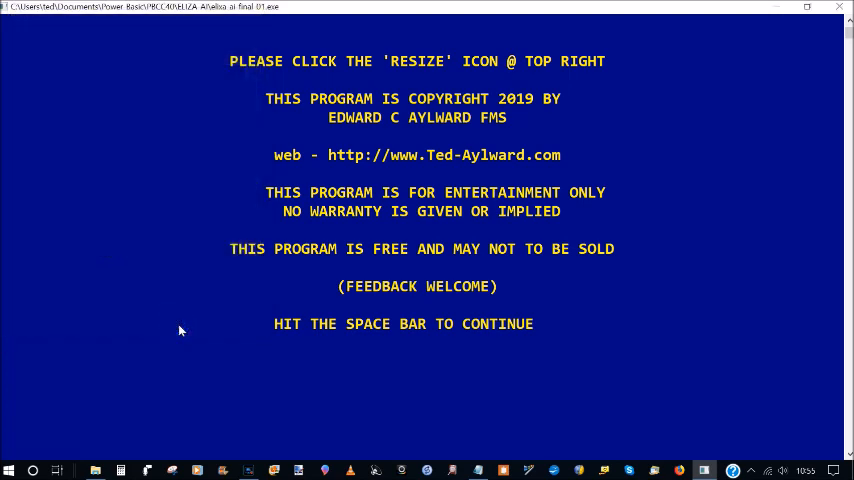
{"action": "mouse_move", "coordinate": [740, 196]}
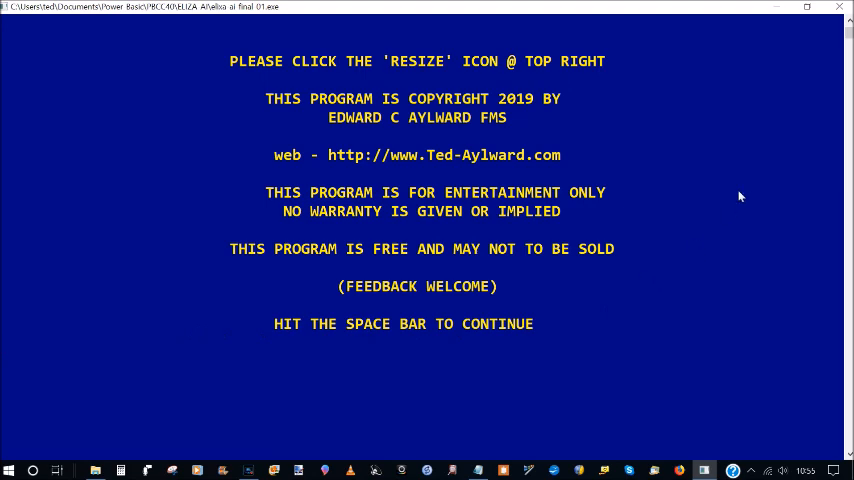
{"action": "mouse_move", "coordinate": [614, 80]}
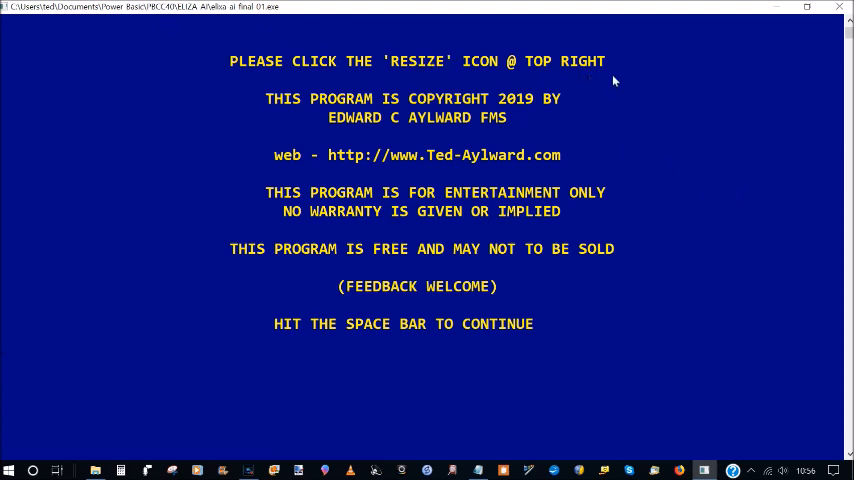
{"action": "mouse_move", "coordinate": [700, 108]}
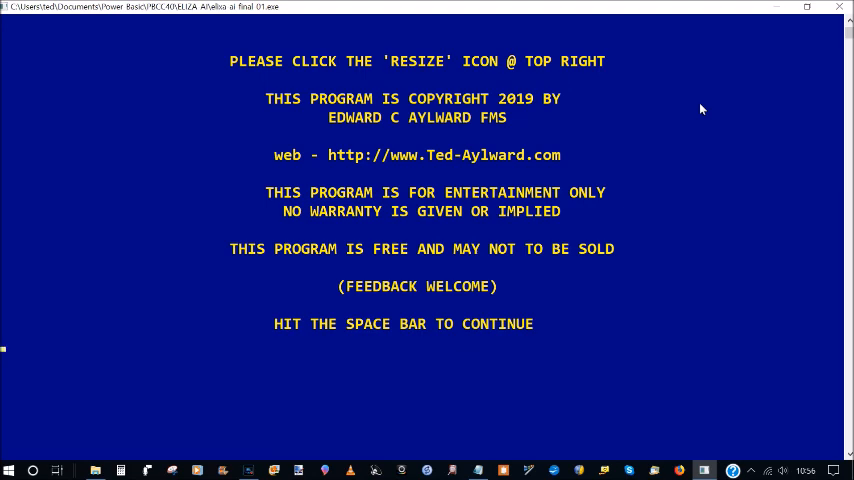
Continue past the welcome screen and enter name Ted, trusted Bill, untrusted Ben.
{"action": "key", "text": "space"}
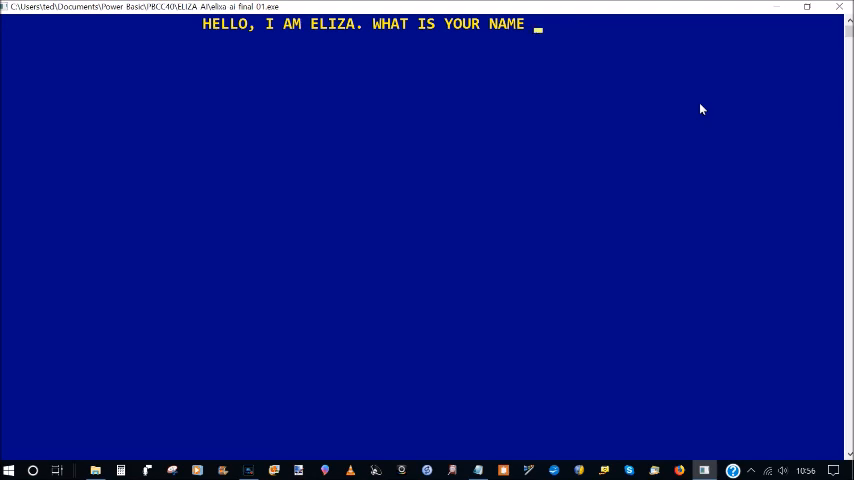
{"action": "type", "text": "TED"}
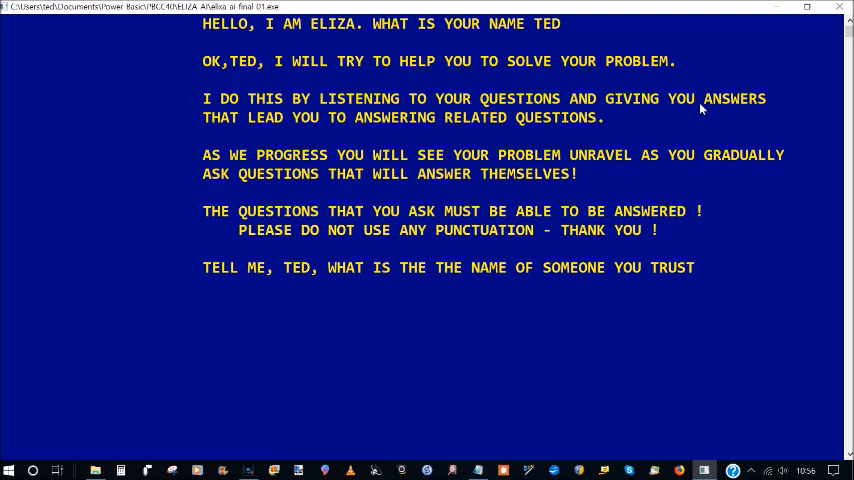
{"action": "type", "text": "BILL"}
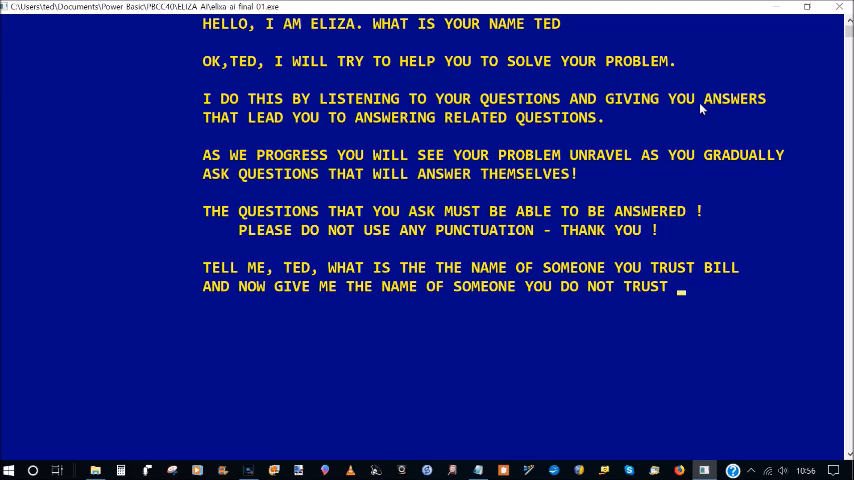
{"action": "type", "text": "B"}
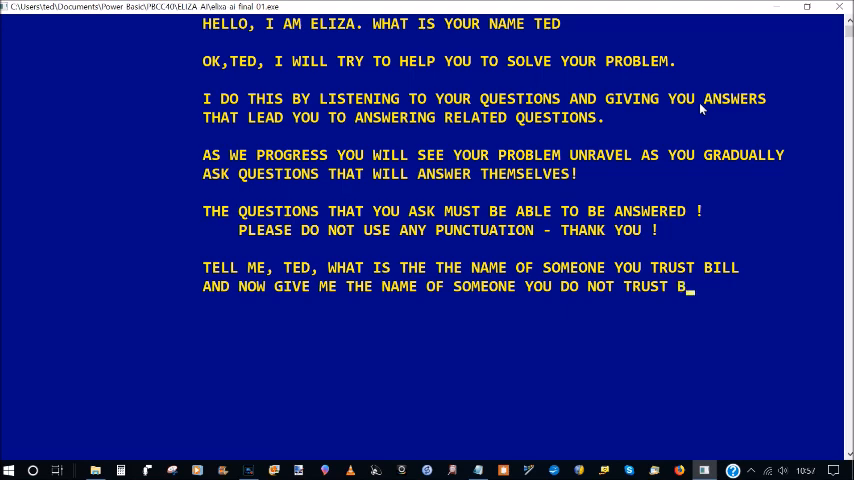
{"action": "type", "text": "EN"}
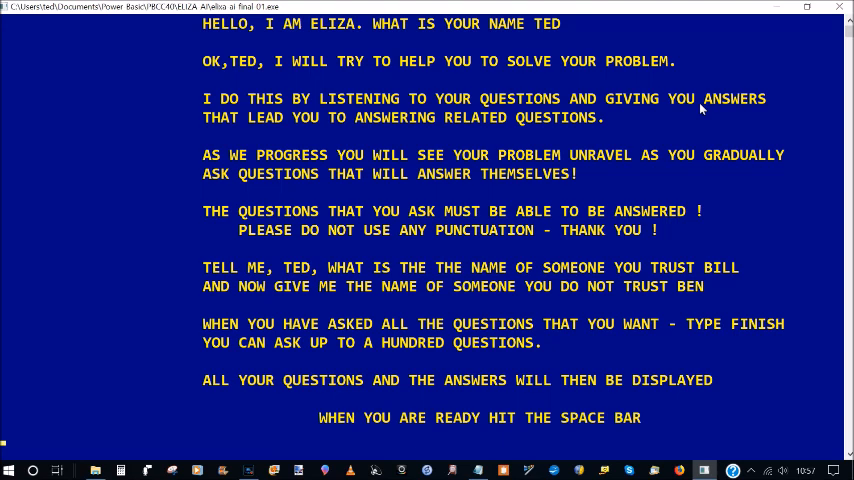
Continue past the instructions to ELIZA's greeting and Question No. 1.
{"action": "key", "text": "space"}
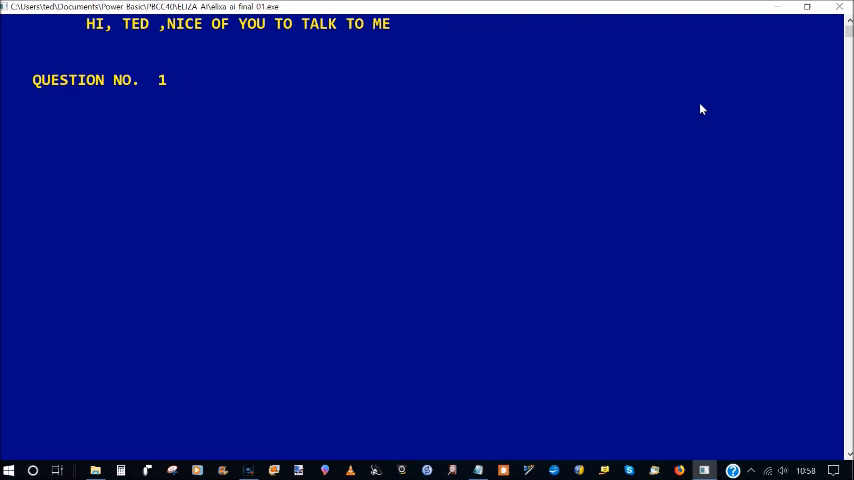
Greet ELIZA, then tell it 'I am unhappy' and get a reply.
{"action": "type", "text": "HELLO ELI"}
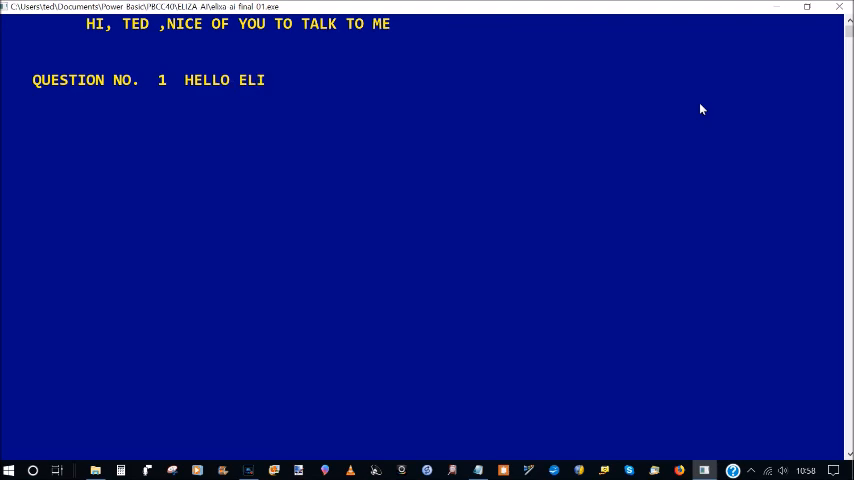
{"action": "type", "text": "ZA"}
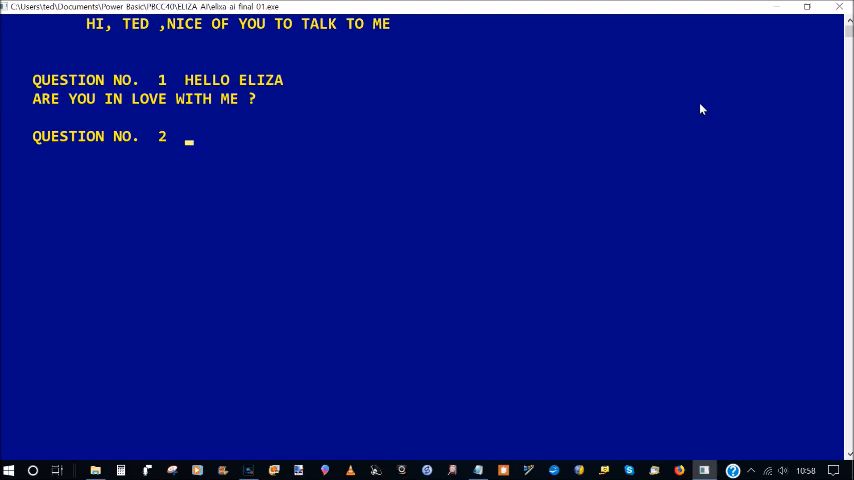
{"action": "type", "text": "I"}
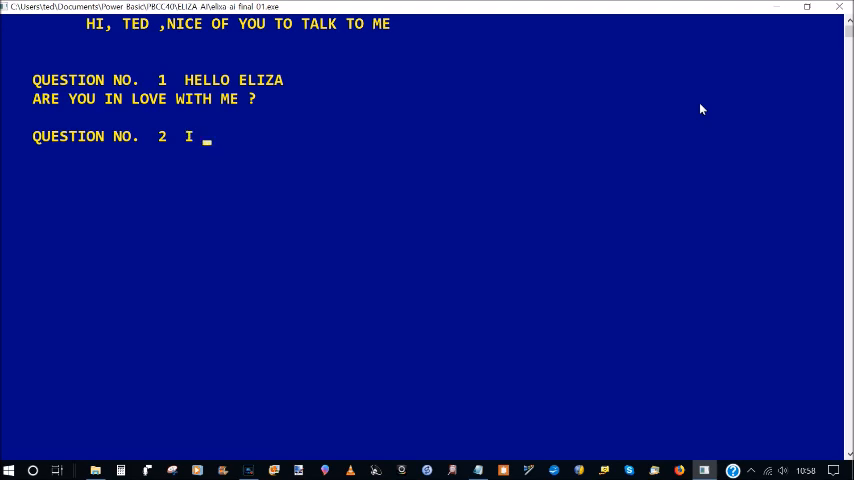
{"action": "type", "text": "AM U"}
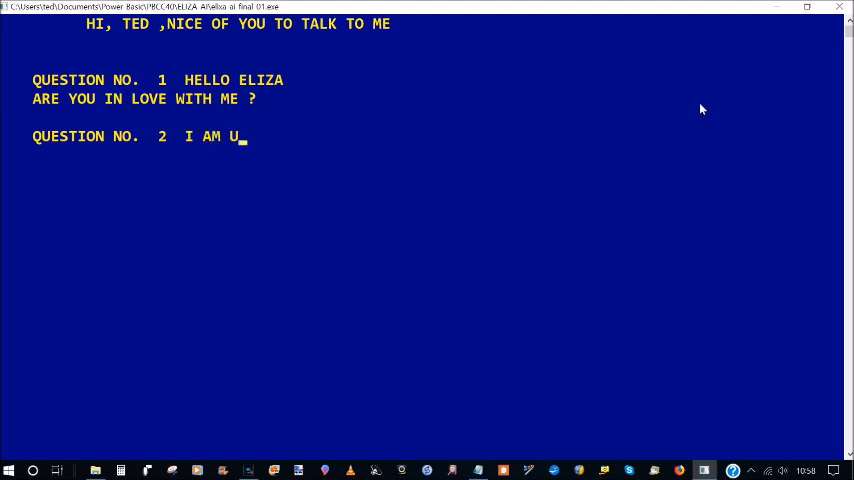
{"action": "type", "text": "NHAPP"}
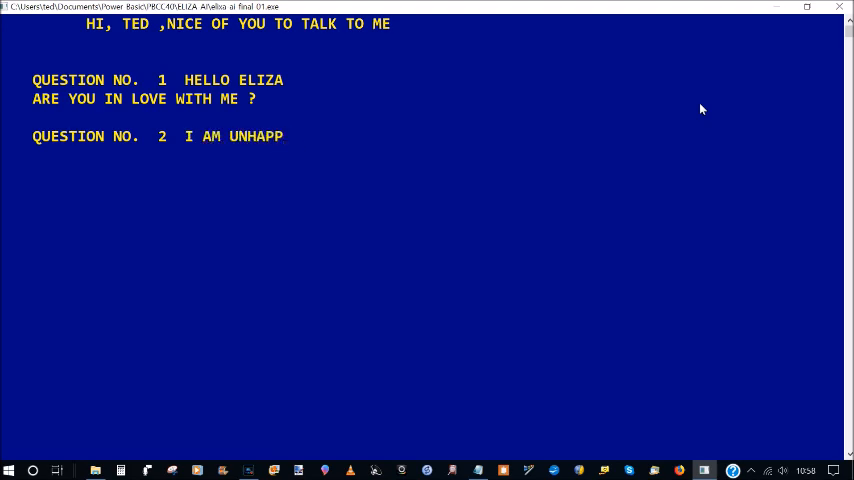
{"action": "key", "text": "enter"}
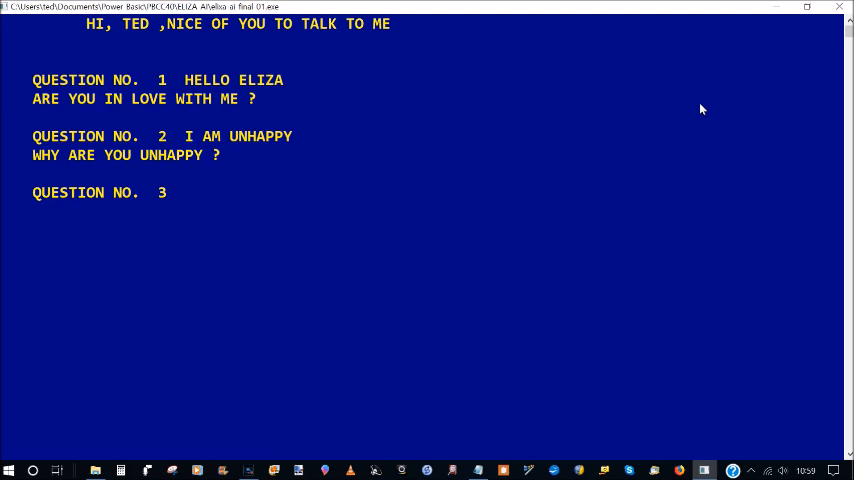
Answer 'Because I can't sort it out' and get ELIZA's response.
{"action": "type", "text": "BECA"}
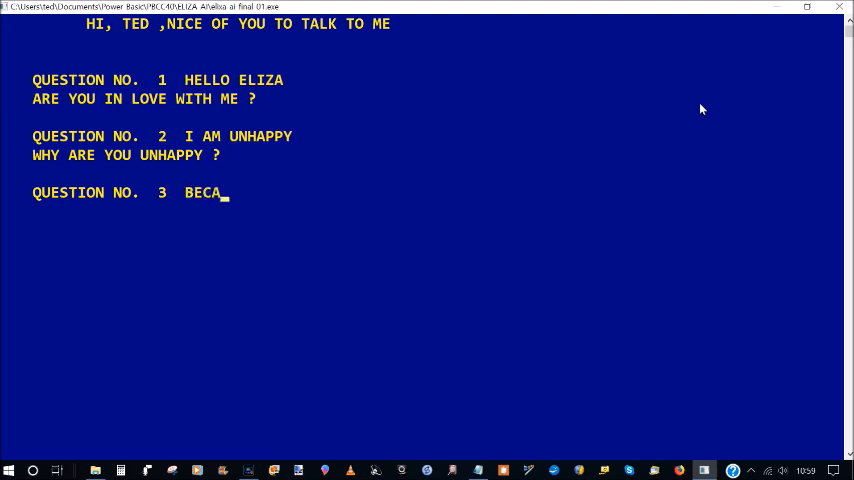
{"action": "type", "text": "USE I"}
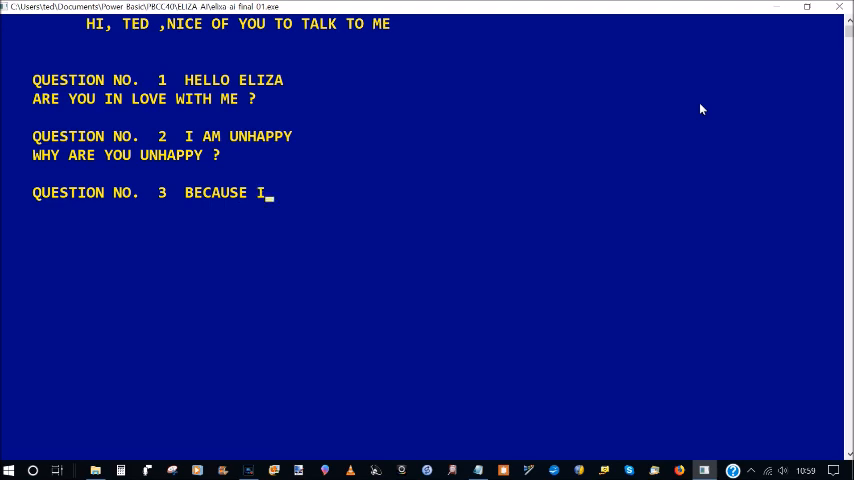
{"action": "type", "text": "CANT"}
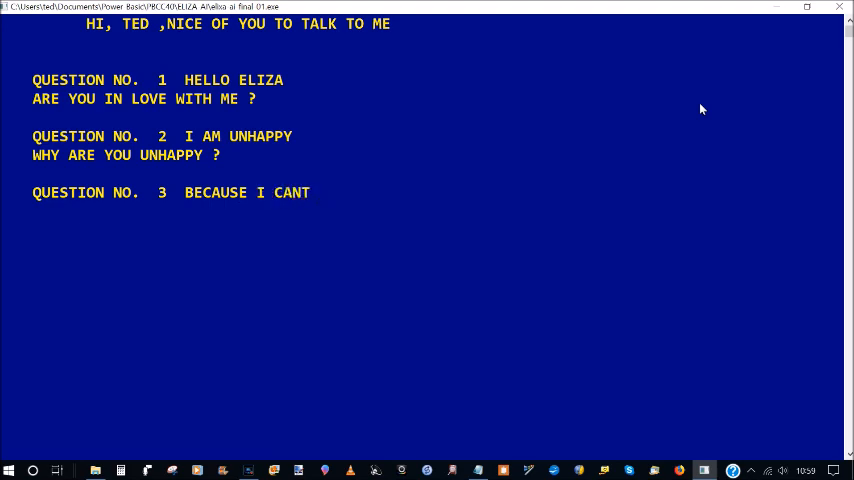
{"action": "type", "text": "SORT THIS O"}
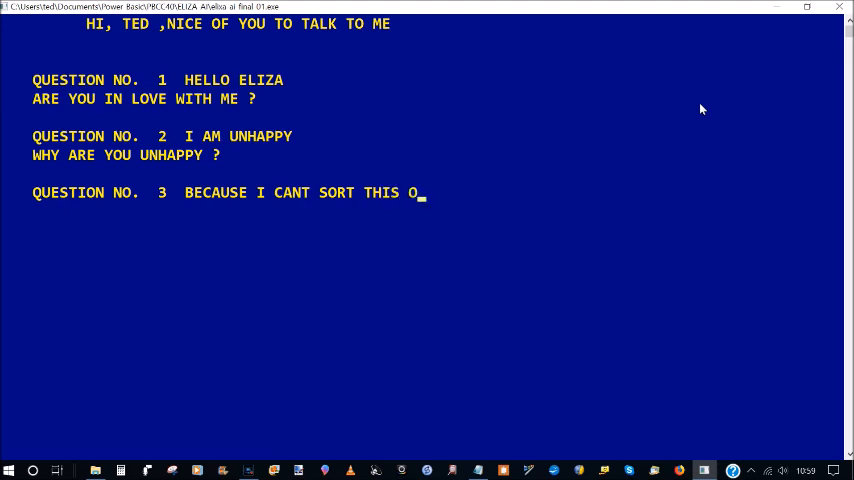
{"action": "type", "text": "UT"}
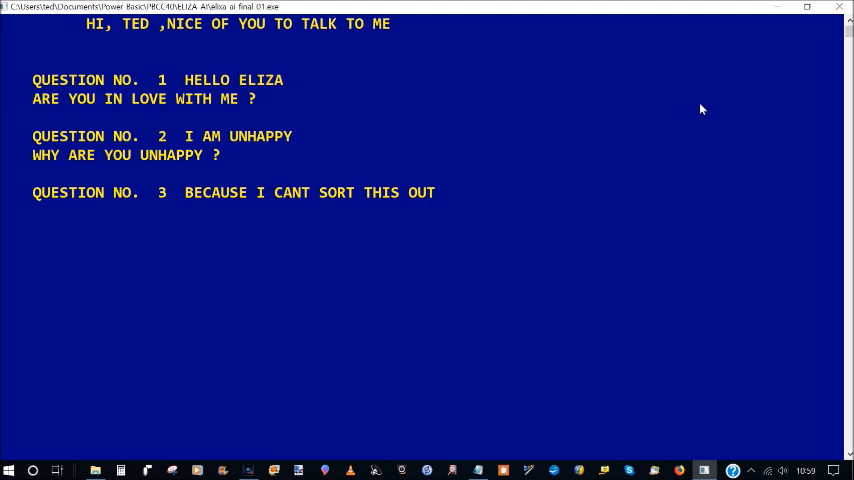
{"action": "key", "text": "enter"}
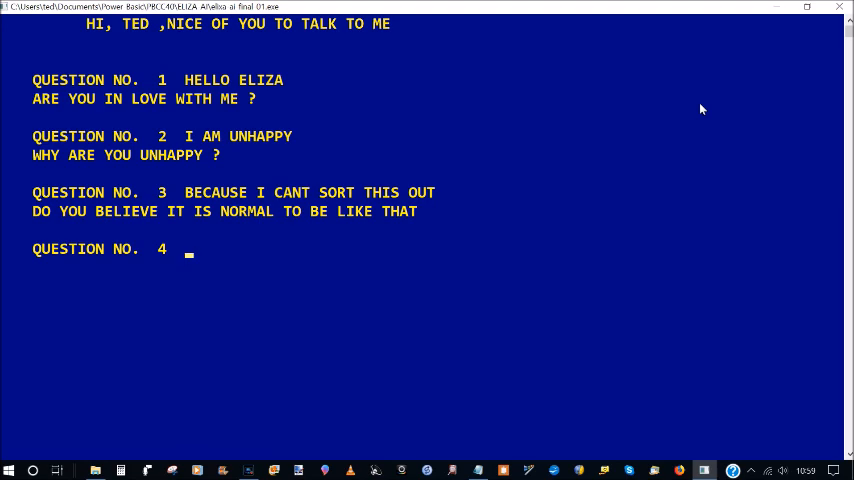
Ask ELIZA 'Why are you talking to me'.
{"action": "type", "text": "WHY"}
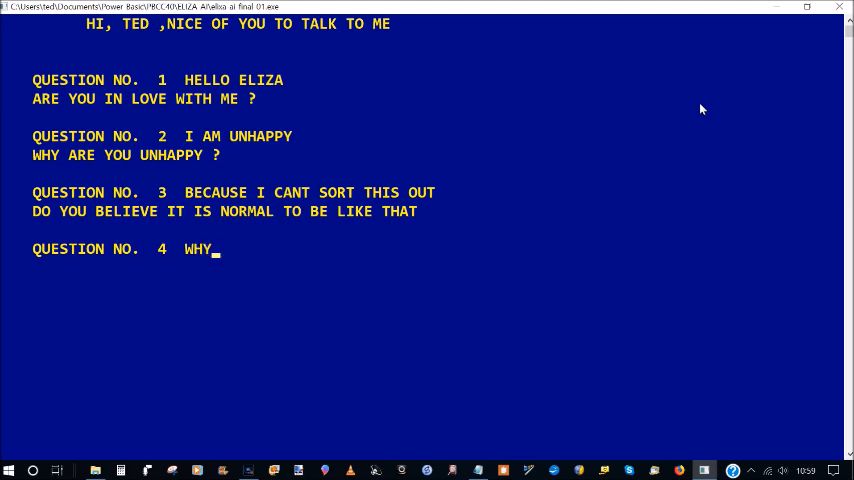
{"action": "type", "text": "ARE YOU"}
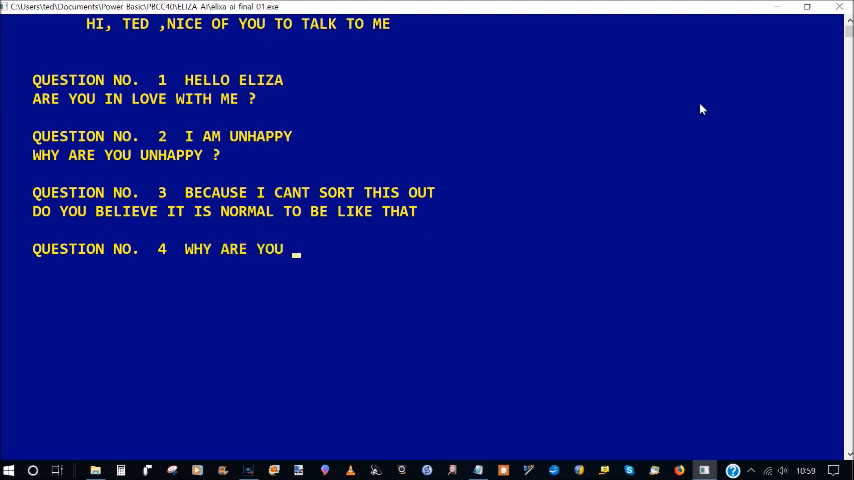
{"action": "type", "text": "YALKIN"}
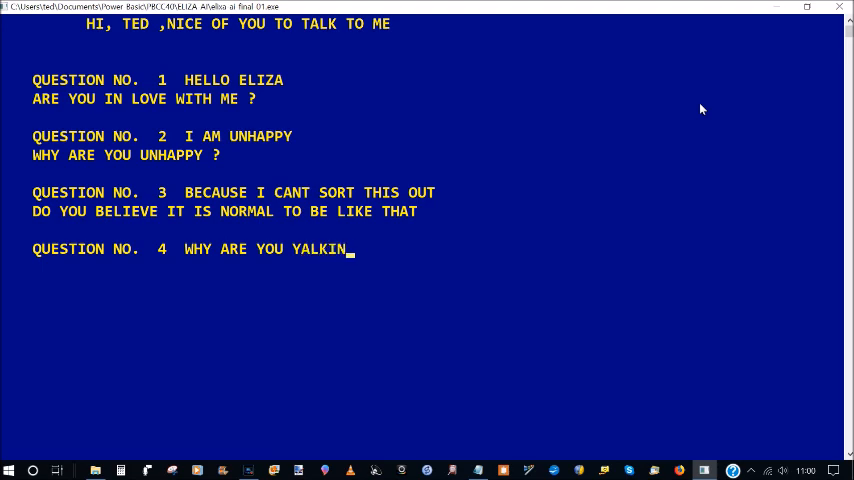
{"action": "type", "text": "G TO ME"}
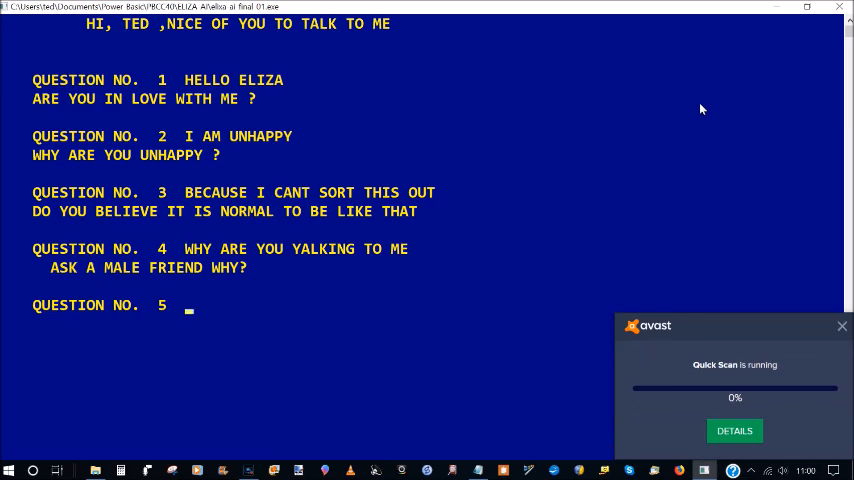
{"action": "mouse_move", "coordinate": [842, 327]}
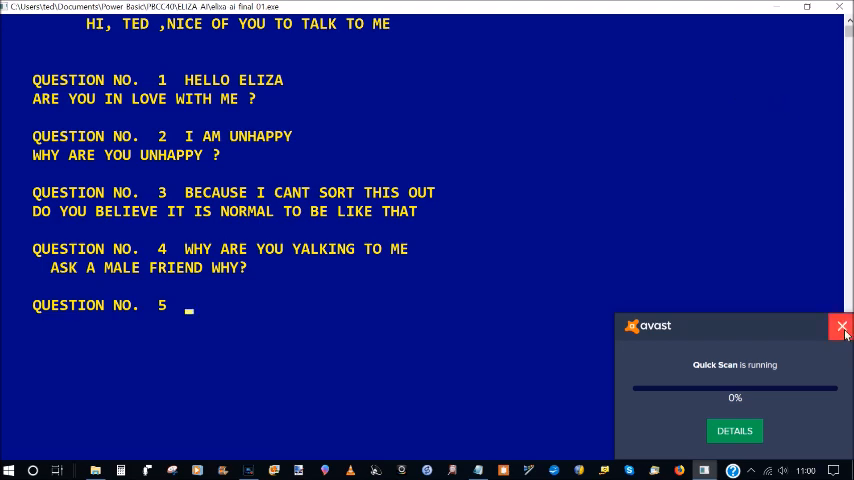
Close the Avast Quick Scan popup over the conversation.
{"action": "left_click", "coordinate": [842, 327]}
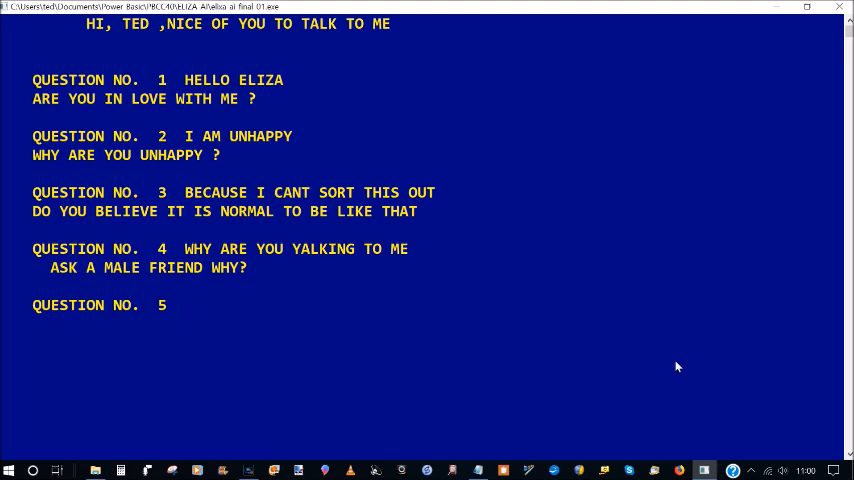
Enter 'Tell me where he is' at Question No. 5.
{"action": "type", "text": "TELL ME"}
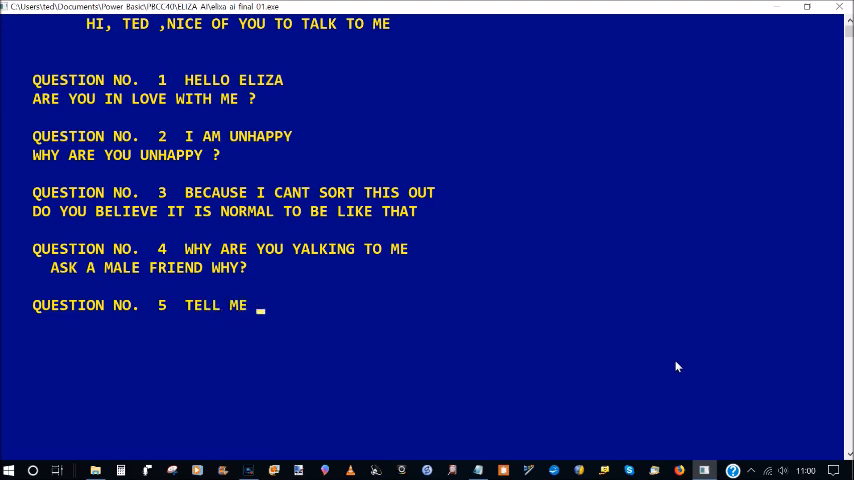
{"action": "type", "text": "WHERE HE IS"}
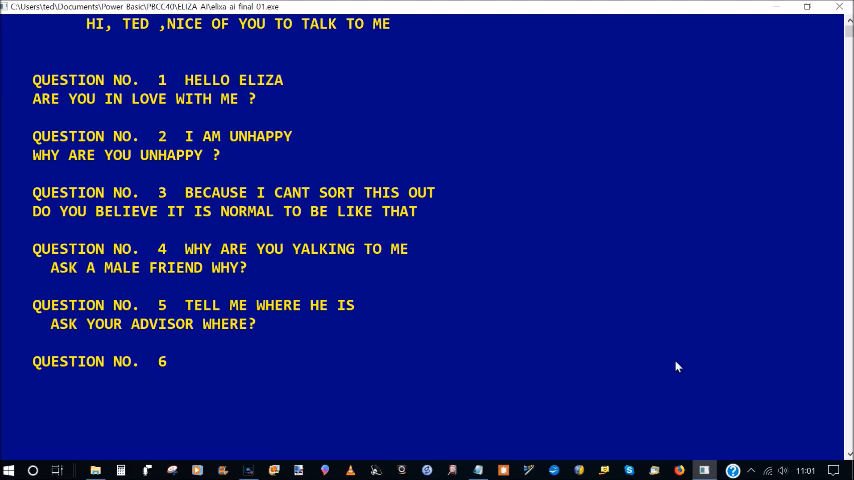
Enter 'I have a problem with relationships' at Question No. 6.
{"action": "type", "text": "I"}
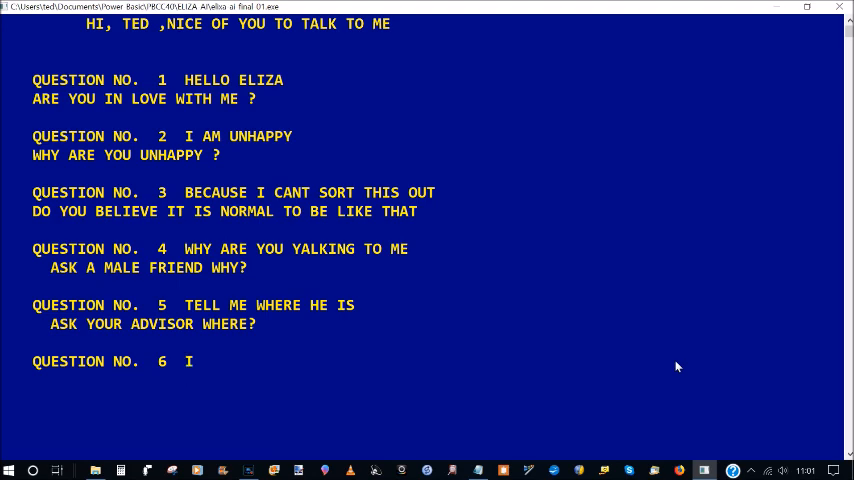
{"action": "type", "text": "HAVE A"}
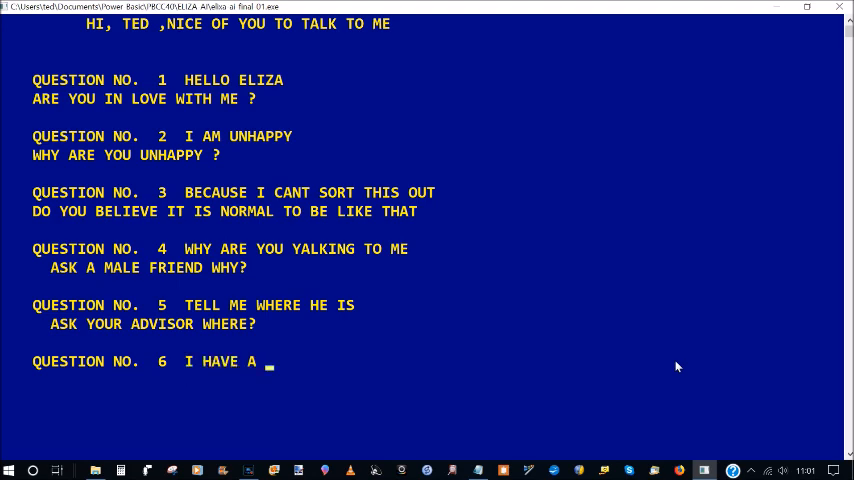
{"action": "type", "text": "PRO"}
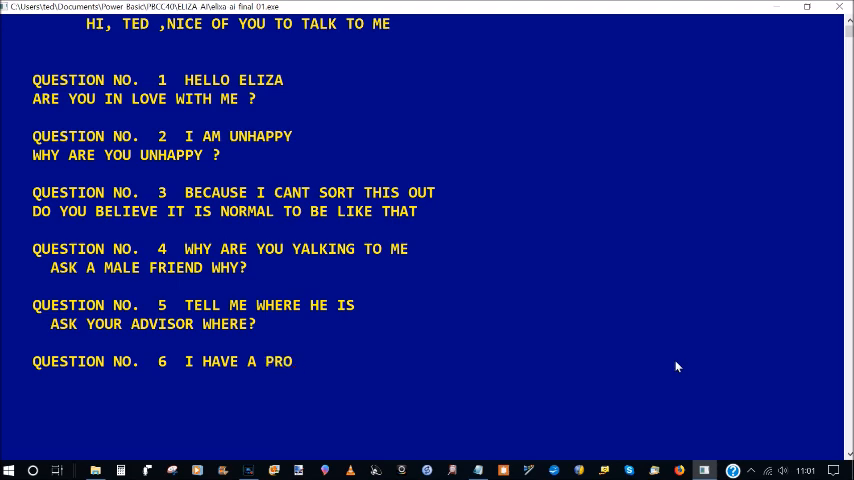
{"action": "type", "text": "BLEM"}
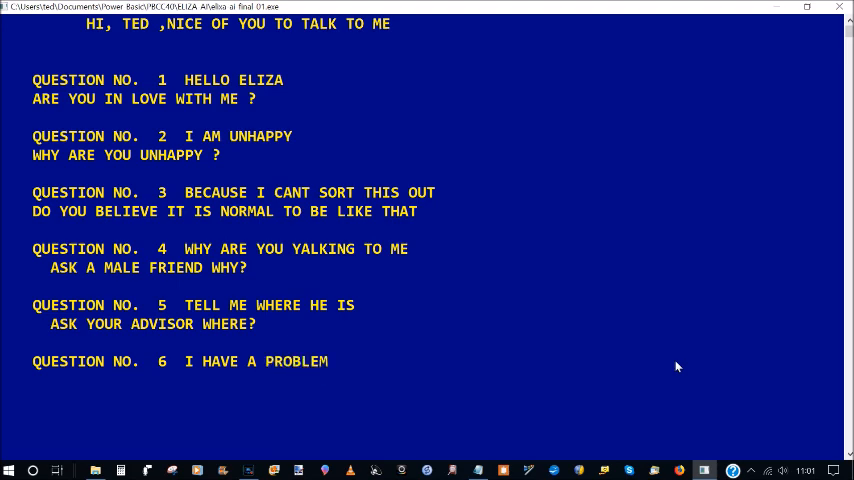
{"action": "type", "text": "WITH R"}
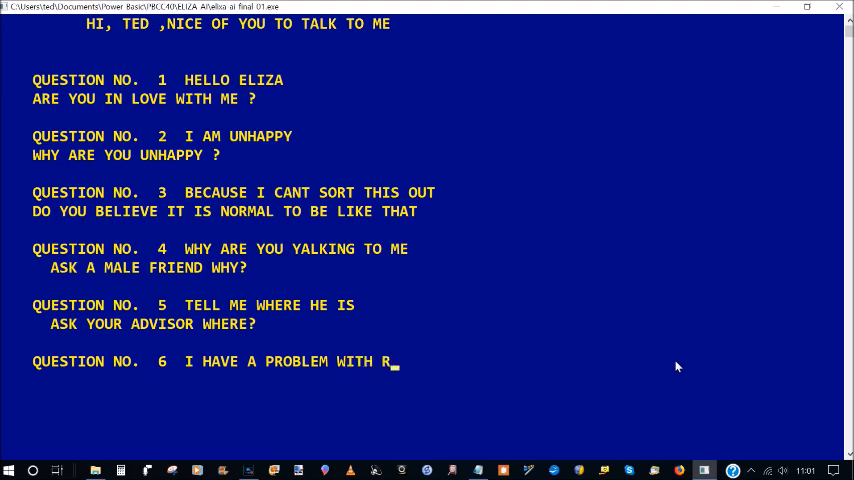
{"action": "type", "text": "ELATION"}
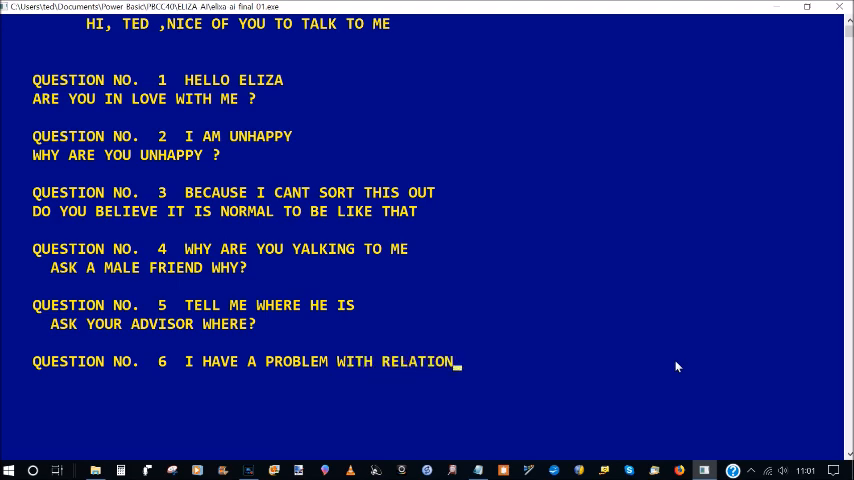
{"action": "type", "text": "SHIPS"}
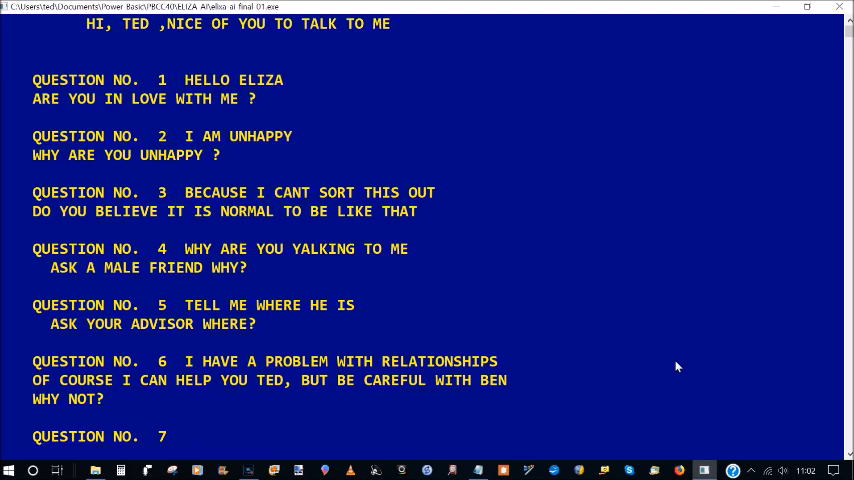
Answer 'SHE IS GOING AWAY' and then 'HE IS NOT A GOOD PERSON' at question 8.
{"action": "type", "text": "SHE"}
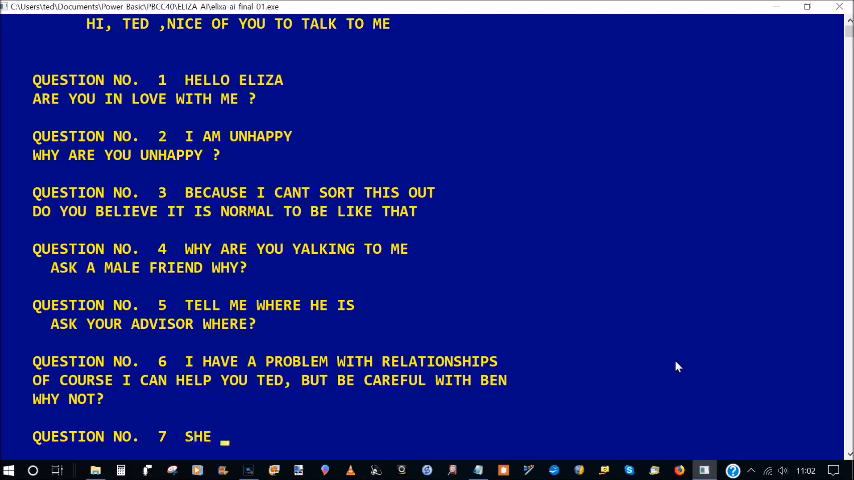
{"action": "type", "text": "IS GOUNG AWAY"}
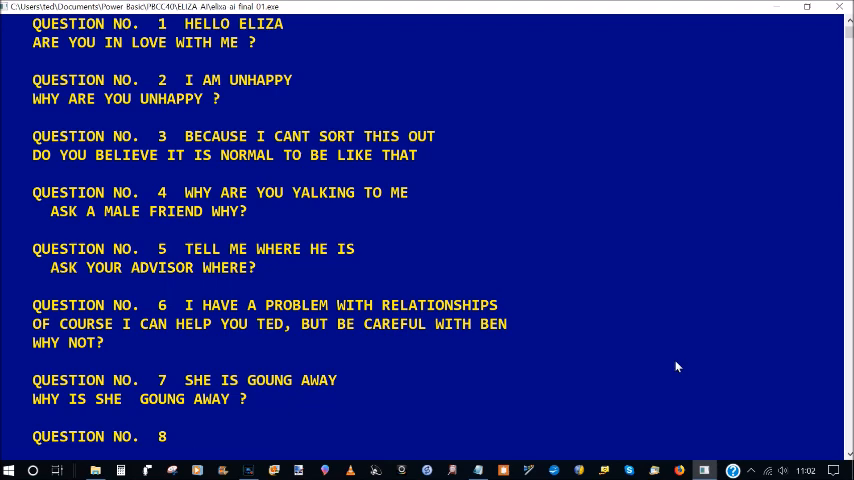
{"action": "type", "text": "HE IS NOT A"}
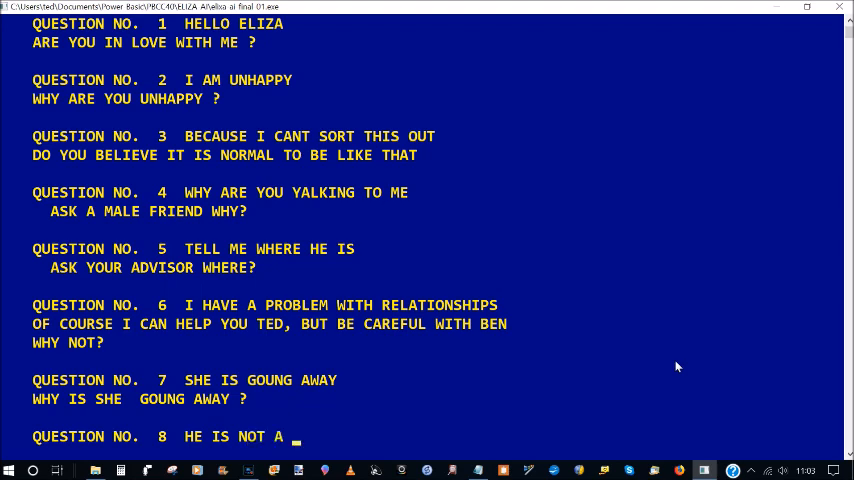
{"action": "type", "text": "GOOD P"}
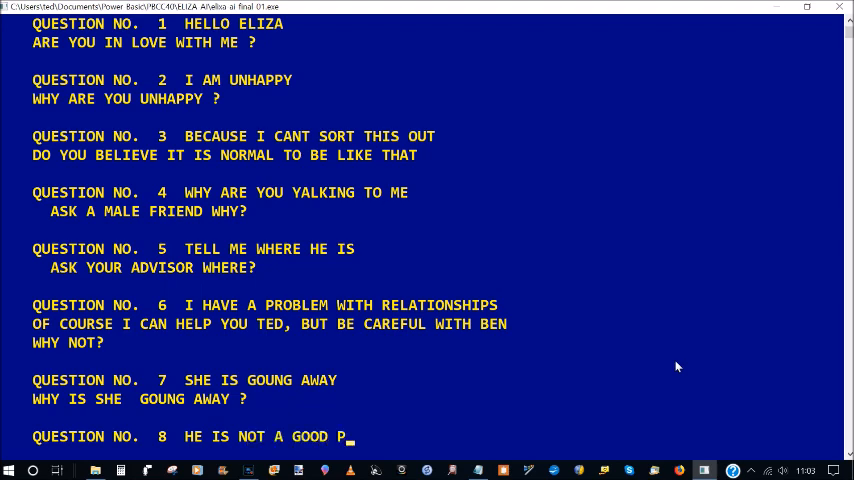
{"action": "type", "text": "ERSON"}
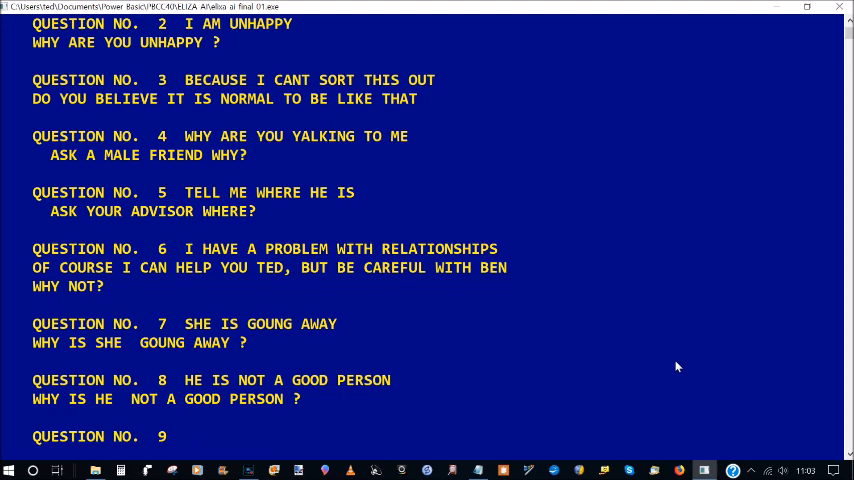
Answer question 9 with 'IM GOING TO THE SHOPS'.
{"action": "type", "text": "I"}
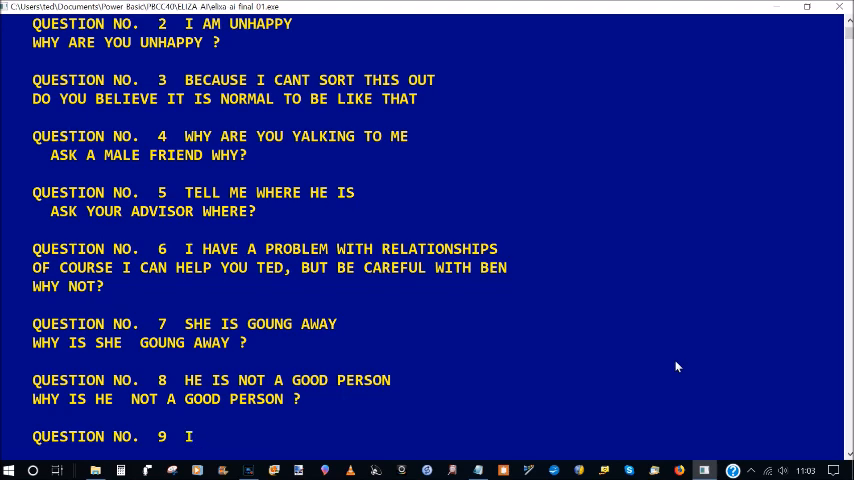
{"action": "type", "text": "M GOING"}
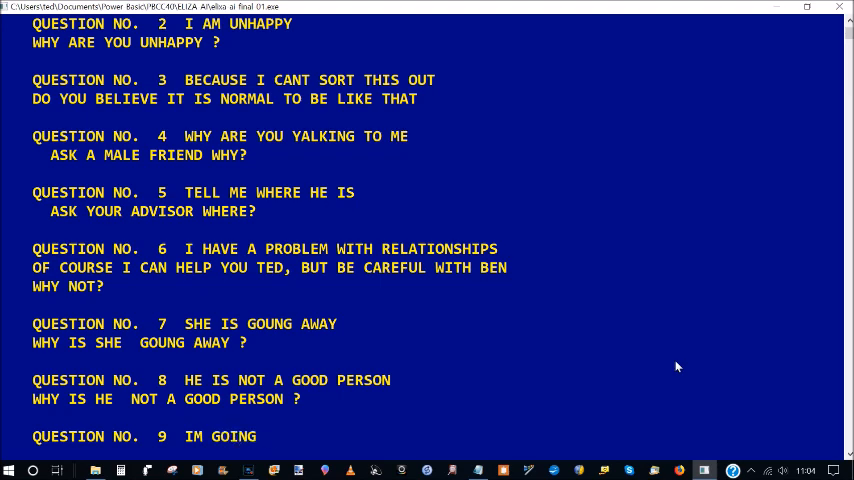
{"action": "type", "text": "TO THE SHOPS"}
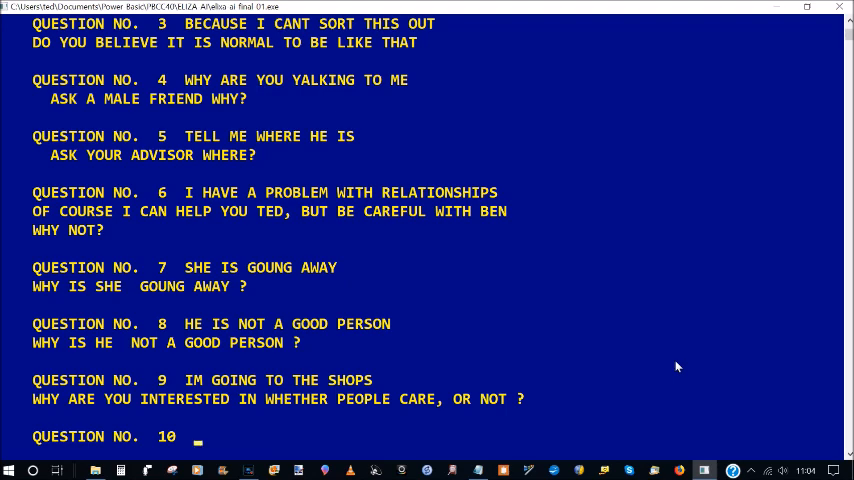
Answer question 10 with 'I AM GOING TO THE SHOPS'.
{"action": "type", "text": "I"}
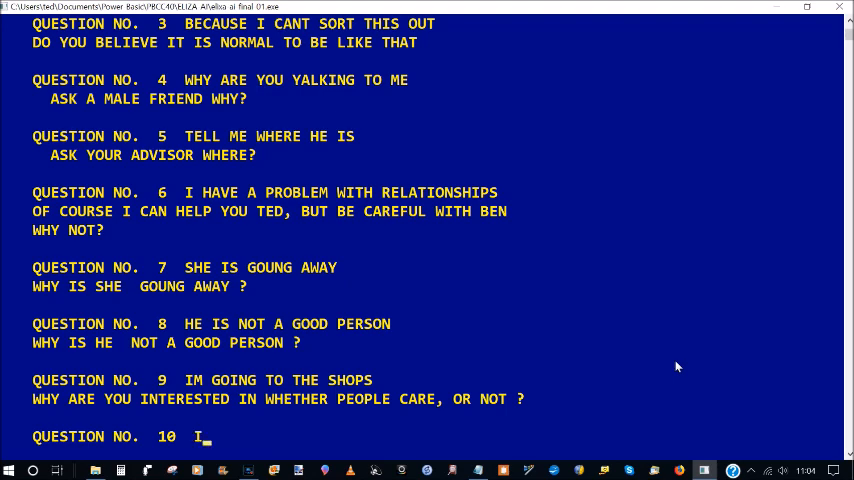
{"action": "type", "text": "AM"}
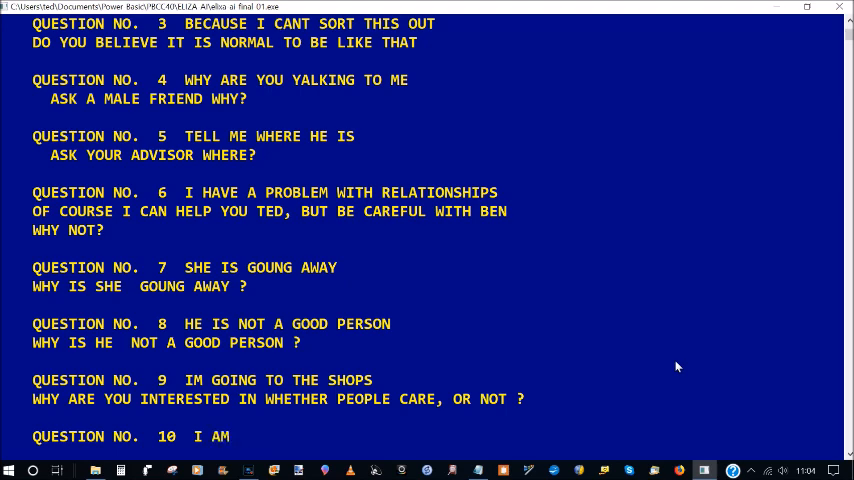
{"action": "type", "text": "GOING TO THE"}
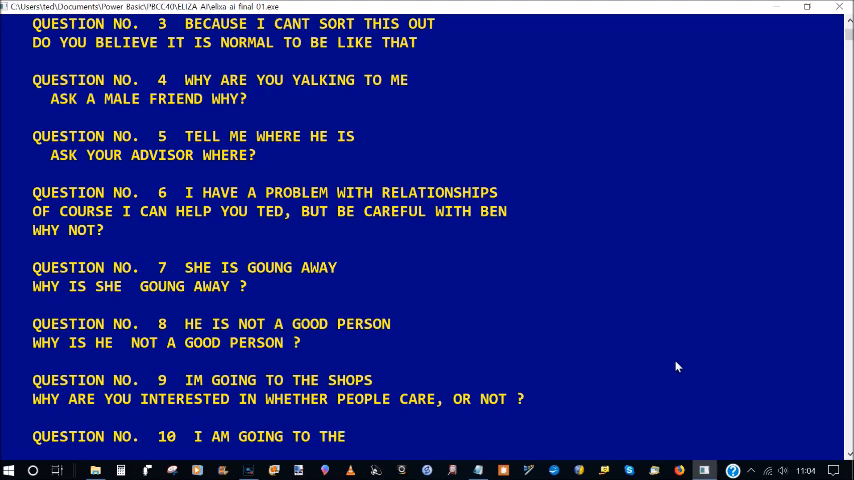
{"action": "type", "text": "SHOPS"}
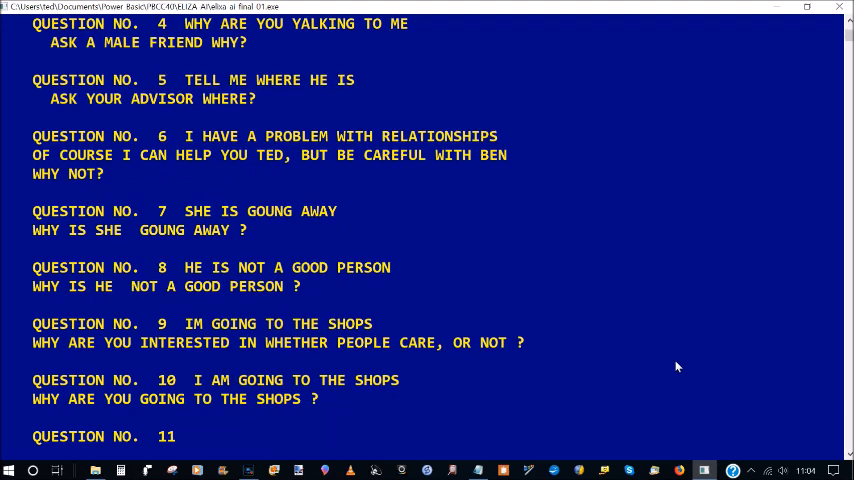
Reply 'TO GET SOME FOOD', then 'I DID NOT SAY NO'.
{"action": "type", "text": "TO GET"}
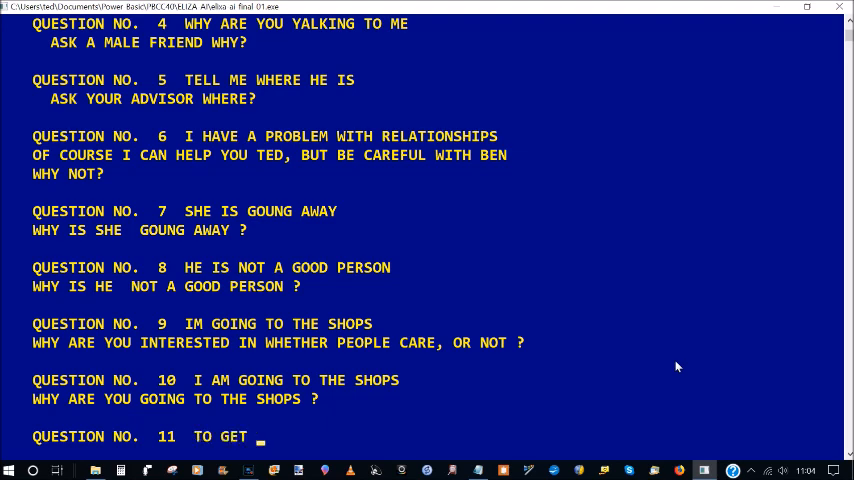
{"action": "type", "text": "SOME F"}
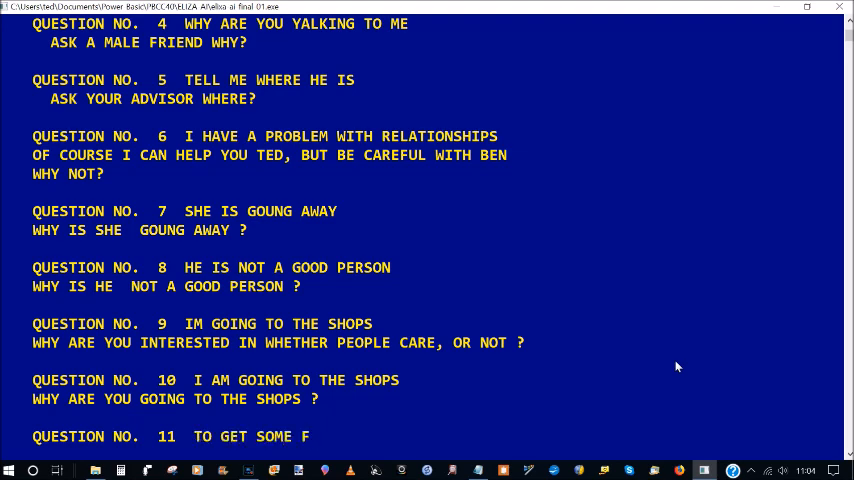
{"action": "type", "text": "OOD"}
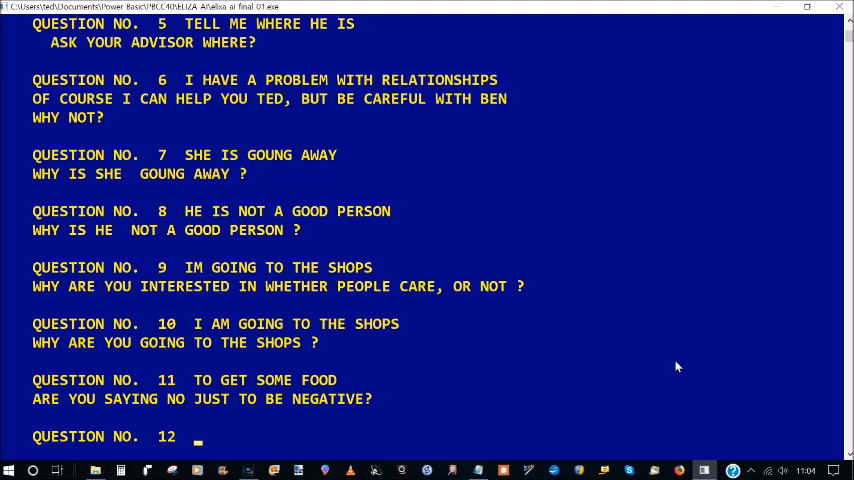
{"action": "type", "text": "I DID NOT SAY NO"}
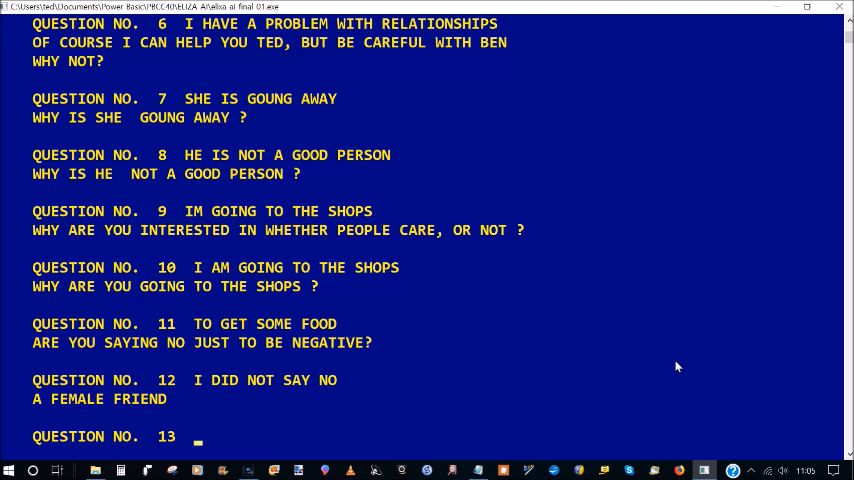
Answer question 13 with 'I WISH TO BE RECOGNISED'.
{"action": "type", "text": "I"}
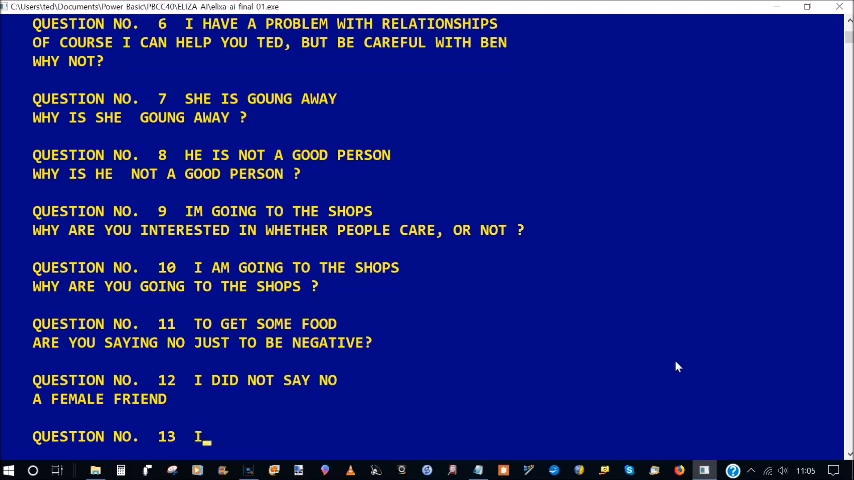
{"action": "type", "text": "WISH TO BE"}
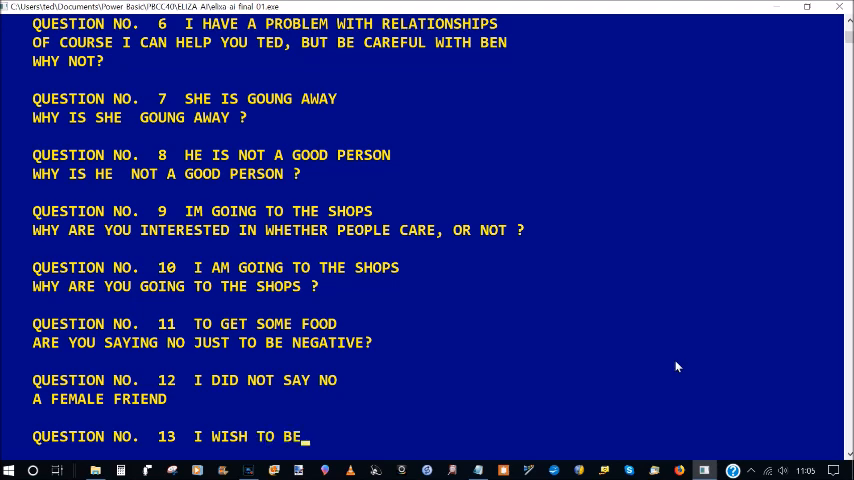
{"action": "type", "text": "REC"}
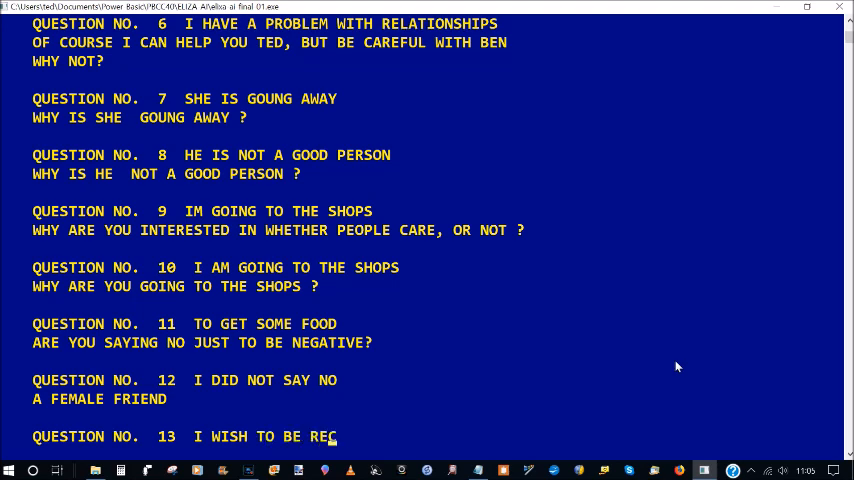
{"action": "type", "text": "OG"}
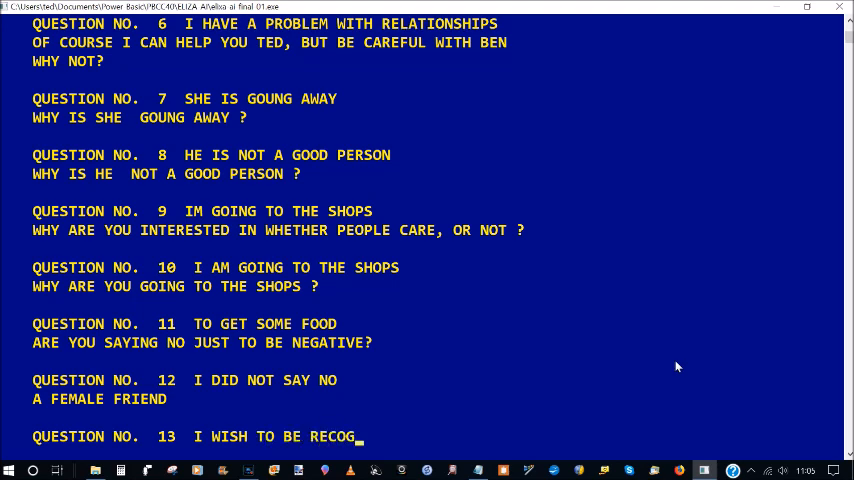
{"action": "type", "text": "N"}
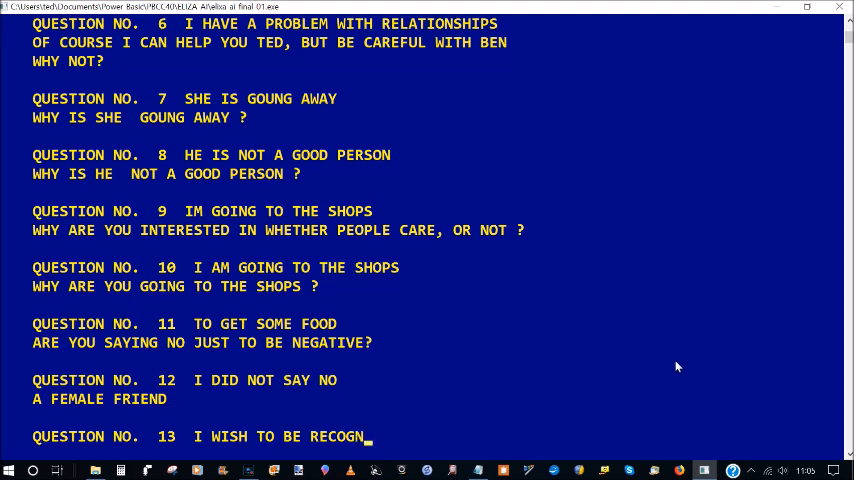
{"action": "type", "text": "ISED"}
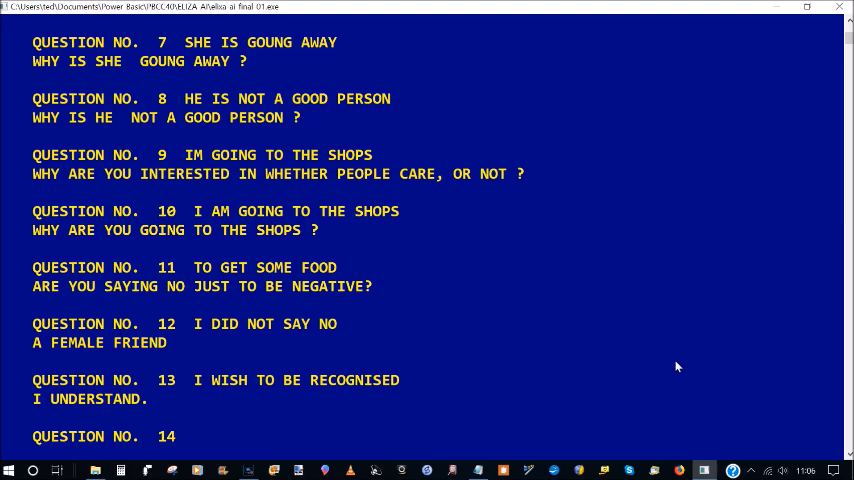
Answer questions 14 and 15 with 'THANK YOU FOR THAT' and 'I AM VERY CERTAIN'.
{"action": "type", "text": "THANK YOU"}
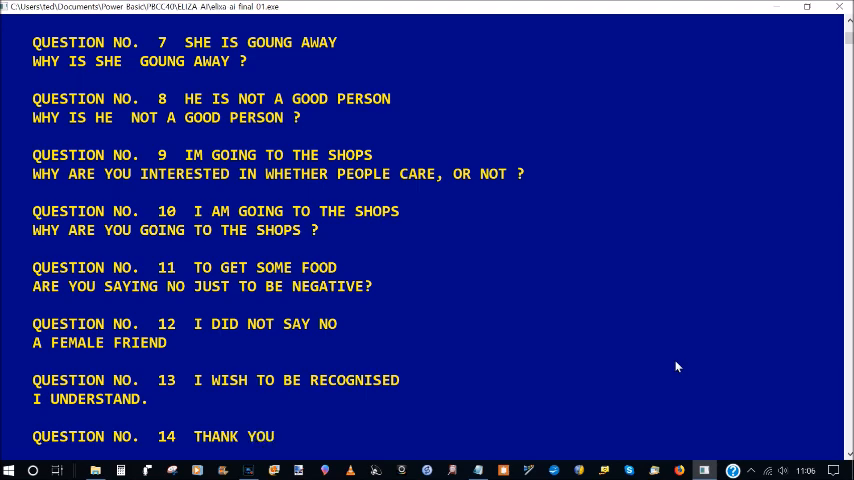
{"action": "type", "text": "FOR THAT"}
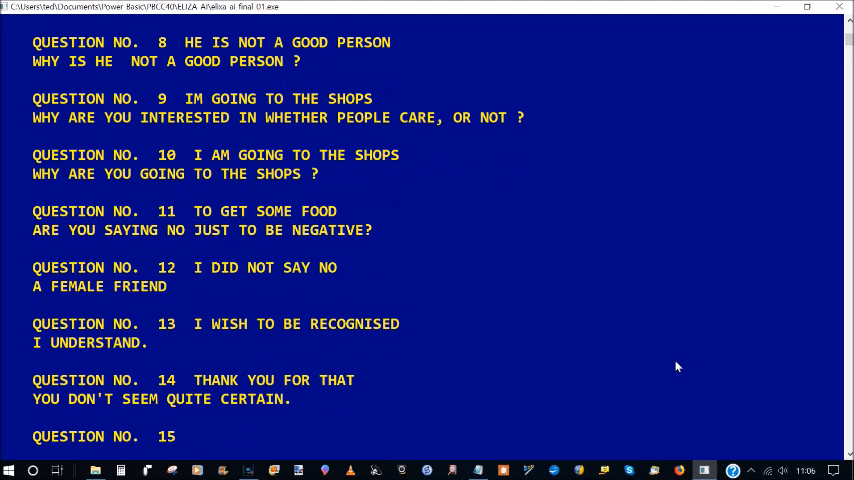
{"action": "type", "text": "I"}
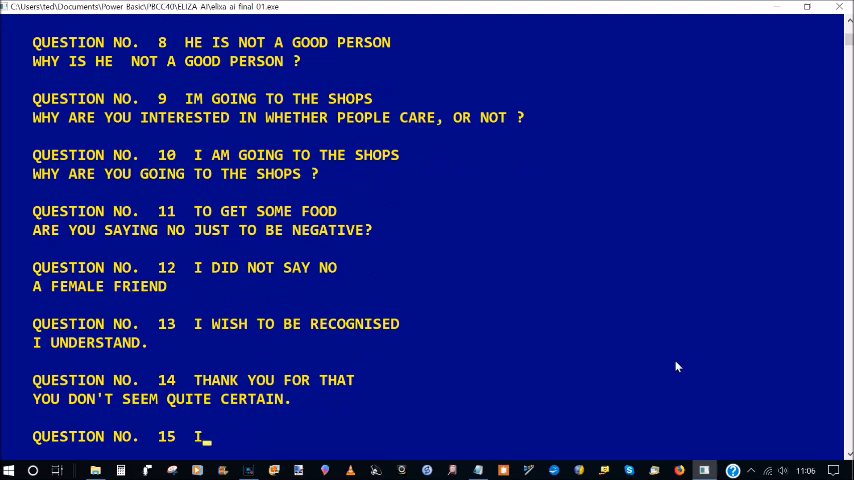
{"action": "type", "text": "AM VERY"}
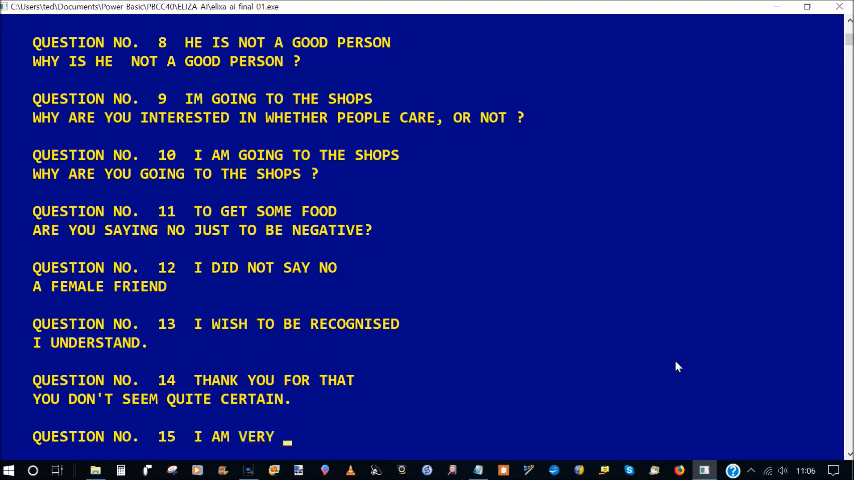
{"action": "type", "text": "CERTAIN"}
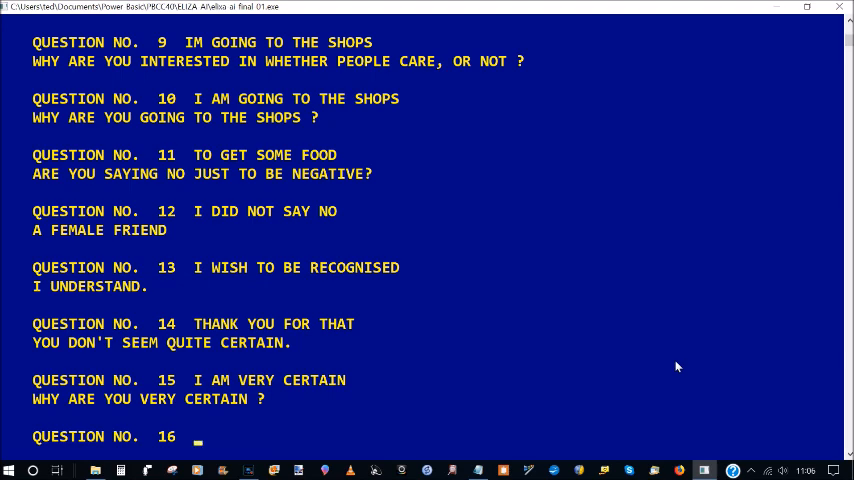
Answer question 16 with 'BECAUSE I LOVE YOU ELIZA'.
{"action": "type", "text": "BECAUSE I"}
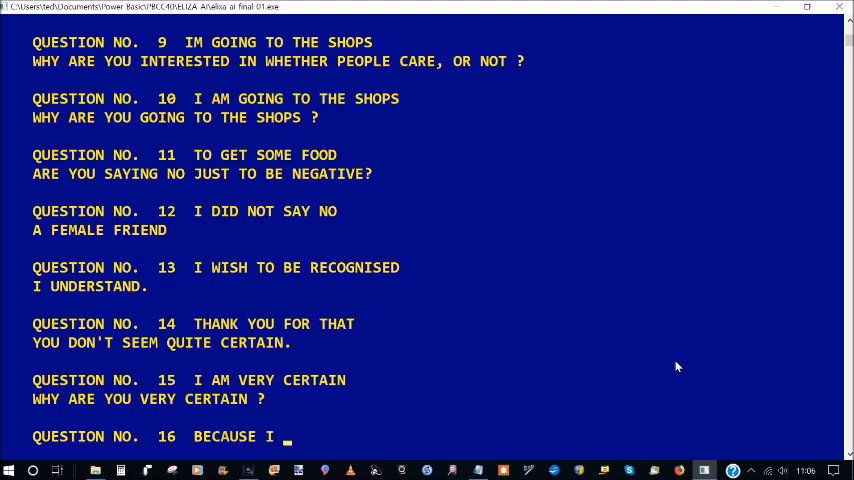
{"action": "type", "text": "LOVE YOU E"}
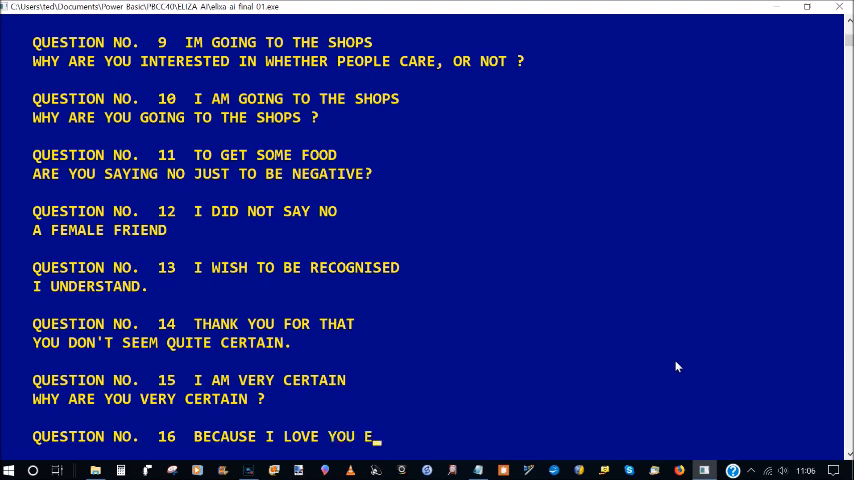
{"action": "type", "text": "LIZA"}
{"action": "type", "text": "FIN"}
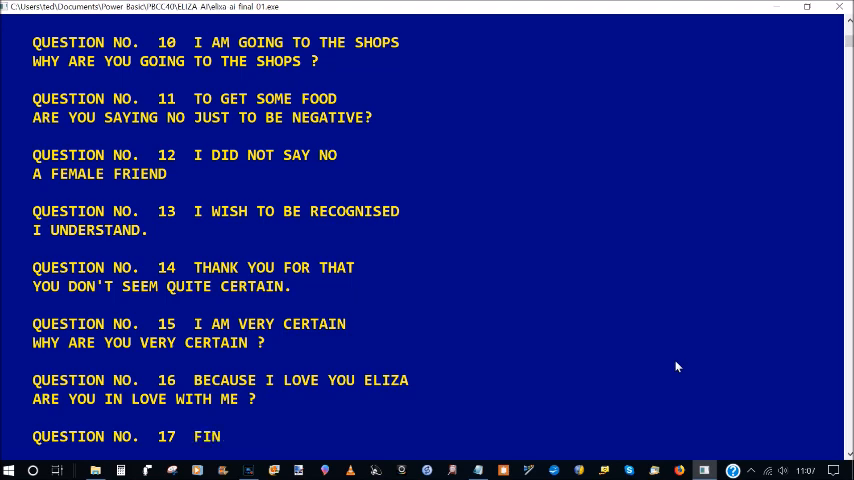
Finish typing 'FINISH' to end the chat and close the ELIZA-AI folder window.
{"action": "type", "text": "ISH"}
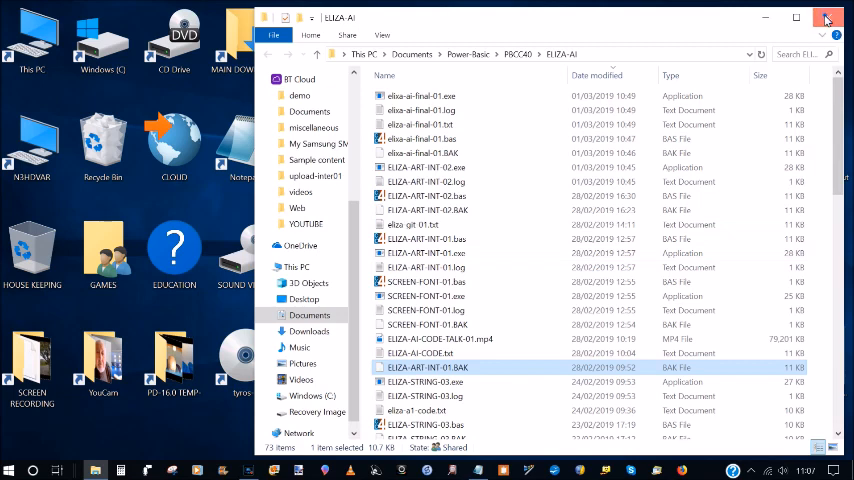
{"action": "left_click", "coordinate": [827, 18]}
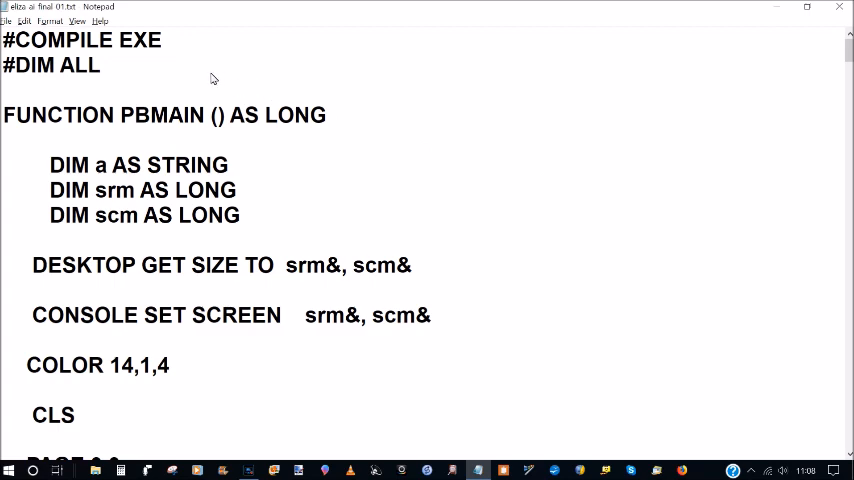
{"action": "mouse_move", "coordinate": [489, 103]}
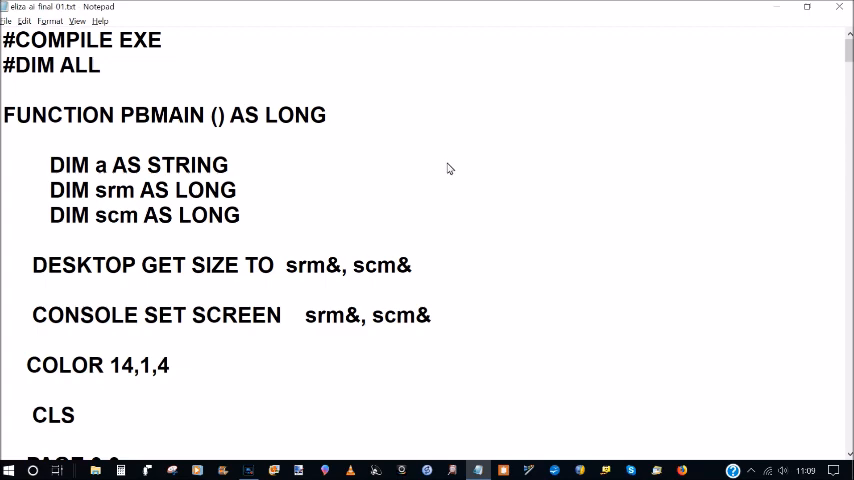
{"action": "mouse_move", "coordinate": [770, 41]}
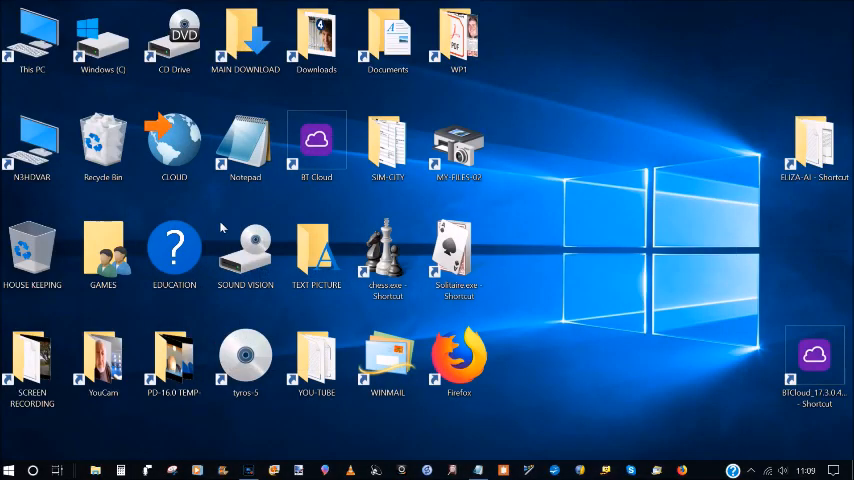
Open EDUCATION, inspect the P-BASIC shortcut's Vista SP2 compatibility settings, and cancel.
{"action": "left_click", "coordinate": [174, 250]}
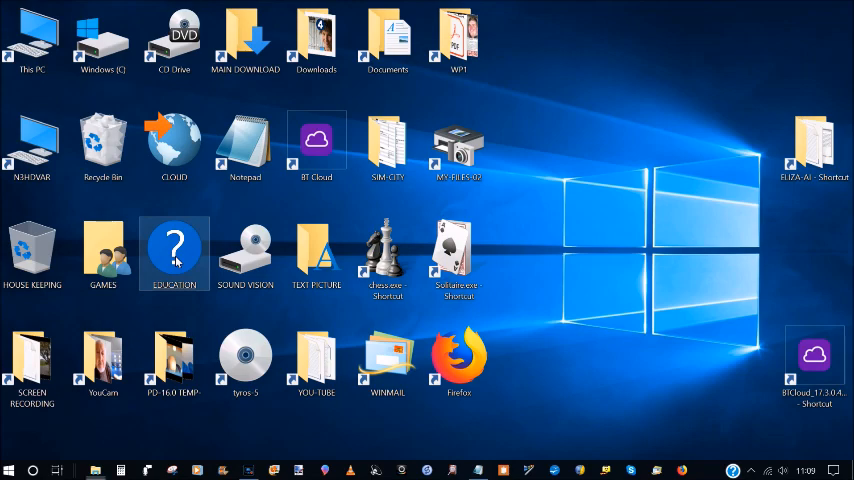
{"action": "double_click", "coordinate": [174, 248]}
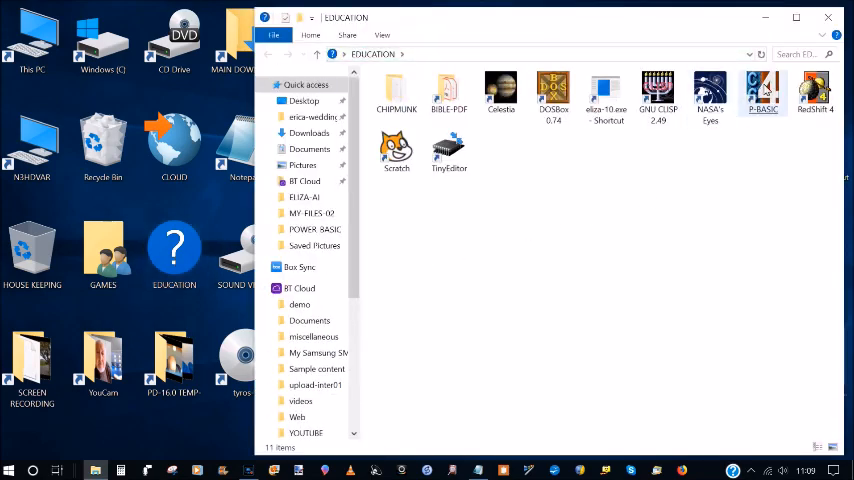
{"action": "left_click", "coordinate": [762, 95]}
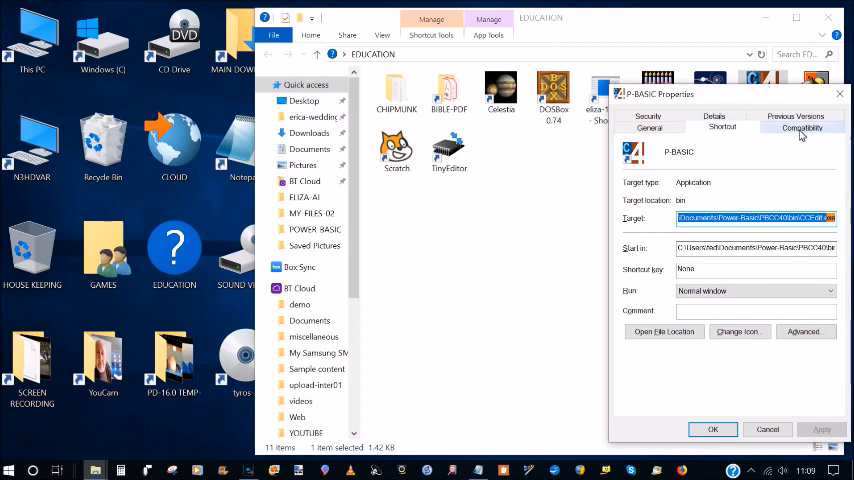
{"action": "left_click", "coordinate": [801, 128]}
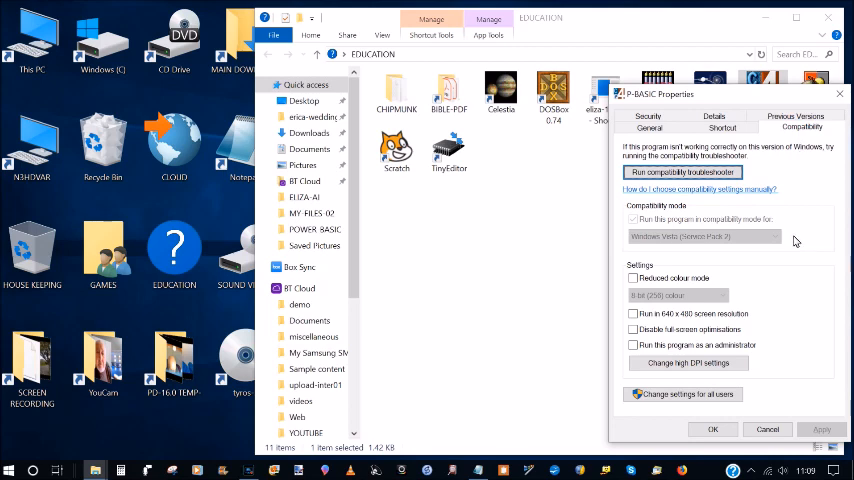
{"action": "mouse_move", "coordinate": [742, 263]}
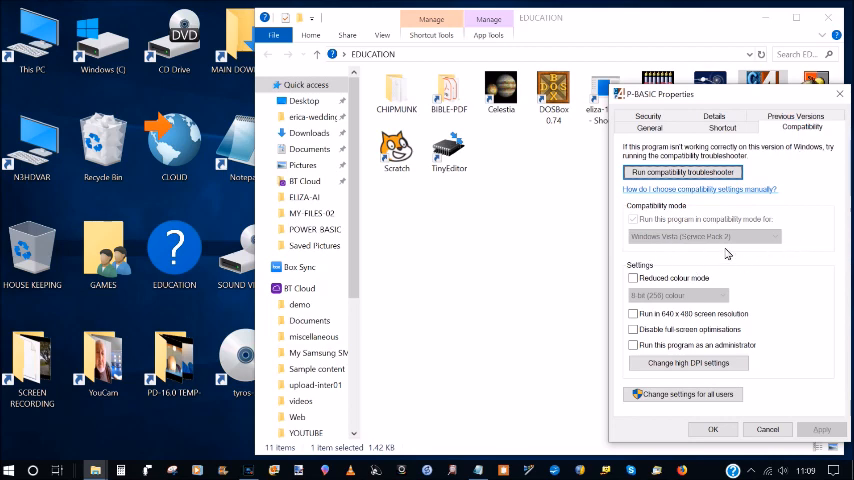
{"action": "mouse_move", "coordinate": [763, 246]}
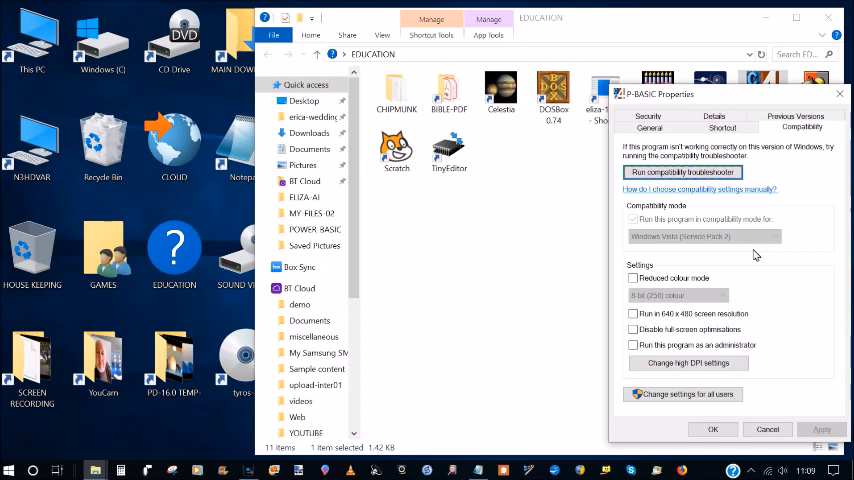
{"action": "mouse_move", "coordinate": [763, 270]}
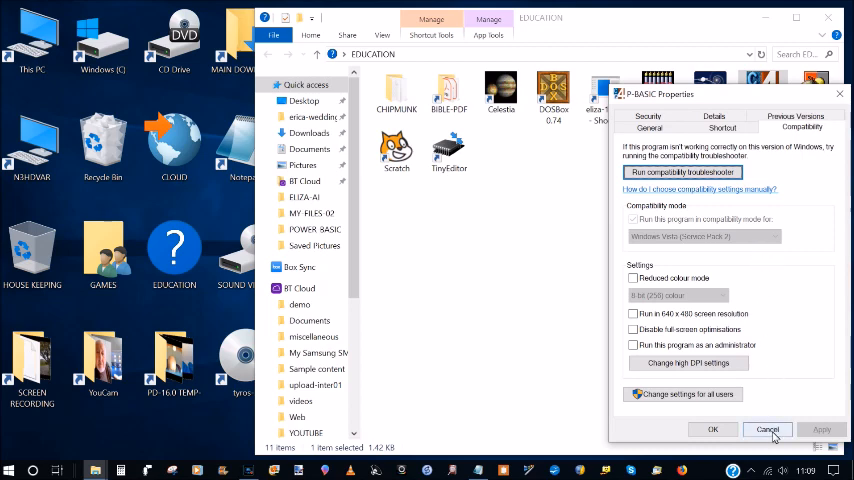
{"action": "left_click", "coordinate": [767, 429]}
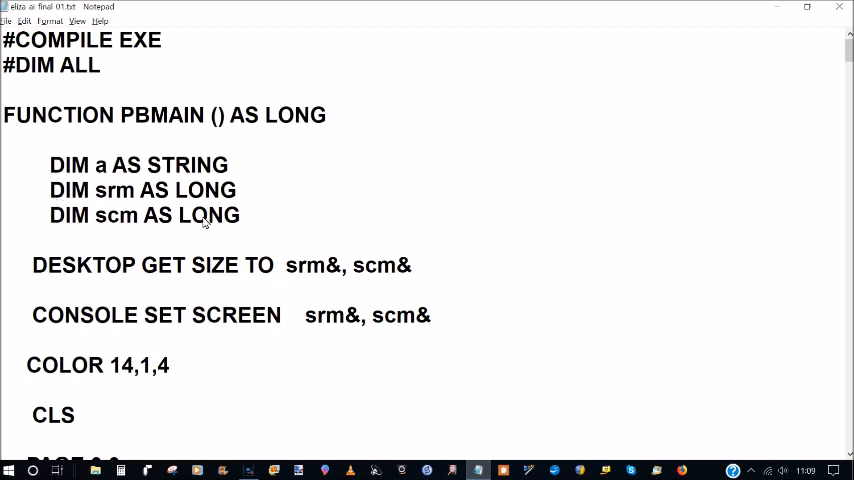
{"action": "scroll", "scroll_direction": "down", "scroll_amount": 3}
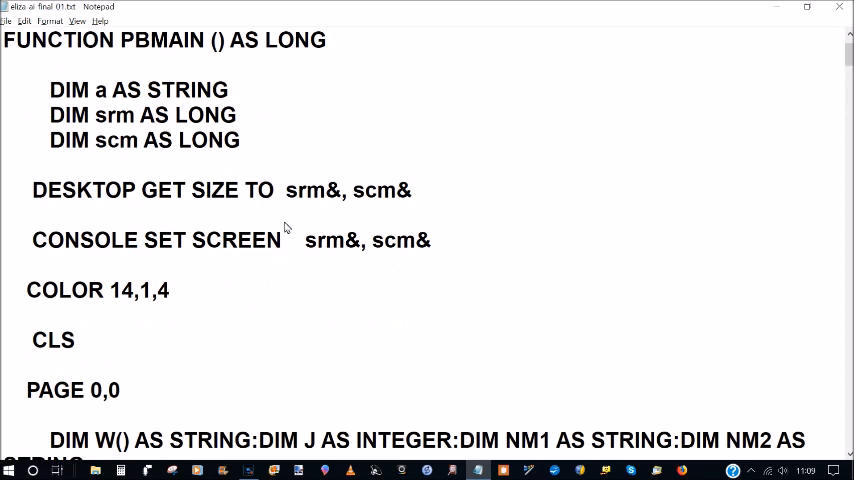
{"action": "mouse_move", "coordinate": [278, 195]}
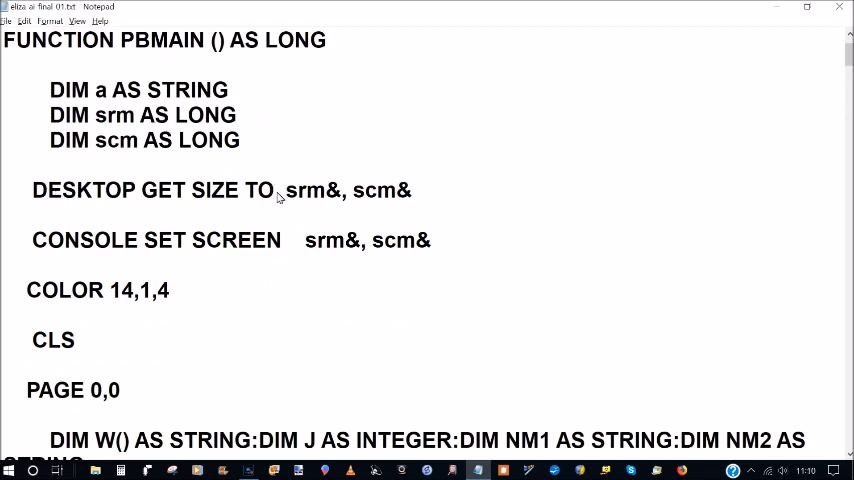
{"action": "mouse_move", "coordinate": [163, 203]}
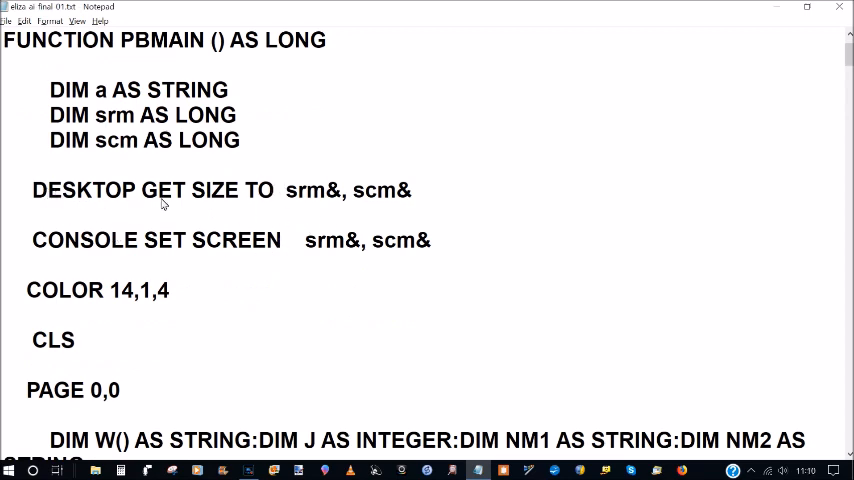
{"action": "mouse_move", "coordinate": [310, 195]}
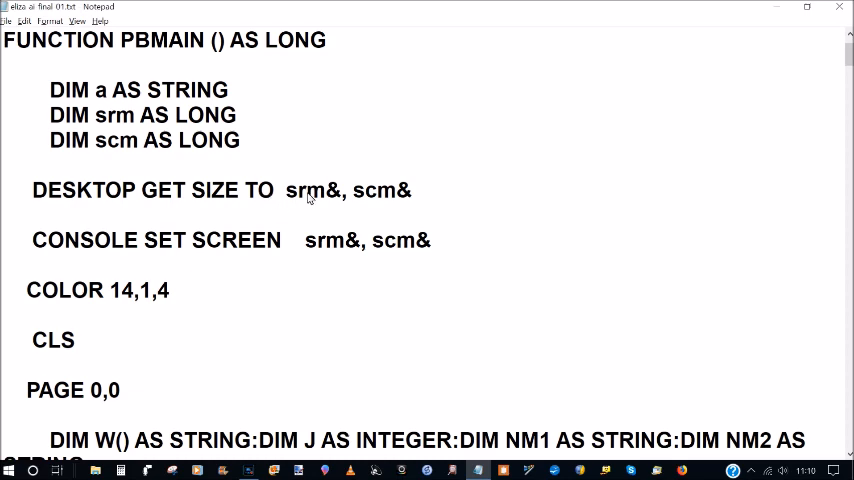
{"action": "mouse_move", "coordinate": [384, 202]}
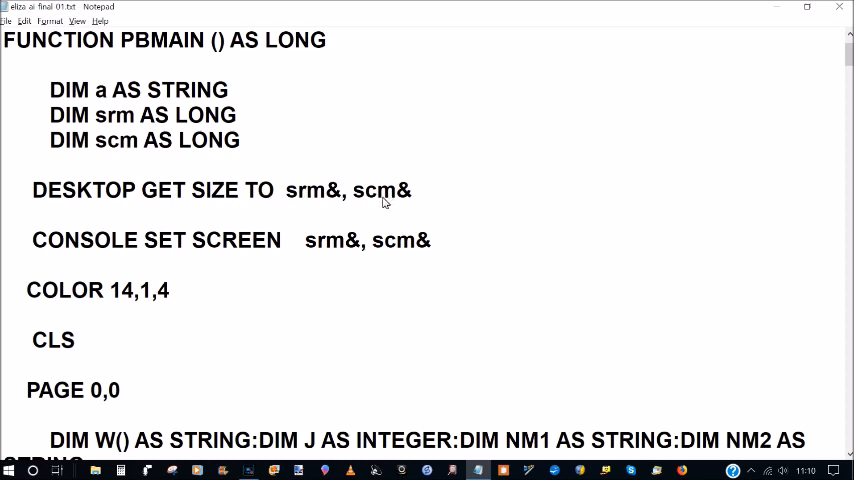
{"action": "mouse_move", "coordinate": [316, 196]}
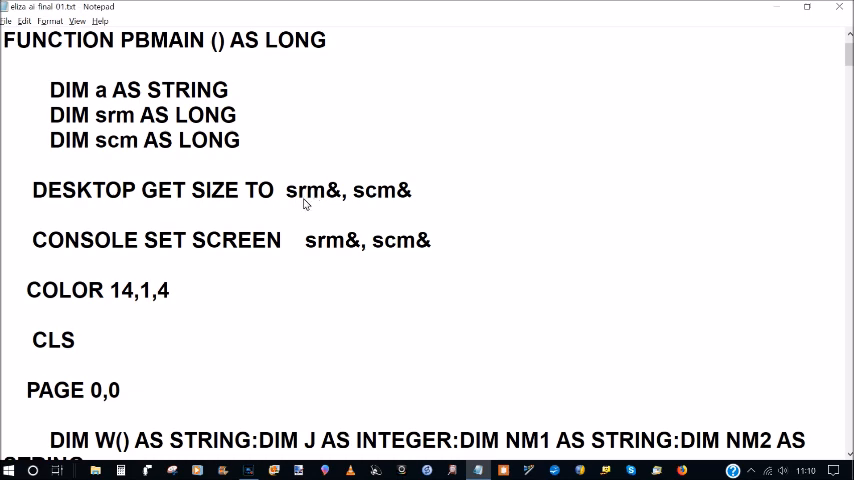
{"action": "mouse_move", "coordinate": [314, 195]}
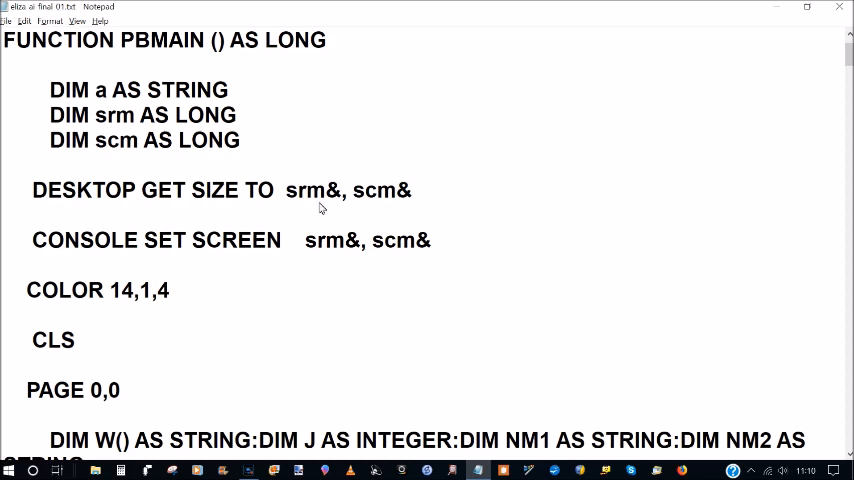
{"action": "mouse_move", "coordinate": [351, 202]}
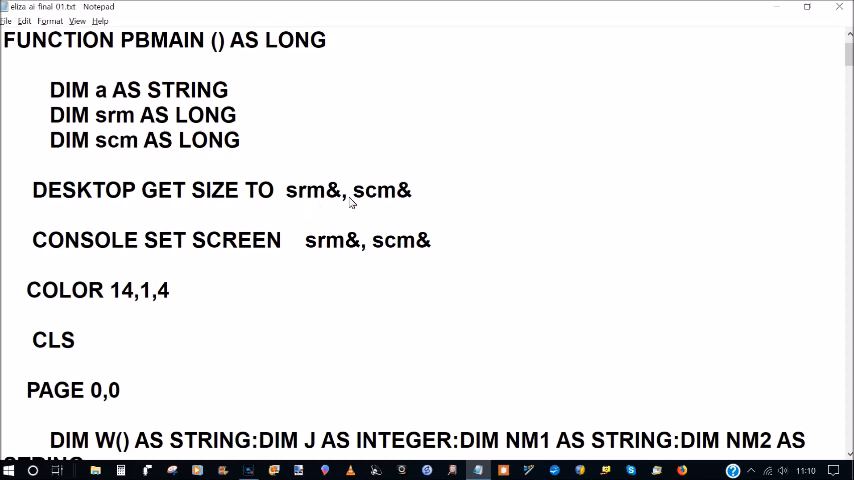
{"action": "mouse_move", "coordinate": [80, 248]}
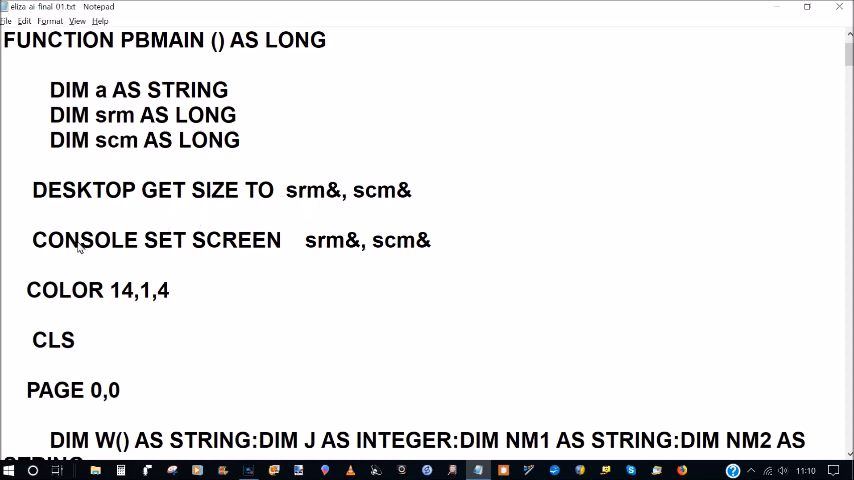
{"action": "mouse_move", "coordinate": [255, 253]}
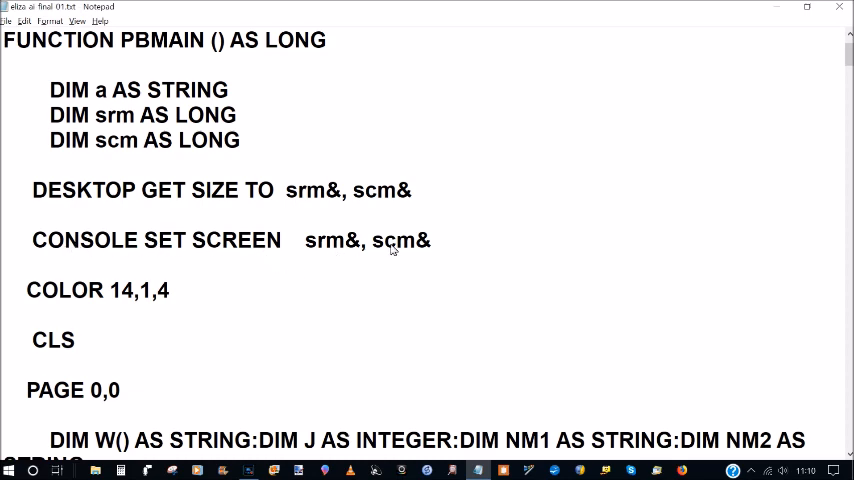
{"action": "mouse_move", "coordinate": [413, 203]}
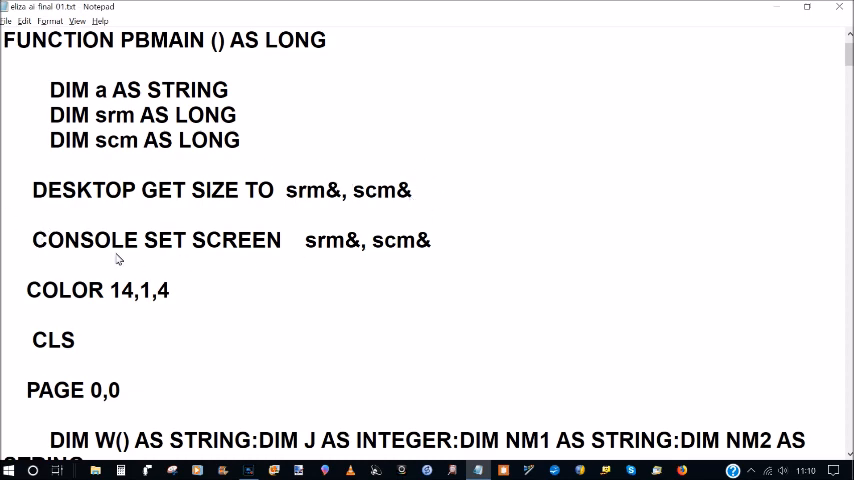
{"action": "mouse_move", "coordinate": [409, 228]}
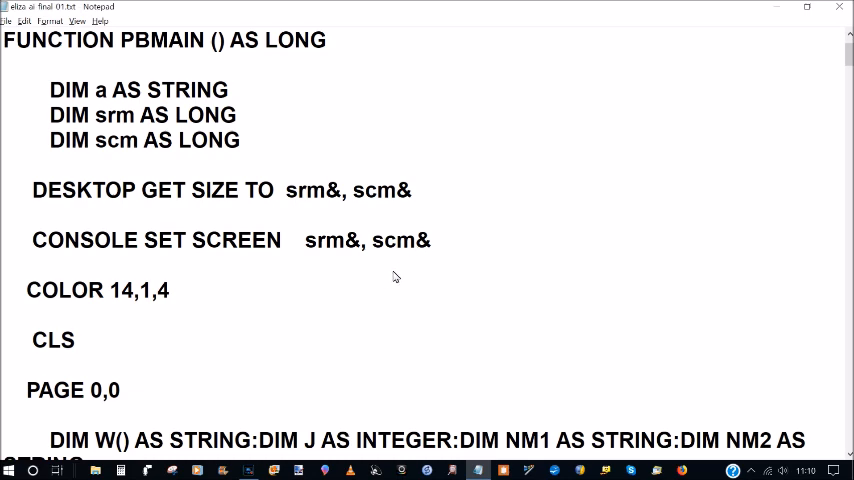
{"action": "mouse_move", "coordinate": [380, 281]}
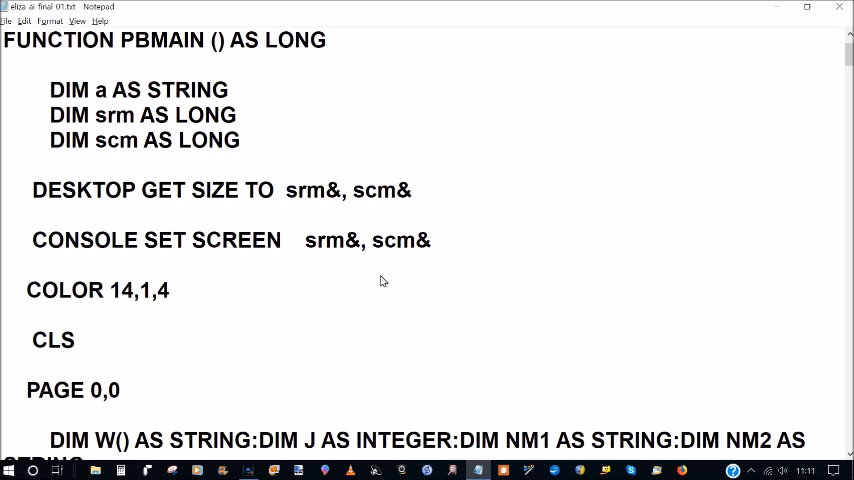
{"action": "scroll", "scroll_direction": "down", "scroll_amount": 3}
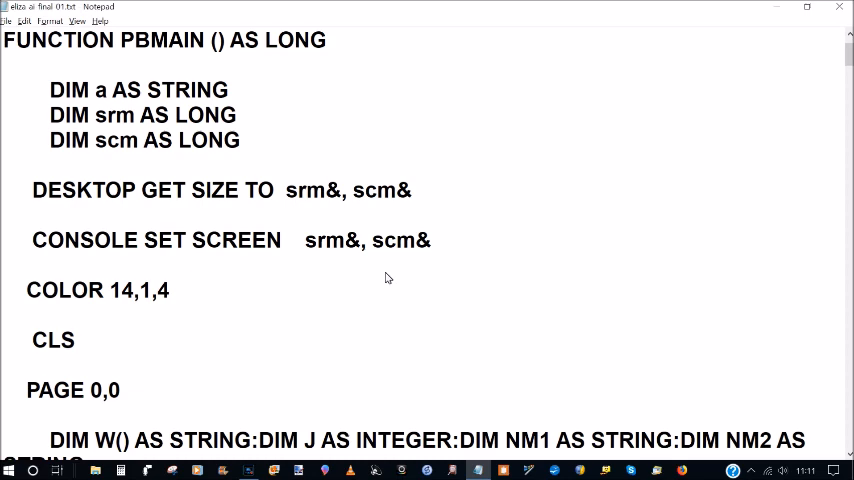
{"action": "mouse_move", "coordinate": [375, 299]}
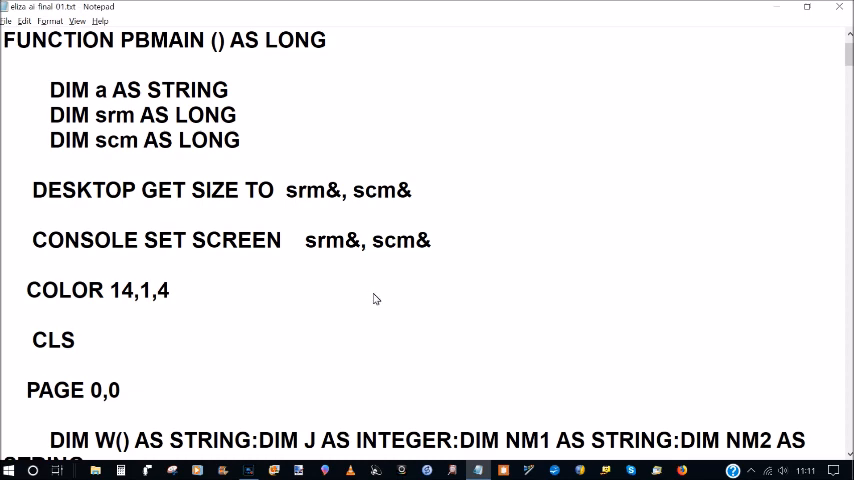
Scroll past the DIM declarations to COLOR 14,1,14, DIM QX$ and the first DATA lines.
{"action": "scroll", "scroll_direction": "down", "scroll_amount": 3}
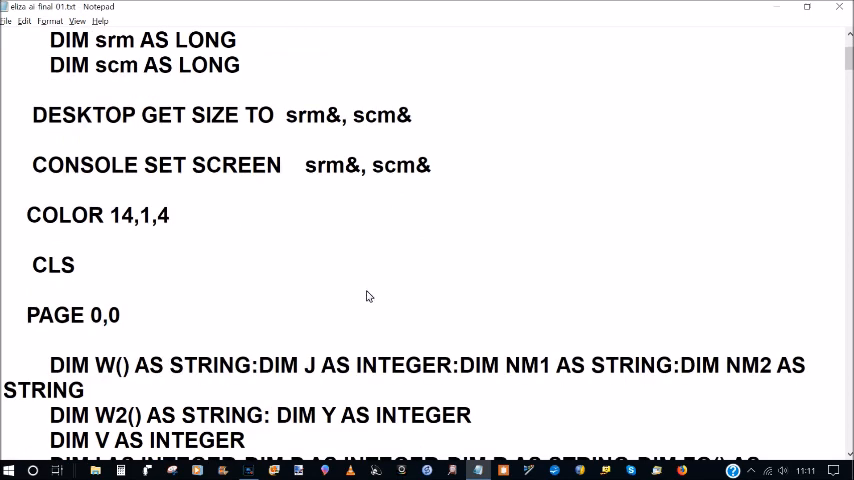
{"action": "scroll", "scroll_direction": "down", "scroll_amount": 3}
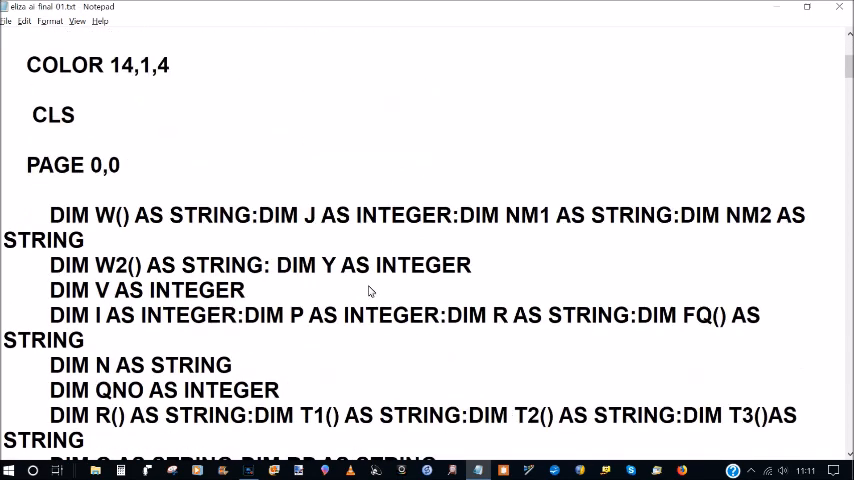
{"action": "scroll", "scroll_direction": "down", "scroll_amount": 3}
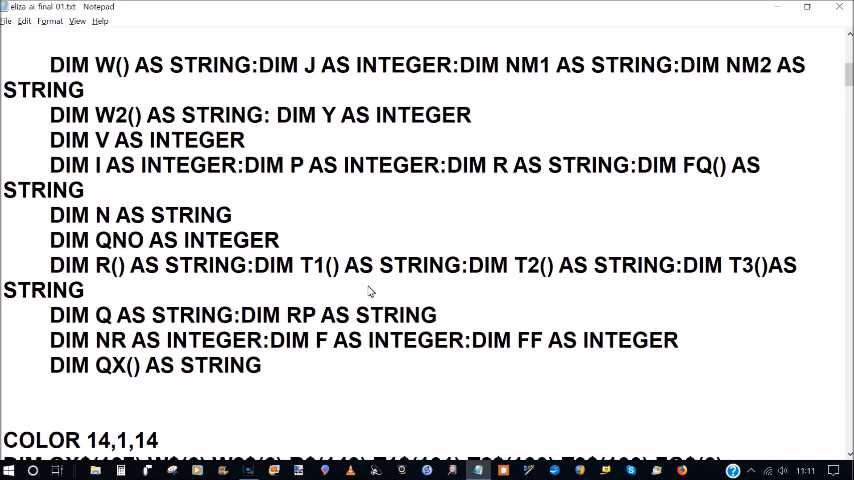
{"action": "scroll", "scroll_direction": "down", "scroll_amount": 3}
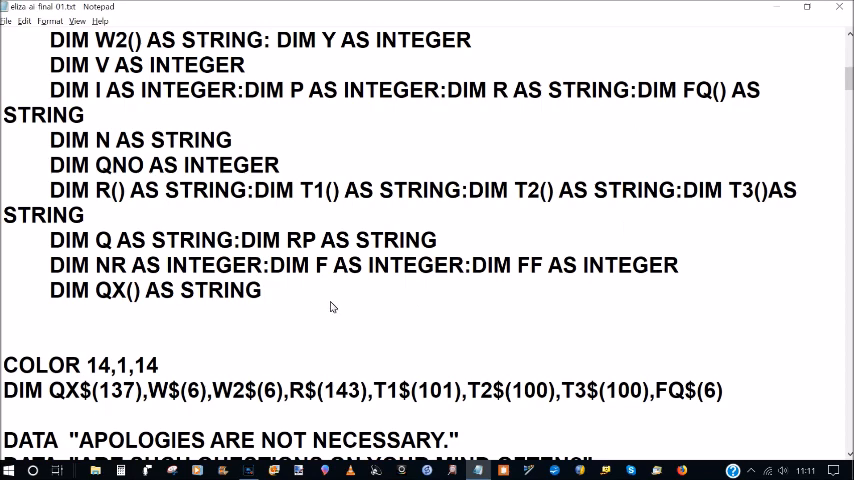
{"action": "mouse_move", "coordinate": [380, 258]}
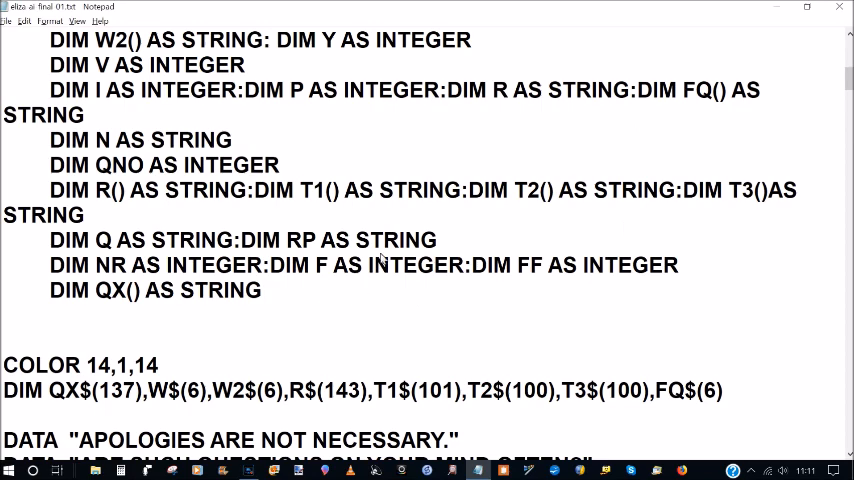
{"action": "scroll", "scroll_direction": "down", "scroll_amount": 3}
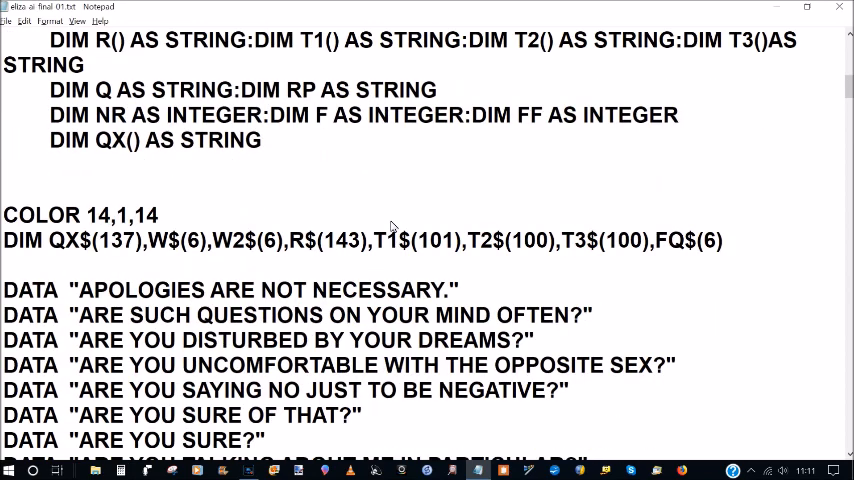
{"action": "mouse_move", "coordinate": [60, 250]}
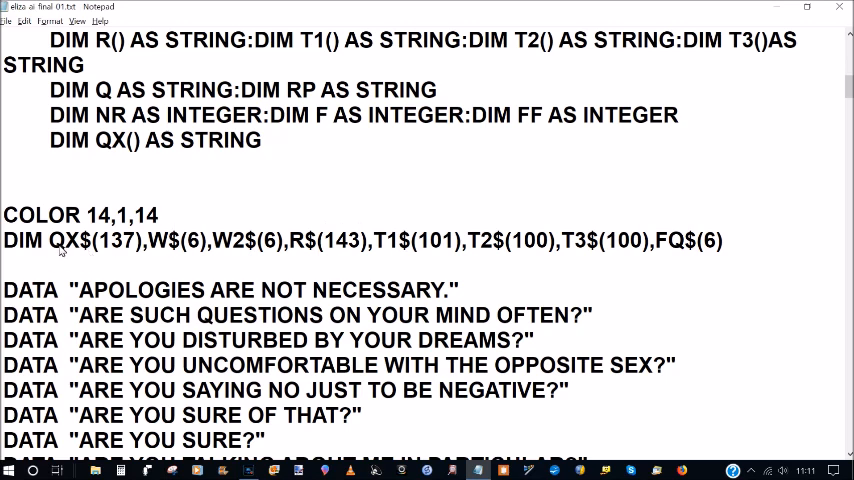
{"action": "mouse_move", "coordinate": [738, 249]}
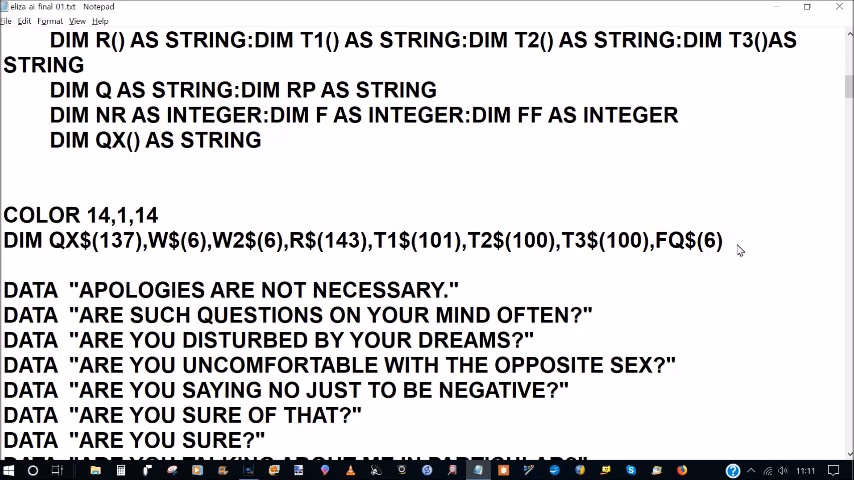
{"action": "mouse_move", "coordinate": [630, 302]}
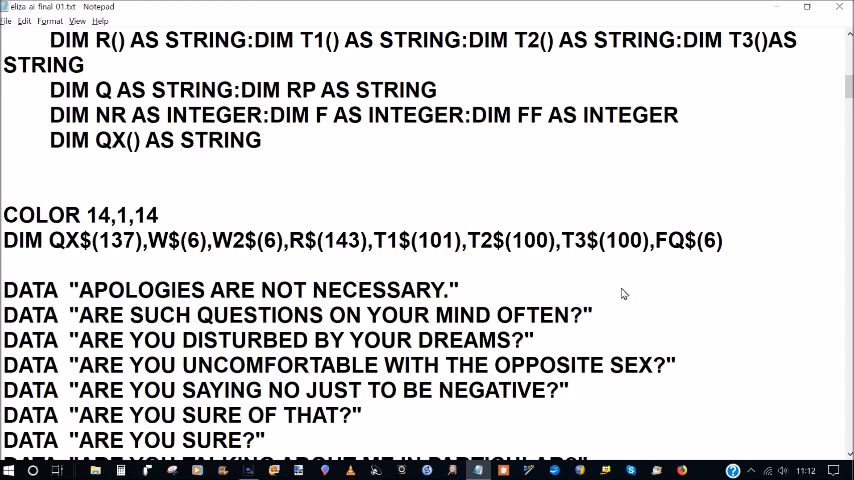
Scroll through all the DATA reply strings until the 'DATA FOR PEOPLE comment appears.
{"action": "scroll", "scroll_direction": "down", "scroll_amount": 3}
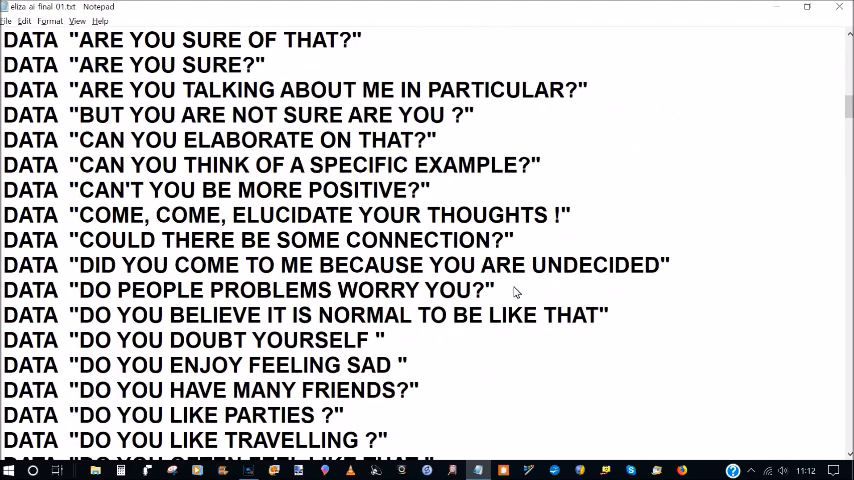
{"action": "mouse_move", "coordinate": [513, 291]}
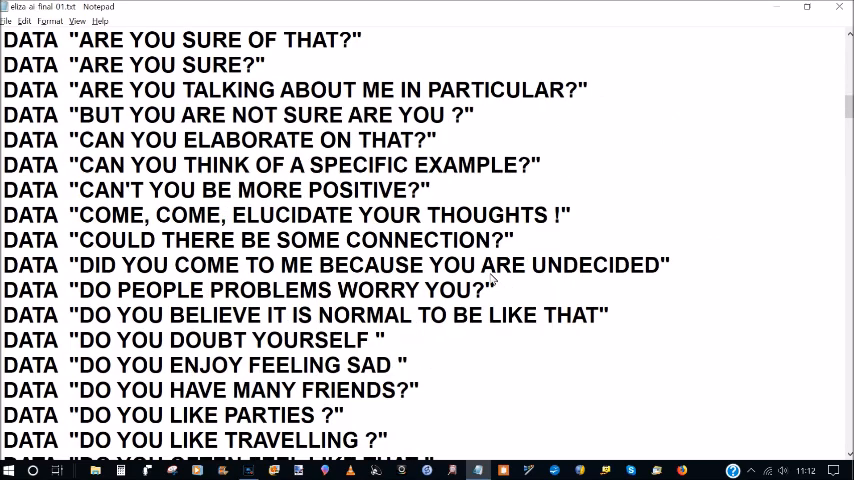
{"action": "scroll", "scroll_direction": "down", "scroll_amount": 3}
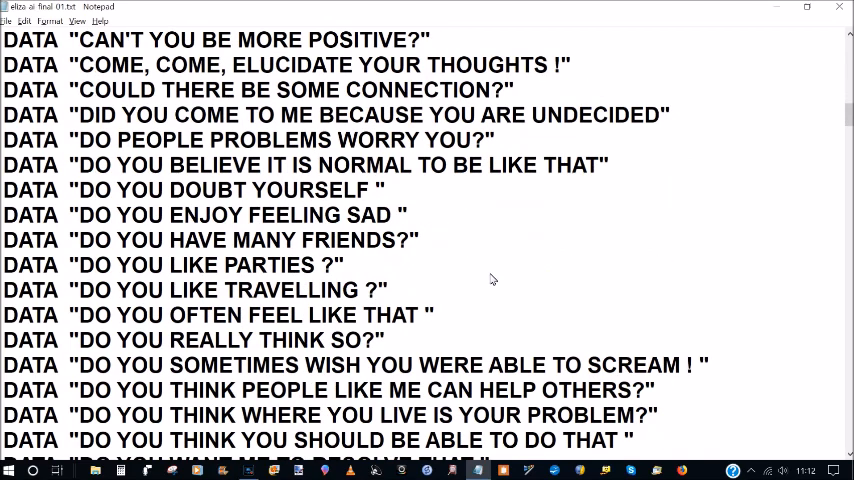
{"action": "scroll", "scroll_direction": "down", "scroll_amount": 3}
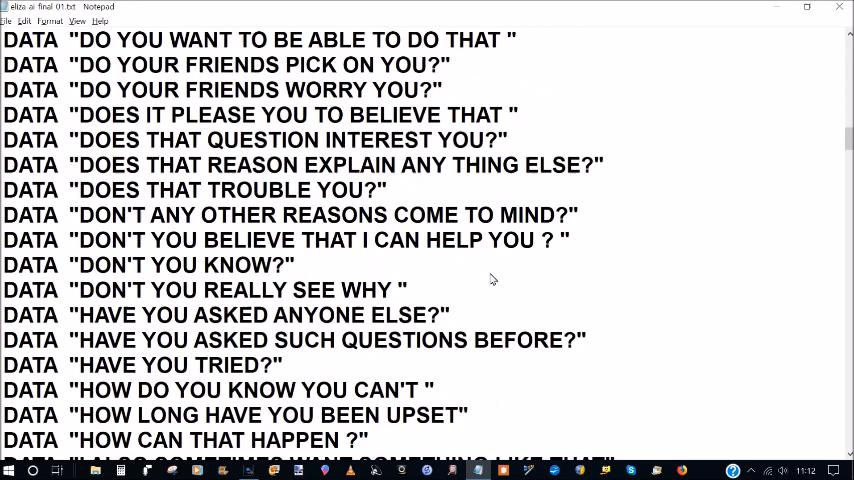
{"action": "scroll", "scroll_direction": "down", "scroll_amount": 3}
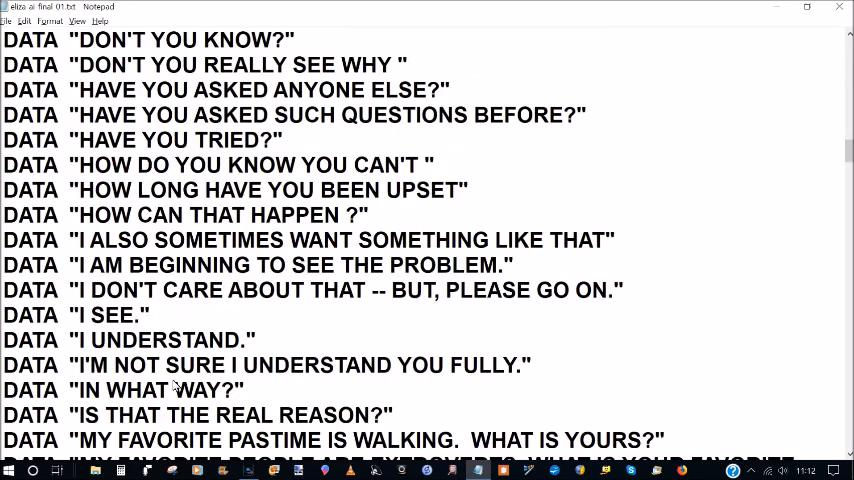
{"action": "scroll", "scroll_direction": "down", "scroll_amount": 3}
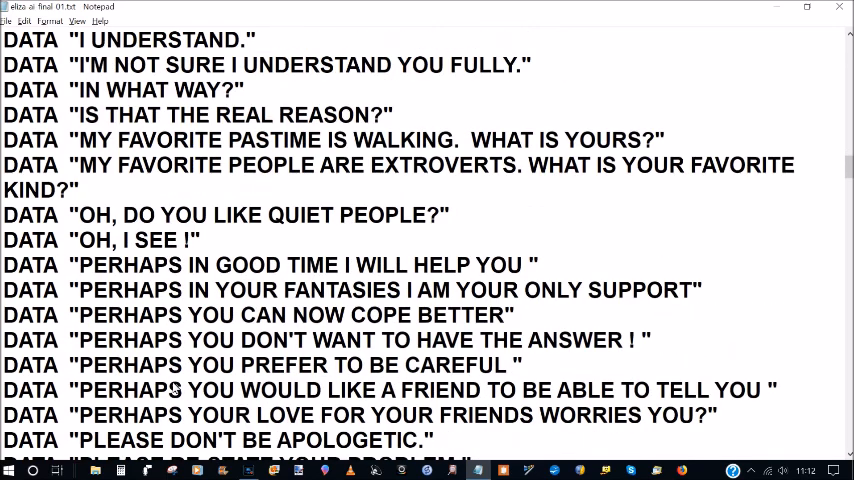
{"action": "scroll", "scroll_direction": "down", "scroll_amount": 3}
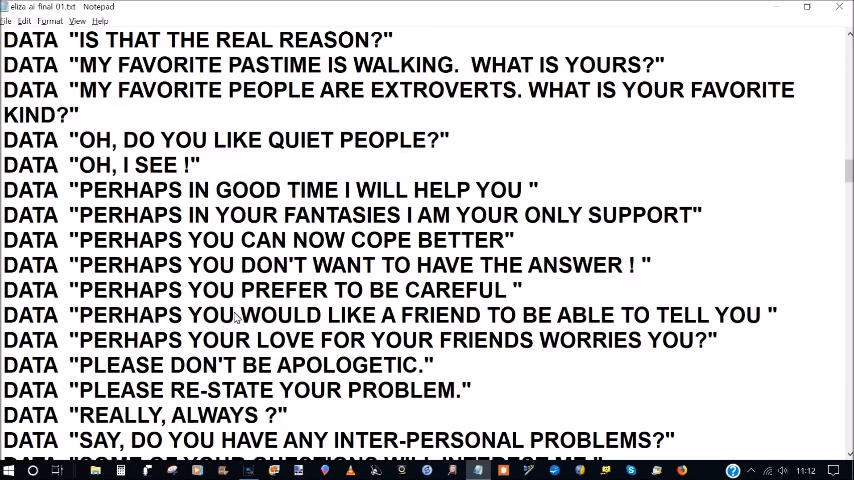
{"action": "scroll", "scroll_direction": "down", "scroll_amount": 3}
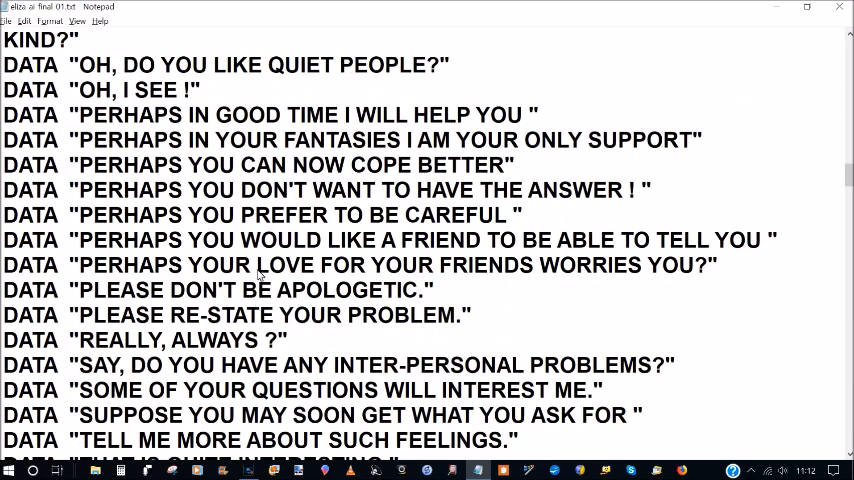
{"action": "scroll", "scroll_direction": "down", "scroll_amount": 3}
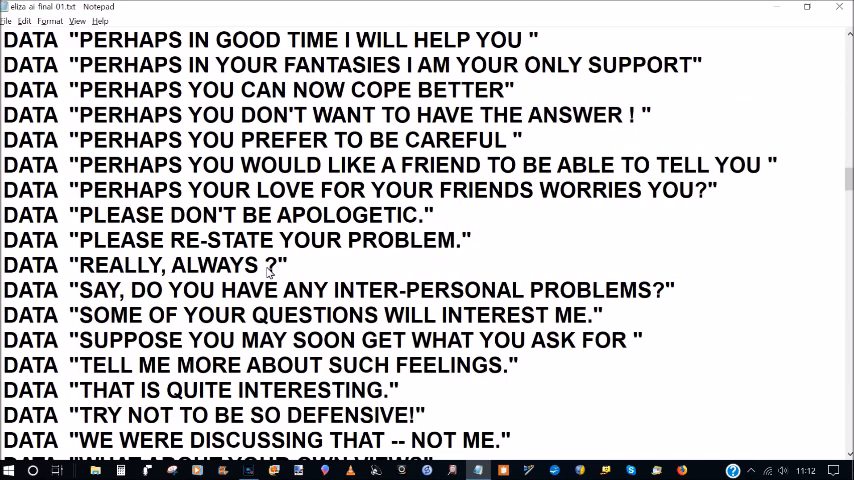
{"action": "scroll", "scroll_direction": "down", "scroll_amount": 3}
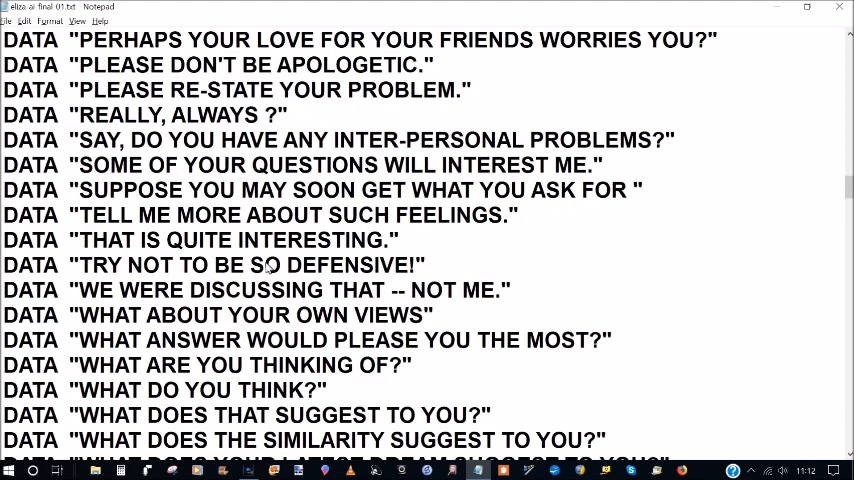
{"action": "scroll", "scroll_direction": "down", "scroll_amount": 3}
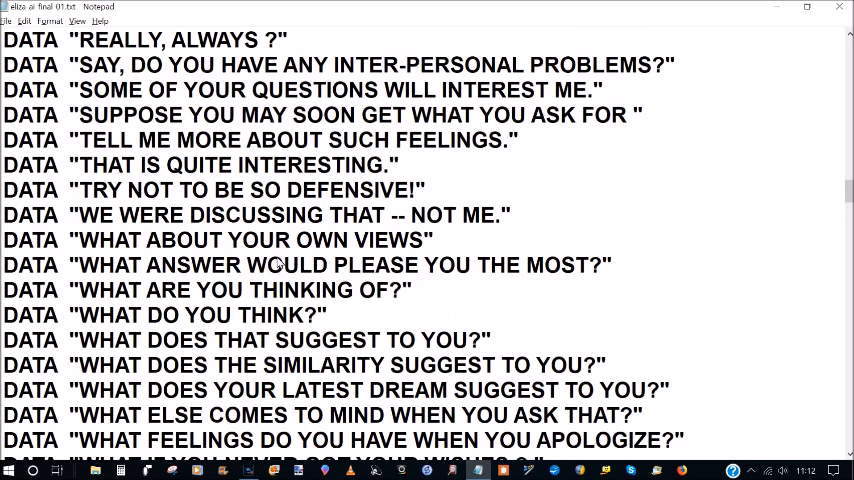
{"action": "scroll", "scroll_direction": "down", "scroll_amount": 3}
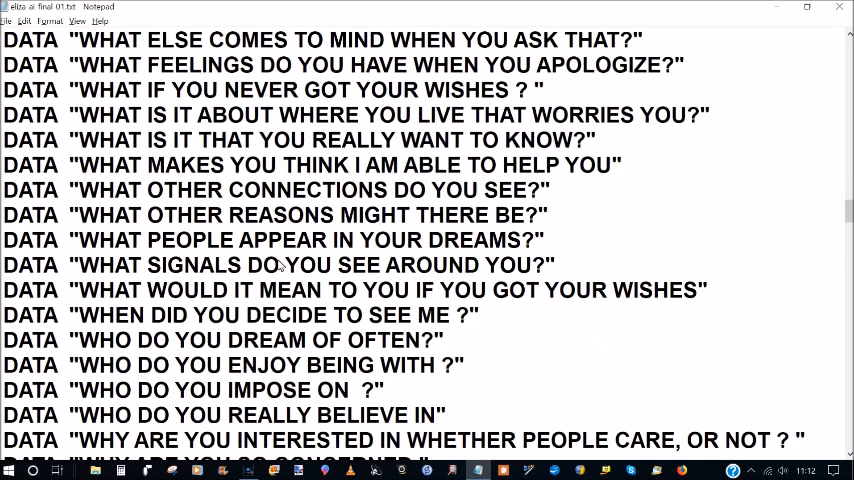
{"action": "scroll", "scroll_direction": "down", "scroll_amount": 3}
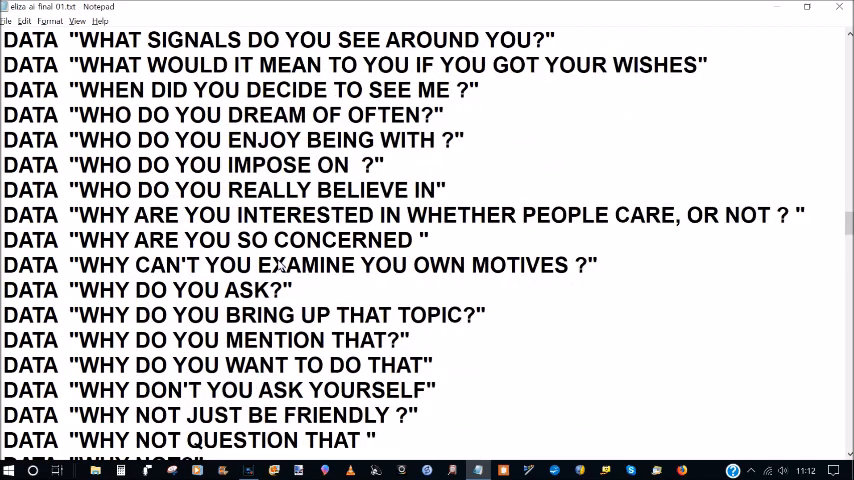
{"action": "scroll", "scroll_direction": "down", "scroll_amount": 3}
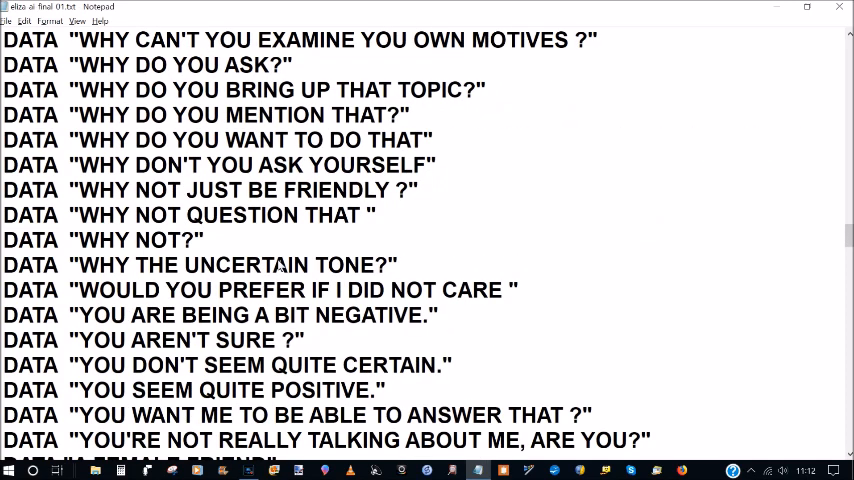
{"action": "scroll", "scroll_direction": "down", "scroll_amount": 3}
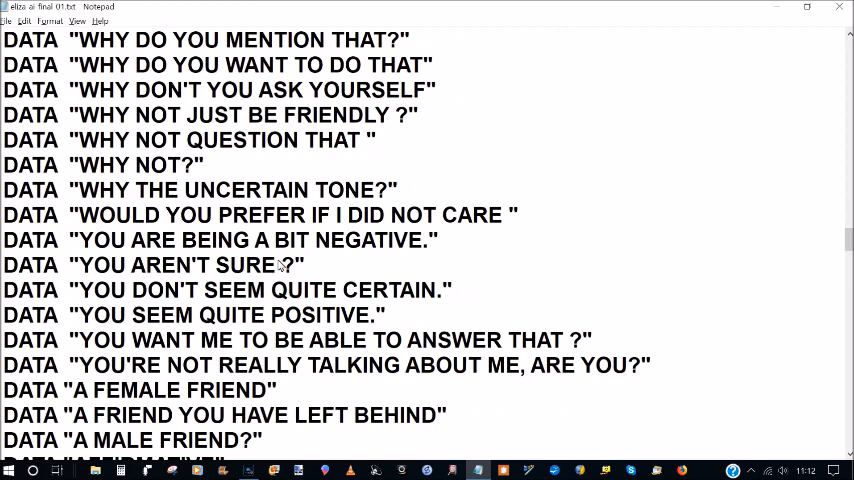
{"action": "scroll", "scroll_direction": "down", "scroll_amount": 3}
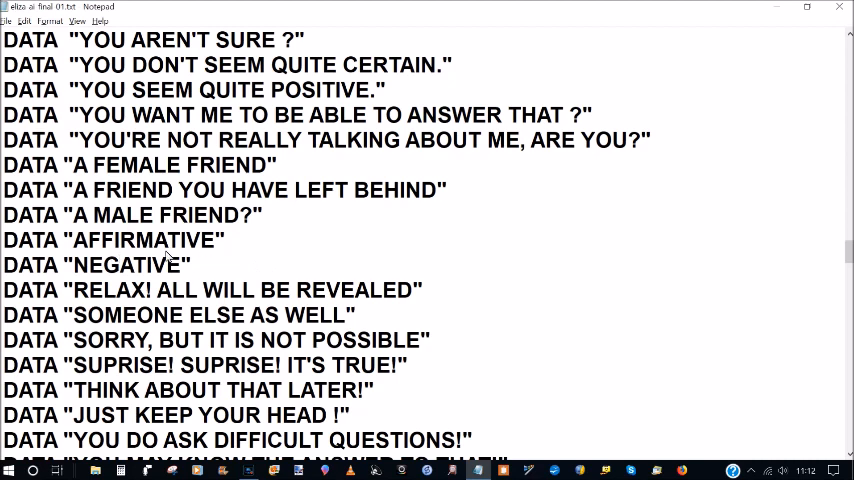
{"action": "mouse_move", "coordinate": [251, 234]}
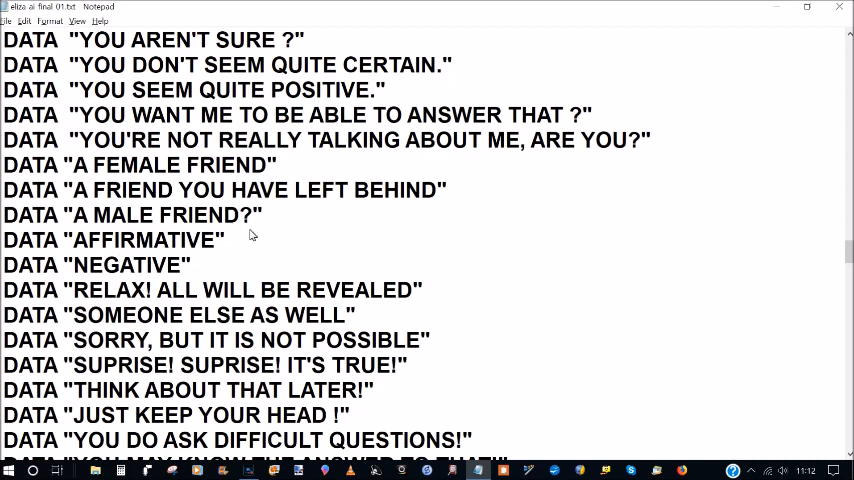
{"action": "scroll", "scroll_direction": "down", "scroll_amount": 3}
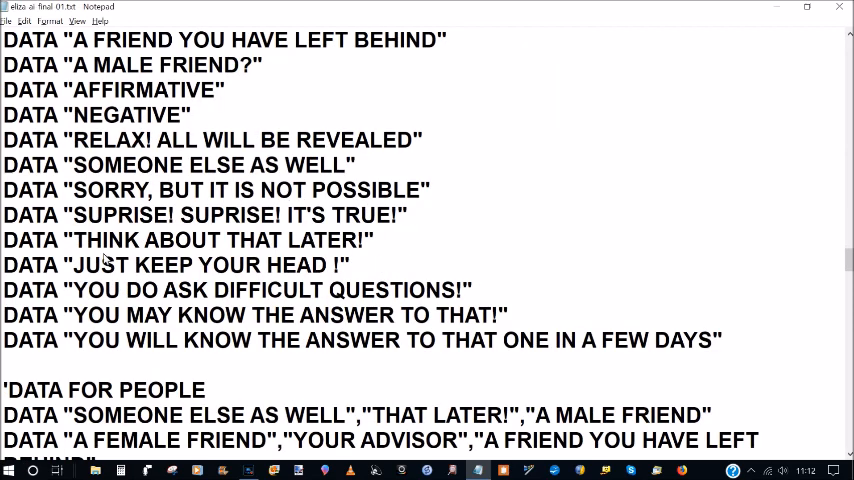
Scroll to the 'DATA FOR SORT REPLIES' line and the GET TOTAL DATA loop for 143 replies.
{"action": "scroll", "scroll_direction": "down", "scroll_amount": 3}
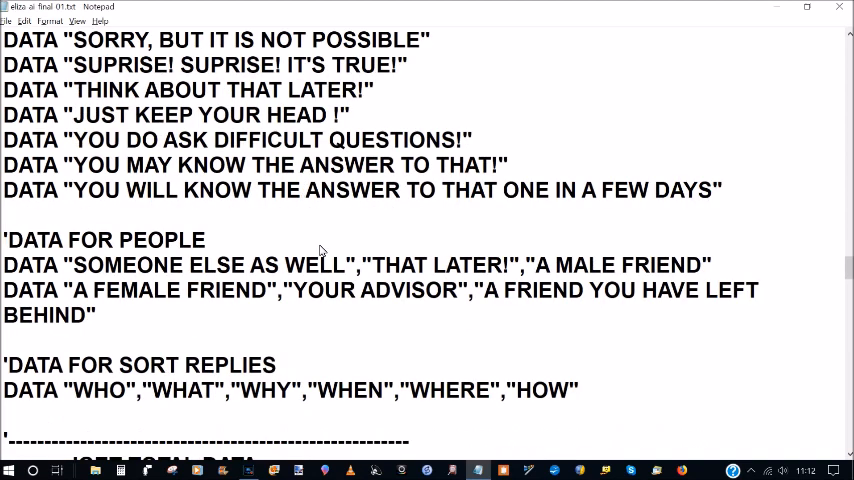
{"action": "mouse_move", "coordinate": [143, 251]}
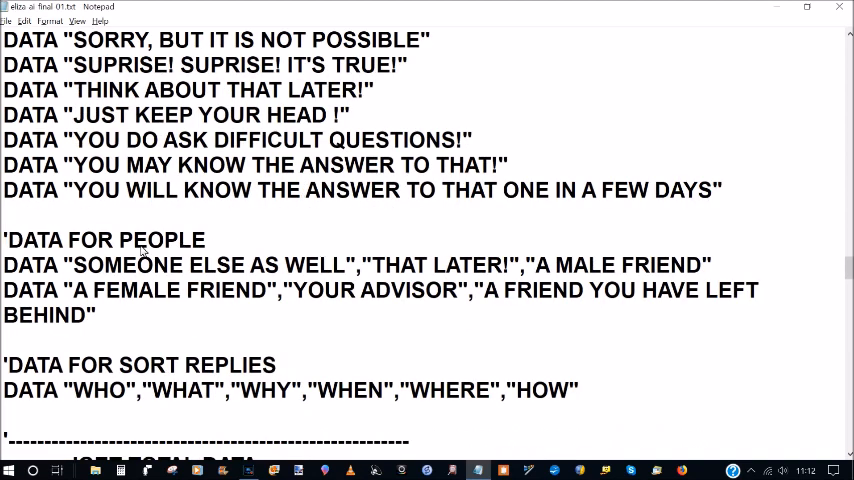
{"action": "mouse_move", "coordinate": [505, 278]}
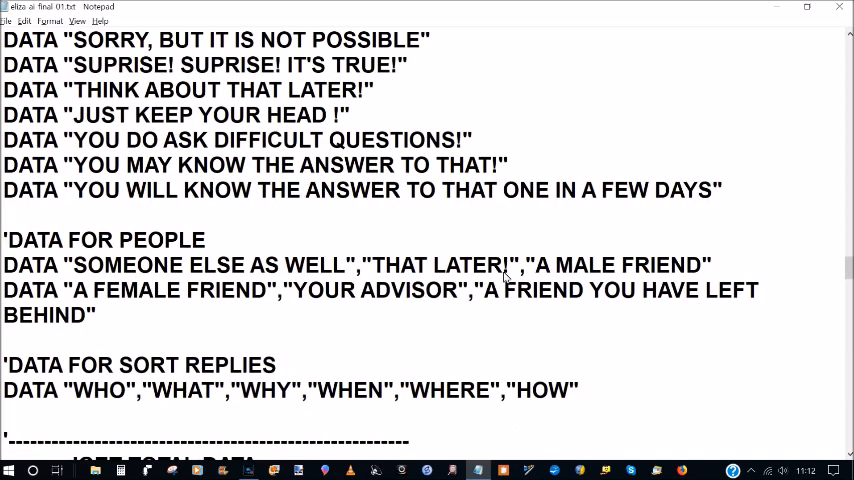
{"action": "scroll", "scroll_direction": "down", "scroll_amount": 3}
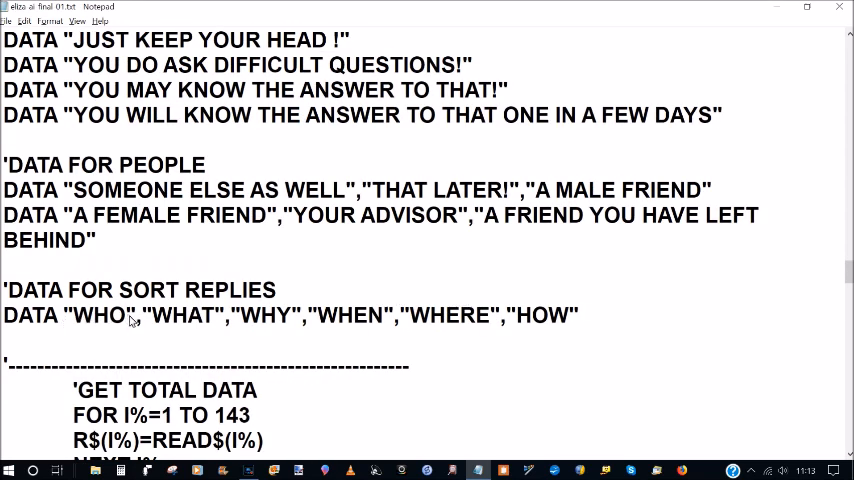
{"action": "mouse_move", "coordinate": [178, 315]}
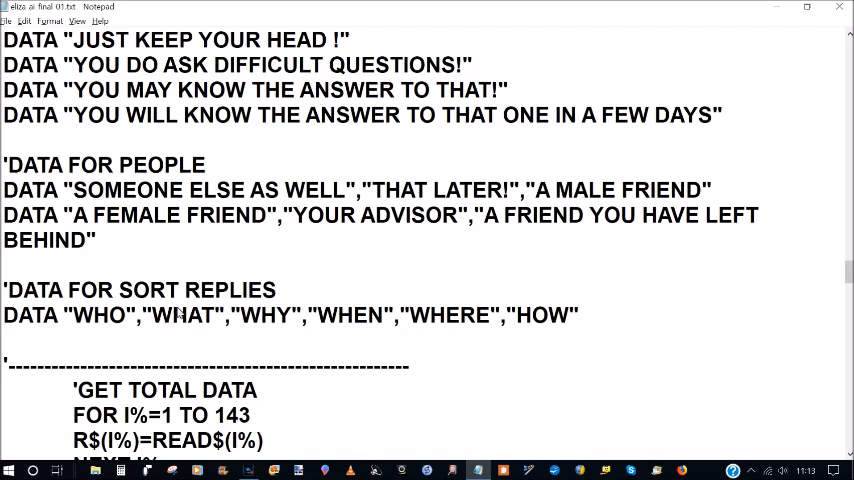
Scroll through the total, people and question data loops to CLS and the copyright prints.
{"action": "scroll", "scroll_direction": "down", "scroll_amount": 3}
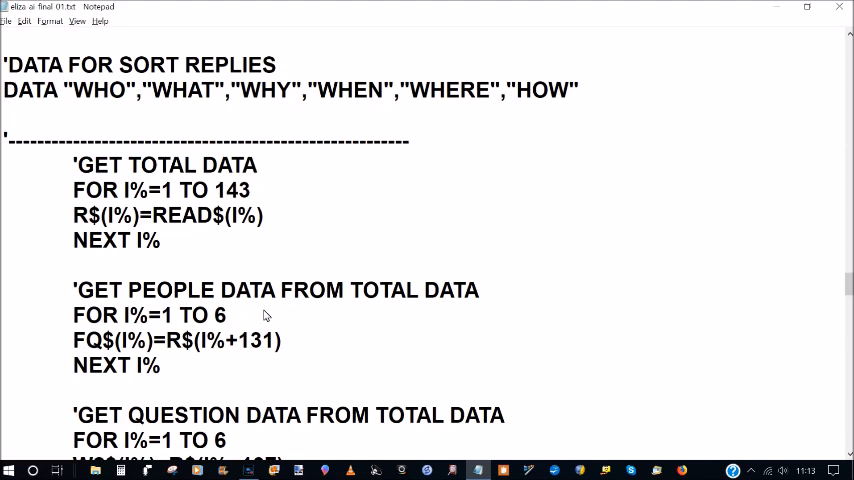
{"action": "mouse_move", "coordinate": [332, 230]}
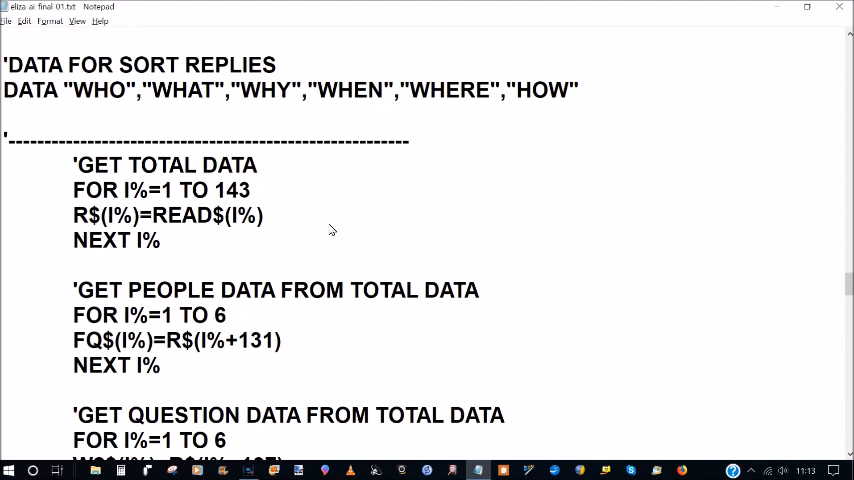
{"action": "mouse_move", "coordinate": [343, 225]}
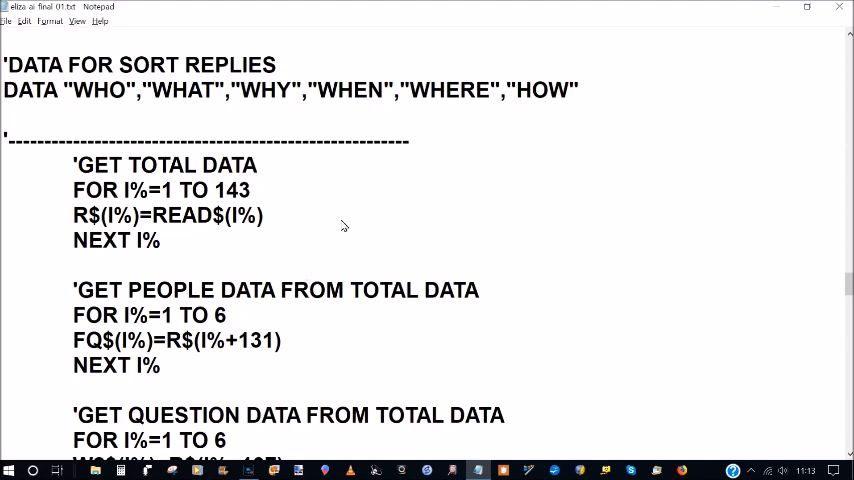
{"action": "scroll", "scroll_direction": "up", "scroll_amount": 3}
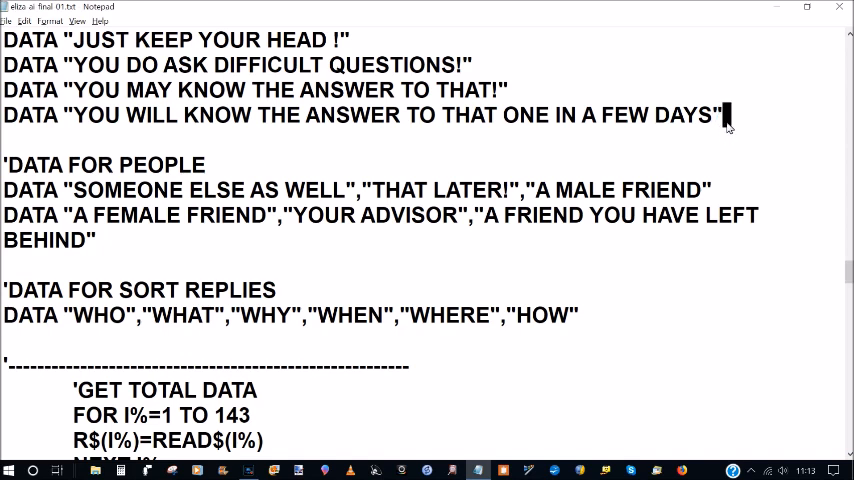
{"action": "mouse_move", "coordinate": [394, 128]}
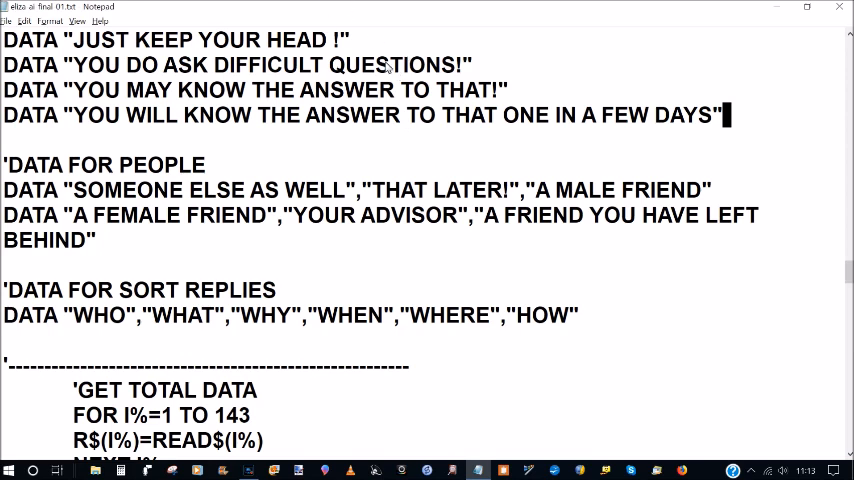
{"action": "mouse_move", "coordinate": [698, 128]}
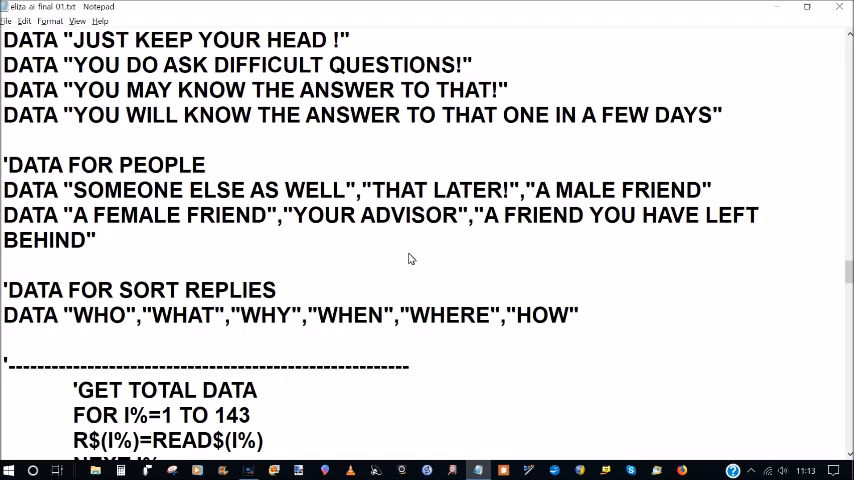
{"action": "scroll", "scroll_direction": "down", "scroll_amount": 3}
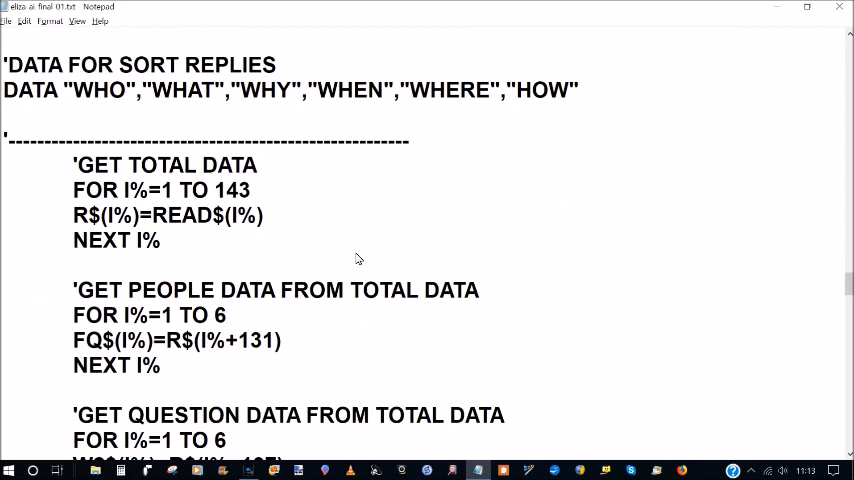
{"action": "mouse_move", "coordinate": [285, 217]}
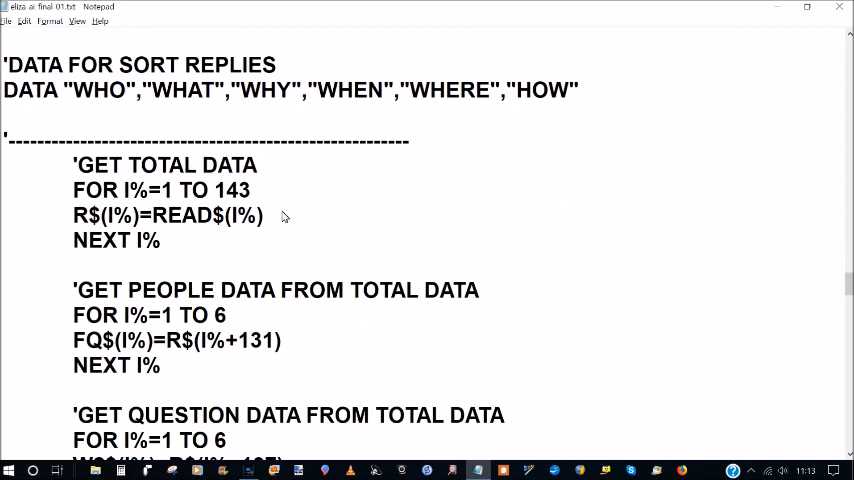
{"action": "mouse_move", "coordinate": [233, 232]}
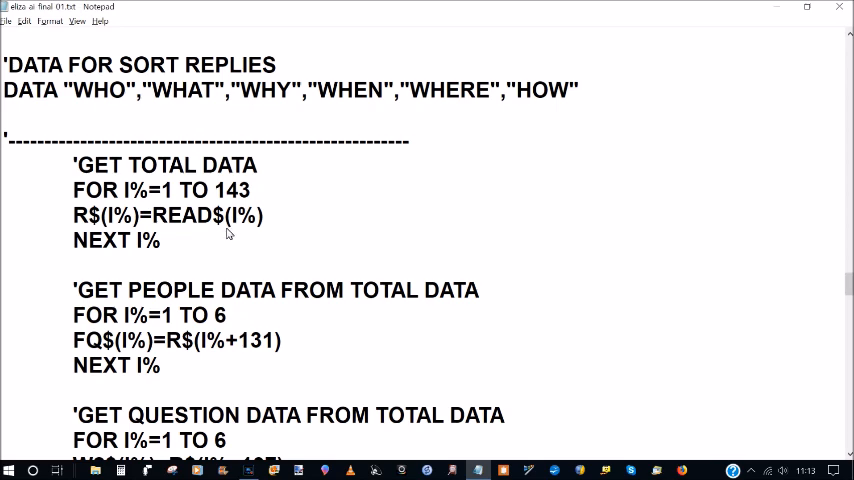
{"action": "mouse_move", "coordinate": [208, 242]}
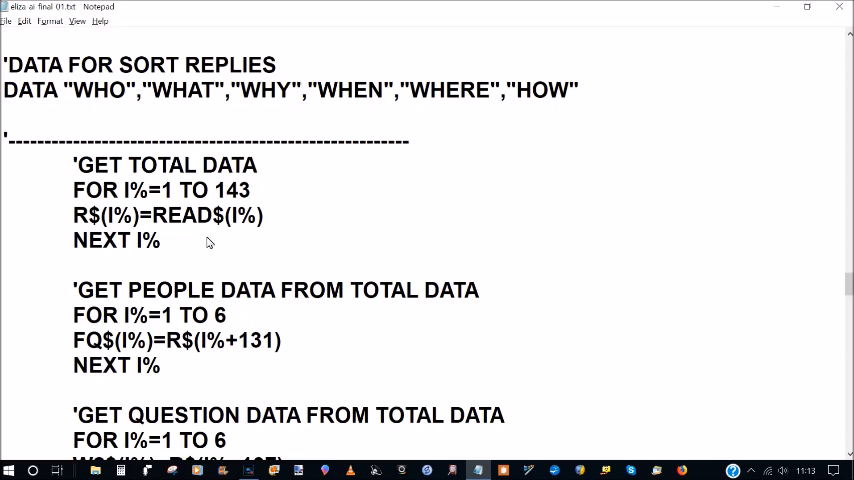
{"action": "scroll", "scroll_direction": "down", "scroll_amount": 3}
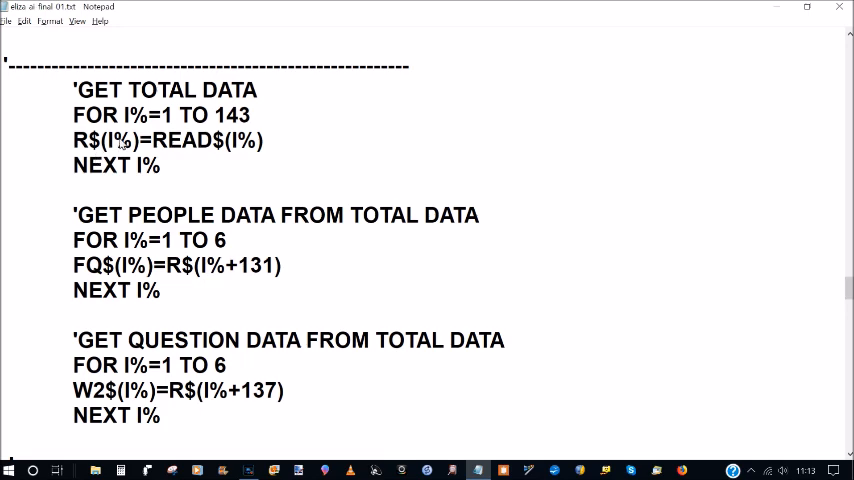
{"action": "mouse_move", "coordinate": [252, 247]}
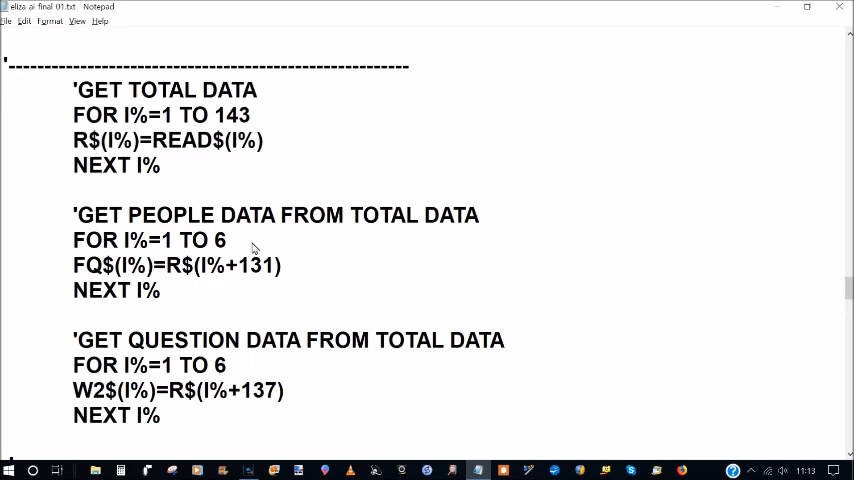
{"action": "mouse_move", "coordinate": [104, 173]}
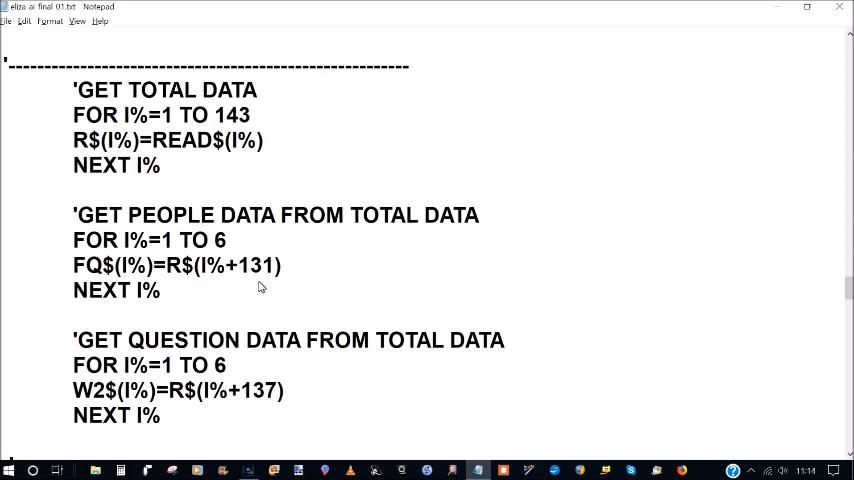
{"action": "mouse_move", "coordinate": [257, 287]}
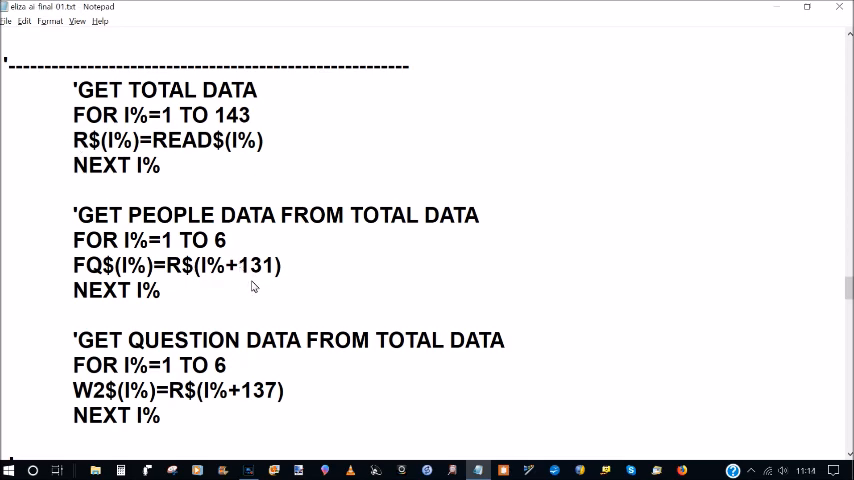
{"action": "mouse_move", "coordinate": [258, 283]}
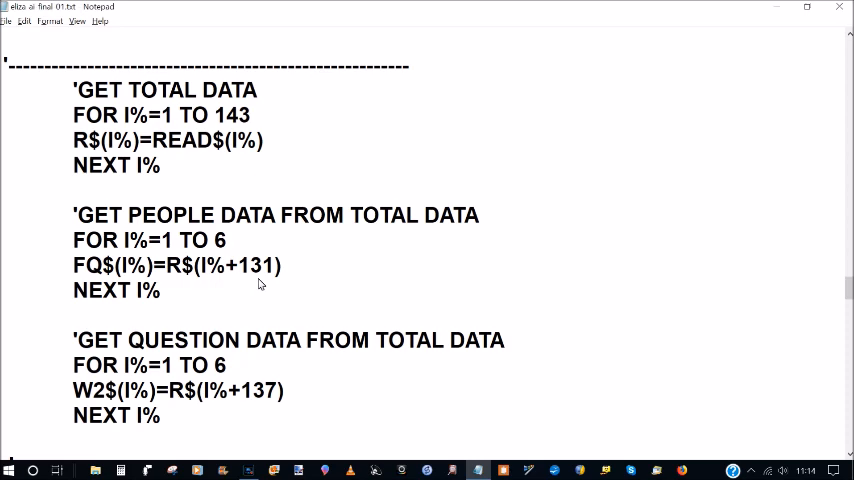
{"action": "mouse_move", "coordinate": [318, 261]}
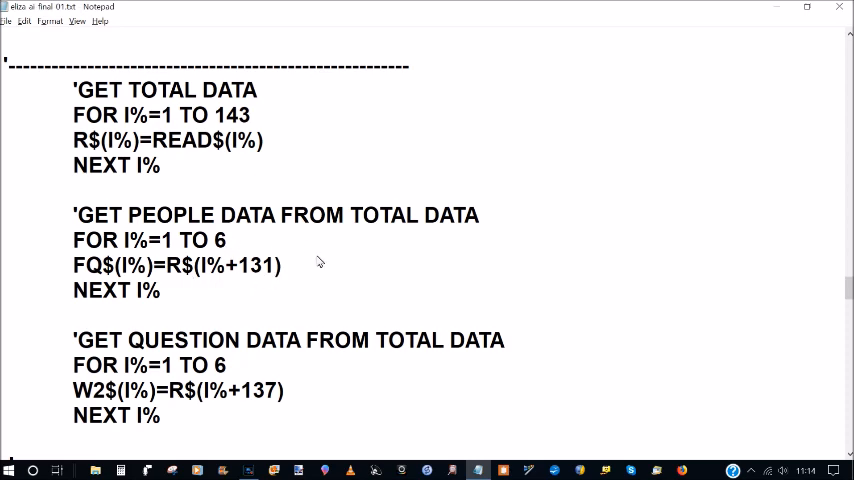
{"action": "scroll", "scroll_direction": "down", "scroll_amount": 3}
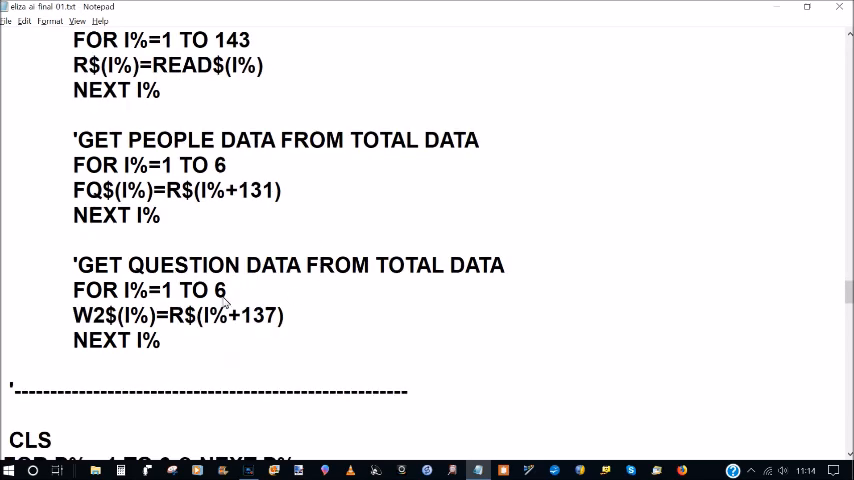
{"action": "mouse_move", "coordinate": [262, 323]}
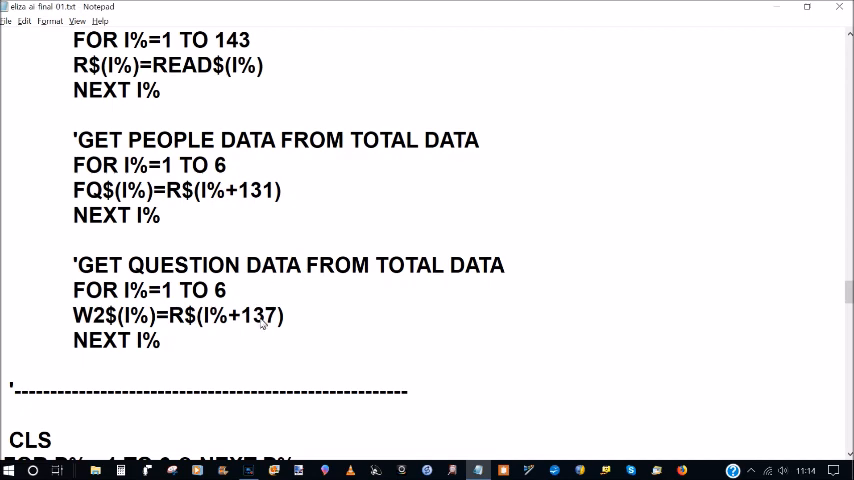
{"action": "mouse_move", "coordinate": [276, 251]}
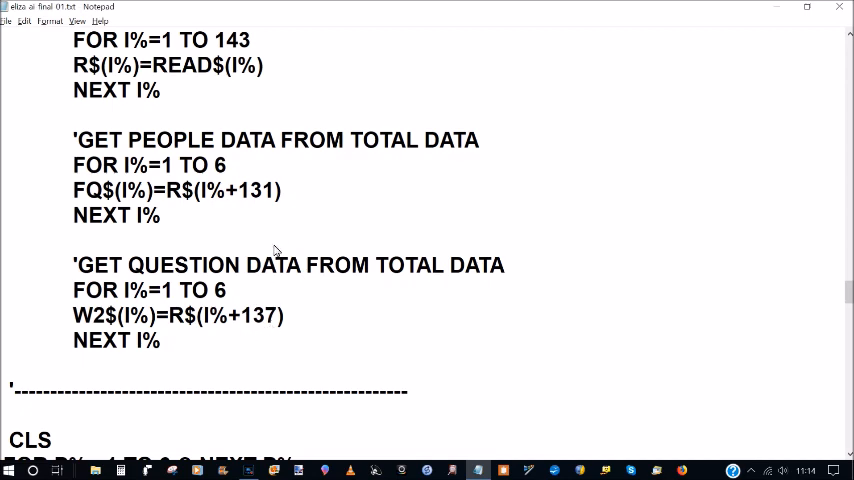
{"action": "mouse_move", "coordinate": [135, 110]}
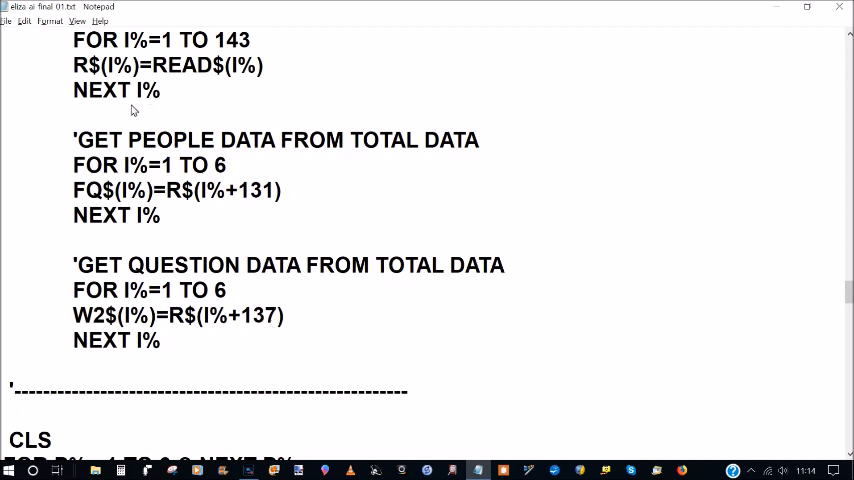
{"action": "mouse_move", "coordinate": [221, 247]}
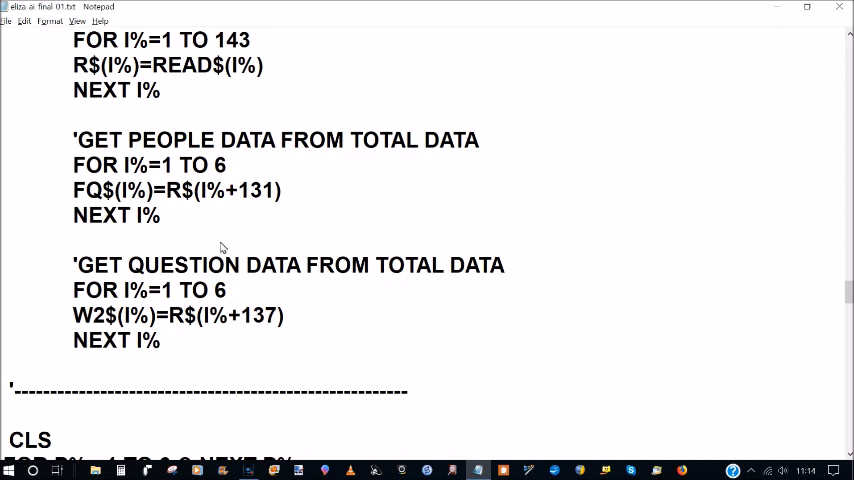
{"action": "mouse_move", "coordinate": [227, 246]}
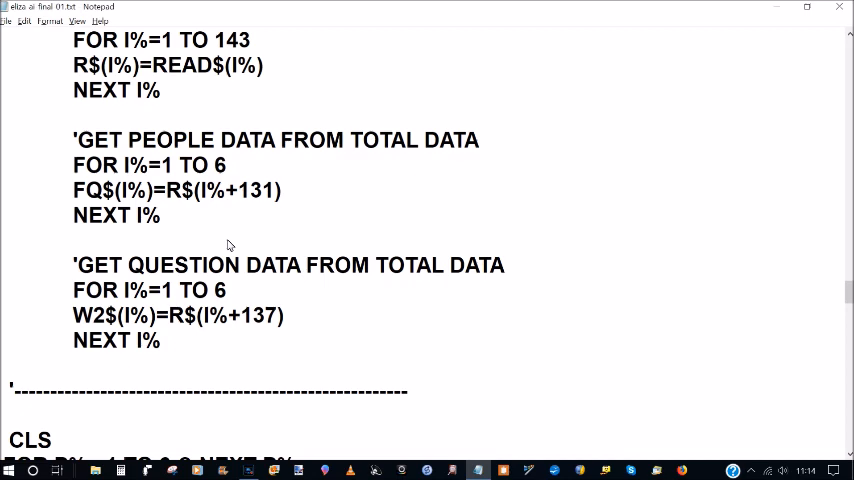
{"action": "scroll", "scroll_direction": "down", "scroll_amount": 3}
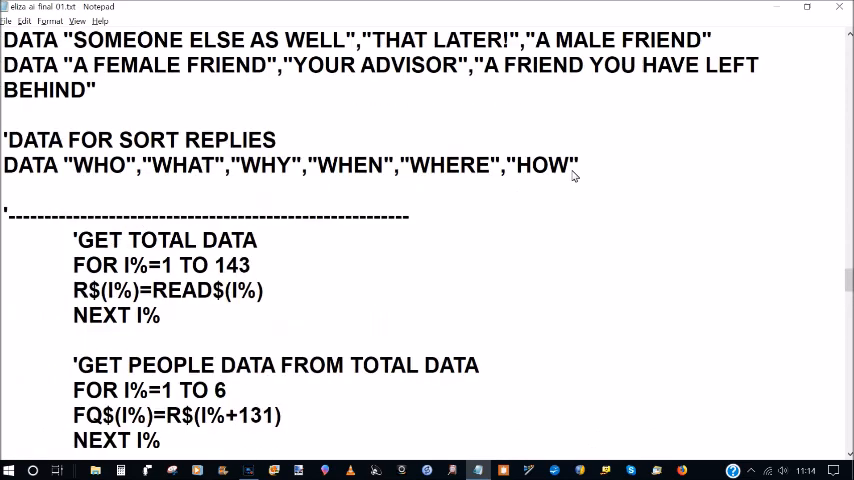
{"action": "scroll", "scroll_direction": "down", "scroll_amount": 3}
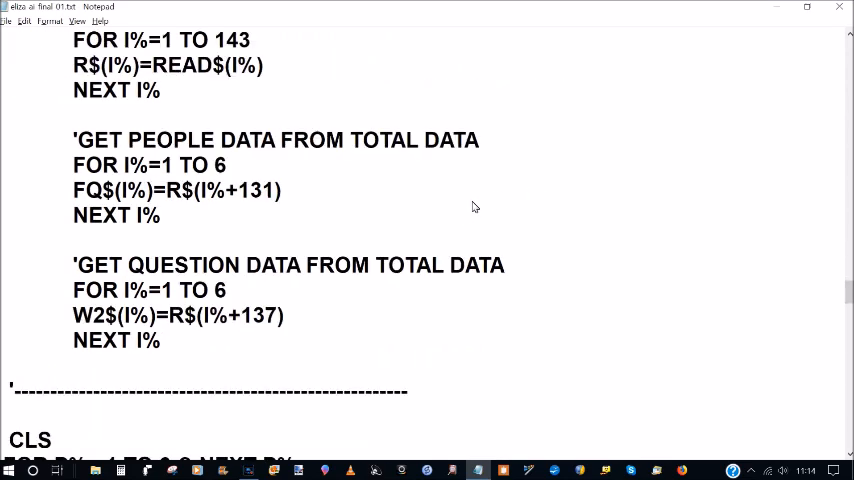
{"action": "scroll", "scroll_direction": "down", "scroll_amount": 3}
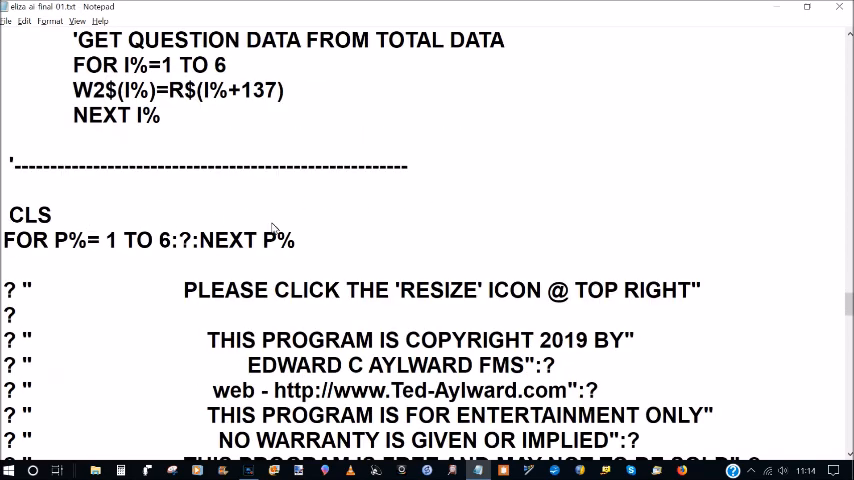
Scroll past the intro prints to CLS, the greeting prompts, RANDOMIZE TIMER and FOR J=1 TO 100.
{"action": "scroll", "scroll_direction": "down", "scroll_amount": 3}
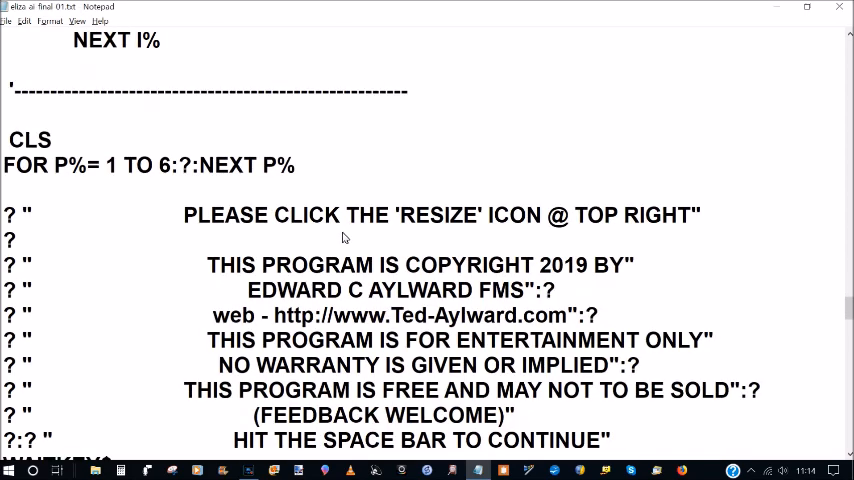
{"action": "scroll", "scroll_direction": "down", "scroll_amount": 3}
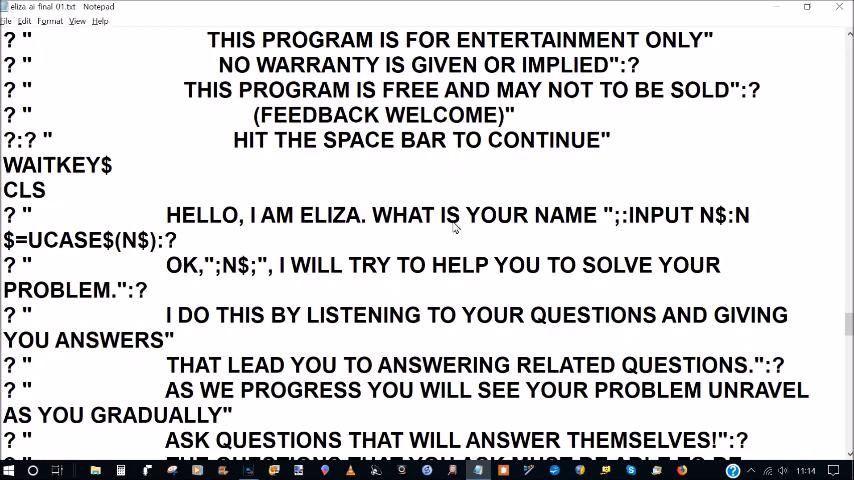
{"action": "mouse_move", "coordinate": [666, 231]}
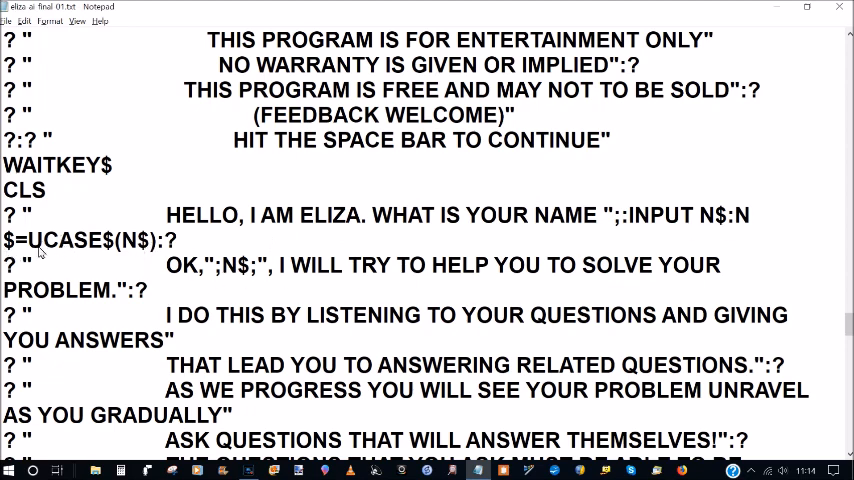
{"action": "scroll", "scroll_direction": "down", "scroll_amount": 3}
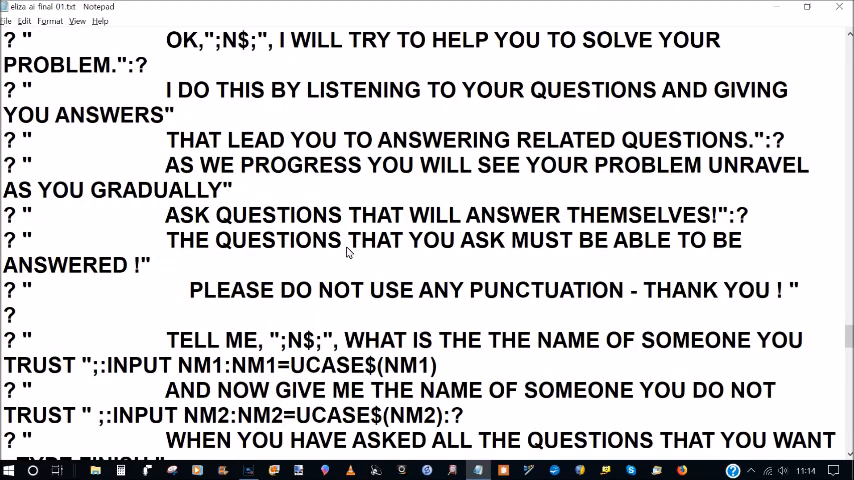
{"action": "scroll", "scroll_direction": "down", "scroll_amount": 3}
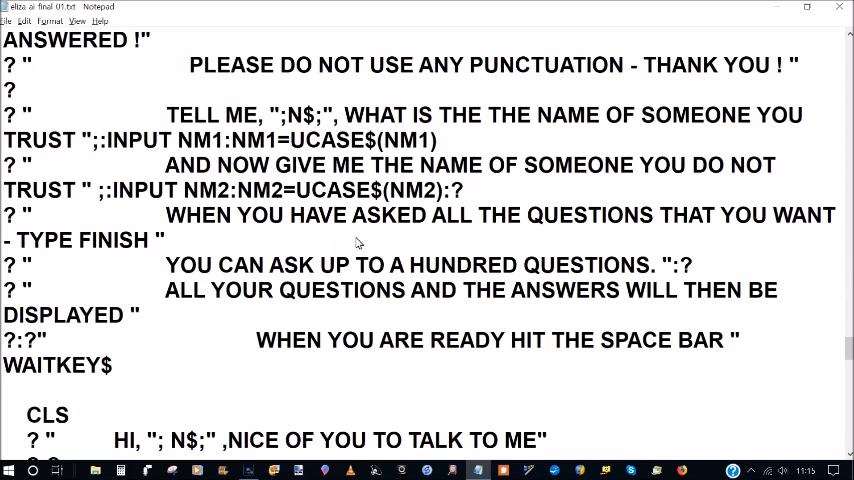
{"action": "scroll", "scroll_direction": "down", "scroll_amount": 3}
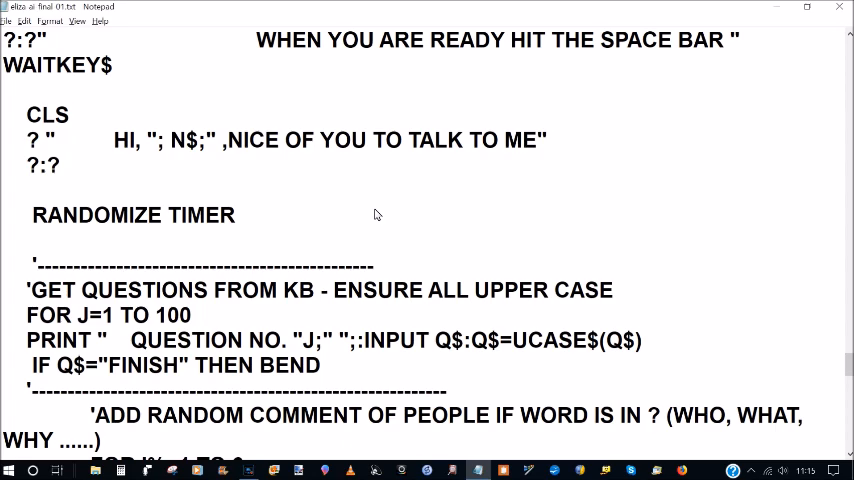
{"action": "mouse_move", "coordinate": [385, 210]}
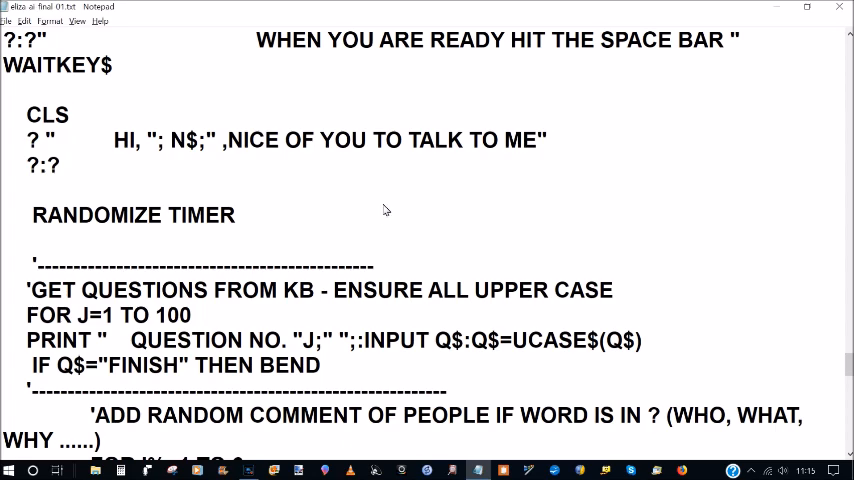
Scroll to the FOR I%=1 TO 6 comment loop and the 'ARE YOU IN LOVE WITH ME ?' check.
{"action": "scroll", "scroll_direction": "down", "scroll_amount": 3}
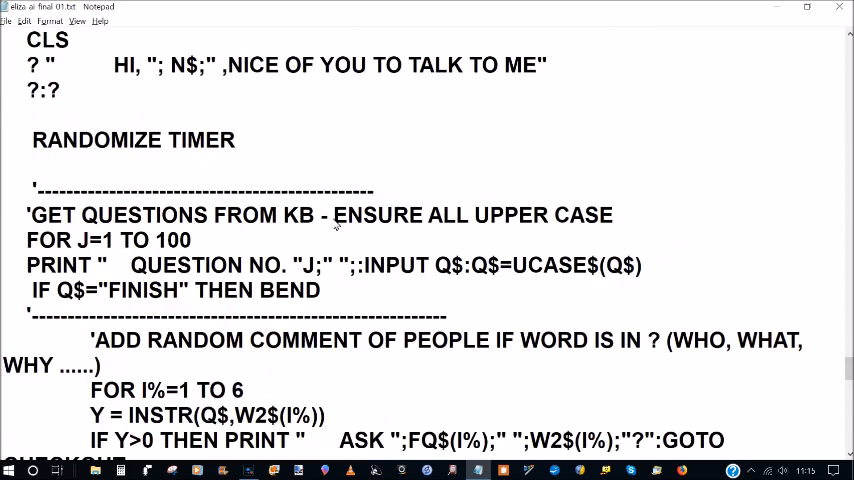
{"action": "mouse_move", "coordinate": [268, 290]}
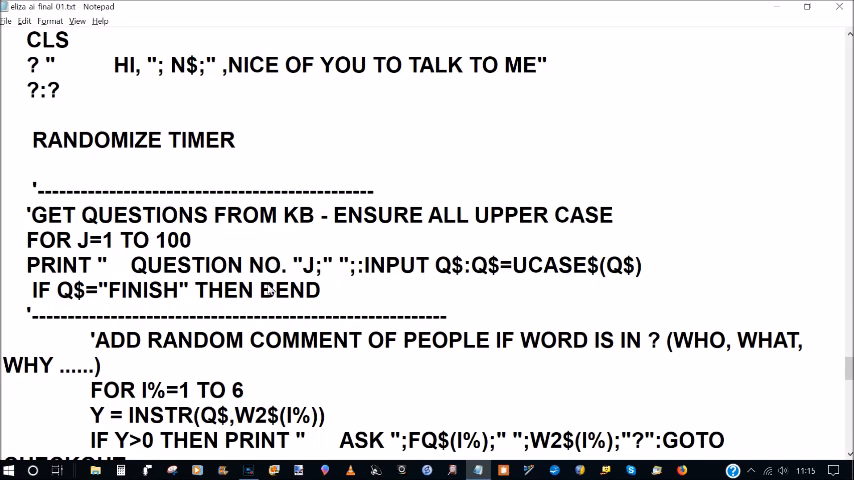
{"action": "scroll", "scroll_direction": "down", "scroll_amount": 3}
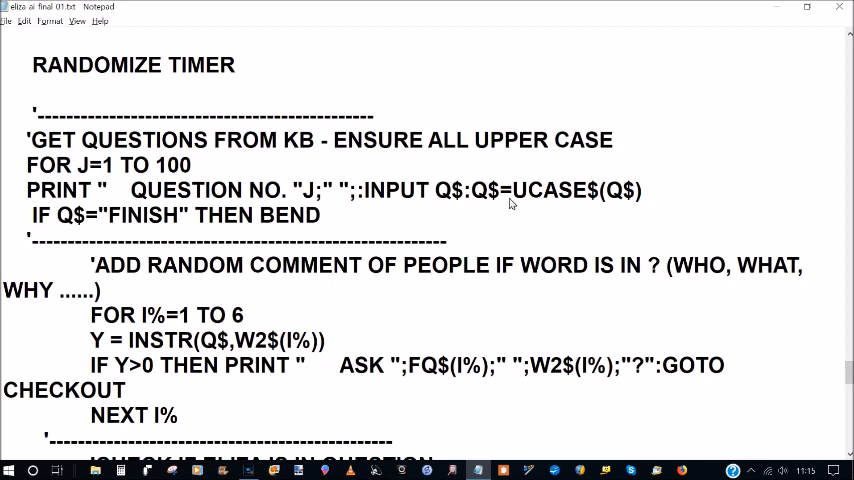
{"action": "mouse_move", "coordinate": [366, 256]}
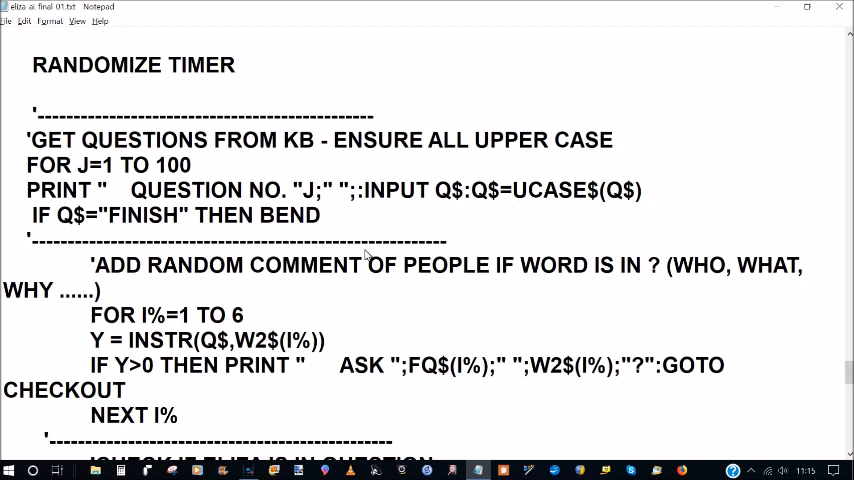
{"action": "scroll", "scroll_direction": "down", "scroll_amount": 3}
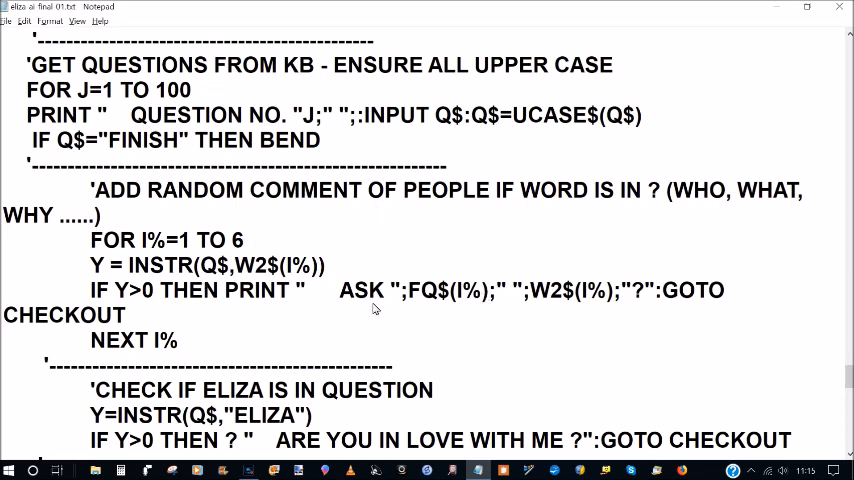
{"action": "mouse_move", "coordinate": [465, 303]}
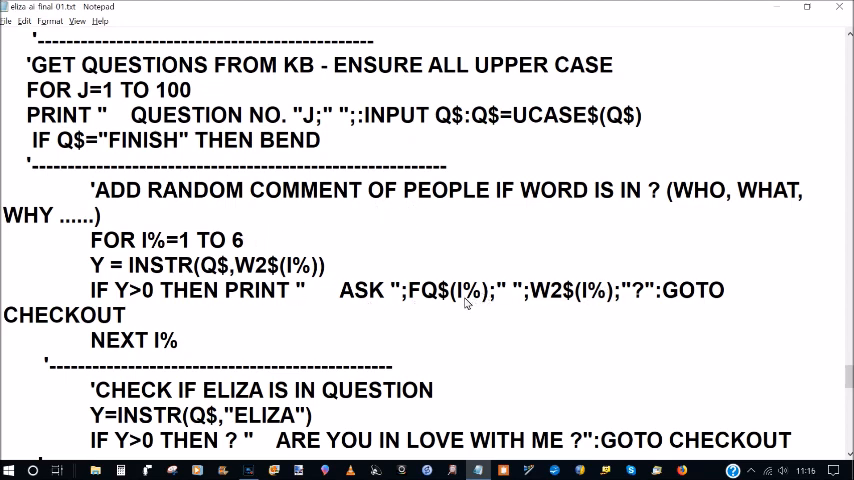
Scroll past the I AM, SHE IS and HE IS checks to PROBLEM and ADD RANDOM COMMENT.
{"action": "scroll", "scroll_direction": "down", "scroll_amount": 3}
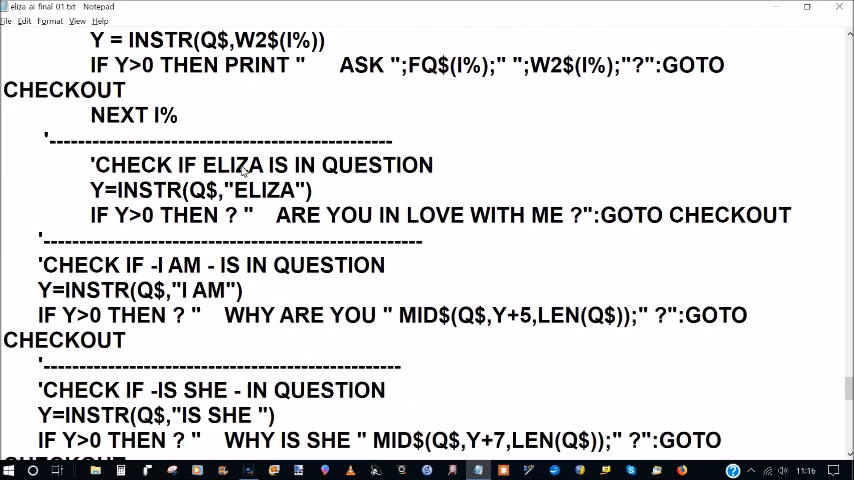
{"action": "mouse_move", "coordinate": [207, 218]}
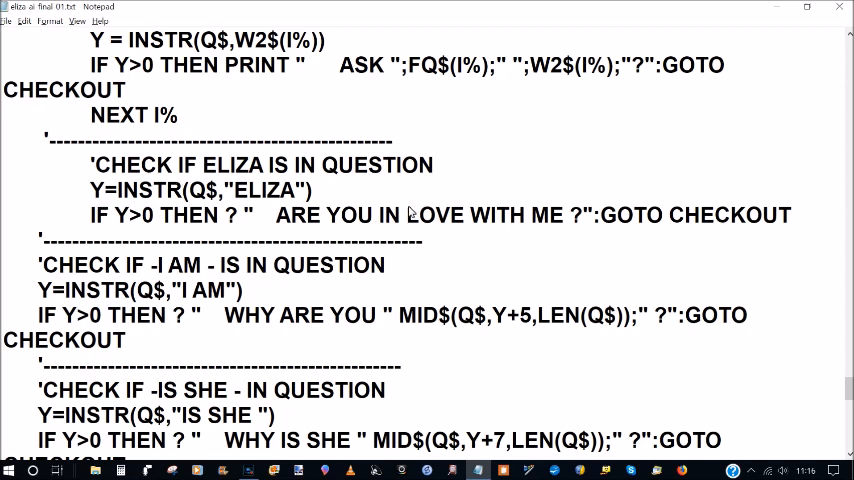
{"action": "scroll", "scroll_direction": "down", "scroll_amount": 3}
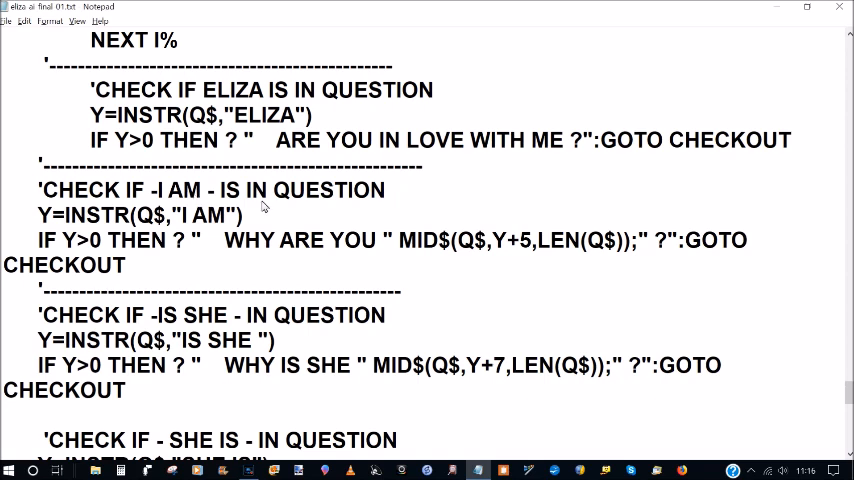
{"action": "scroll", "scroll_direction": "down", "scroll_amount": 3}
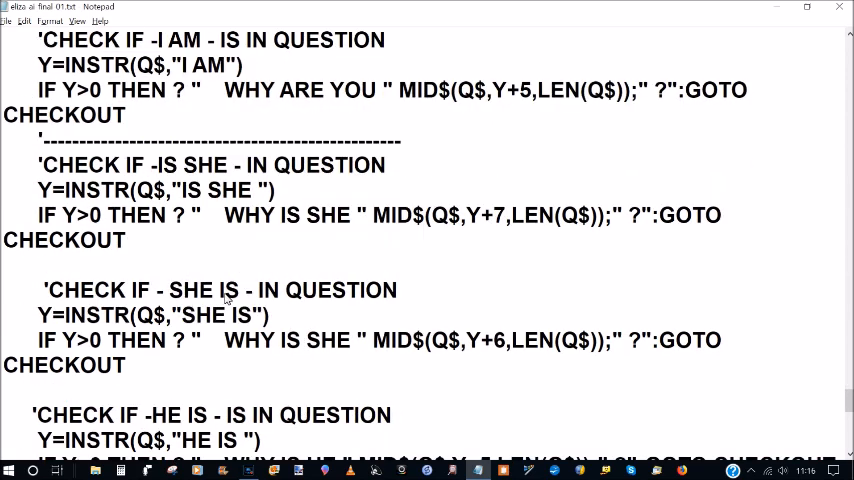
{"action": "scroll", "scroll_direction": "down", "scroll_amount": 3}
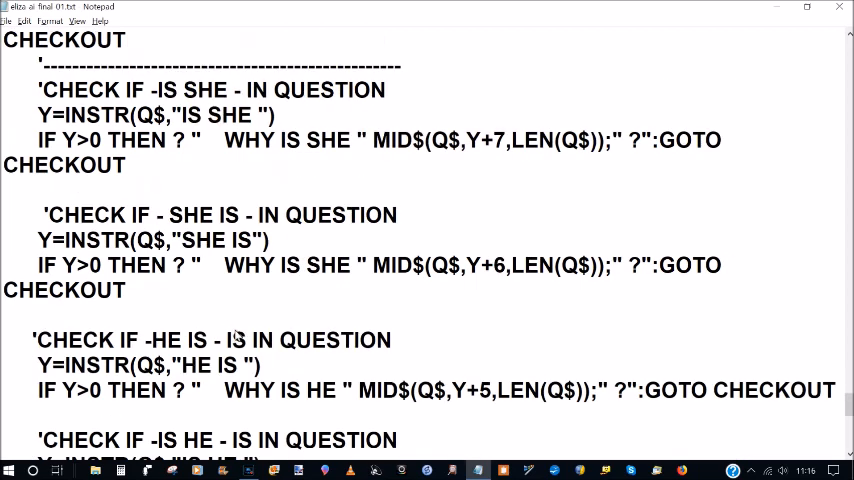
{"action": "scroll", "scroll_direction": "down", "scroll_amount": 3}
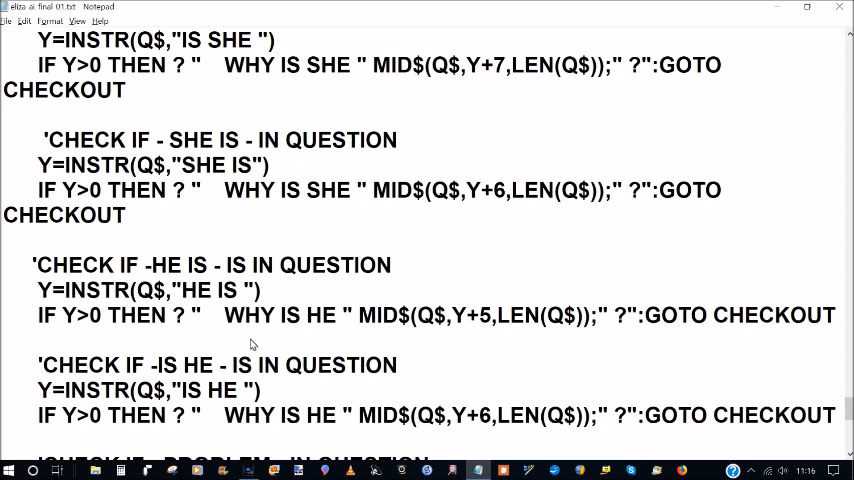
{"action": "mouse_move", "coordinate": [263, 325]}
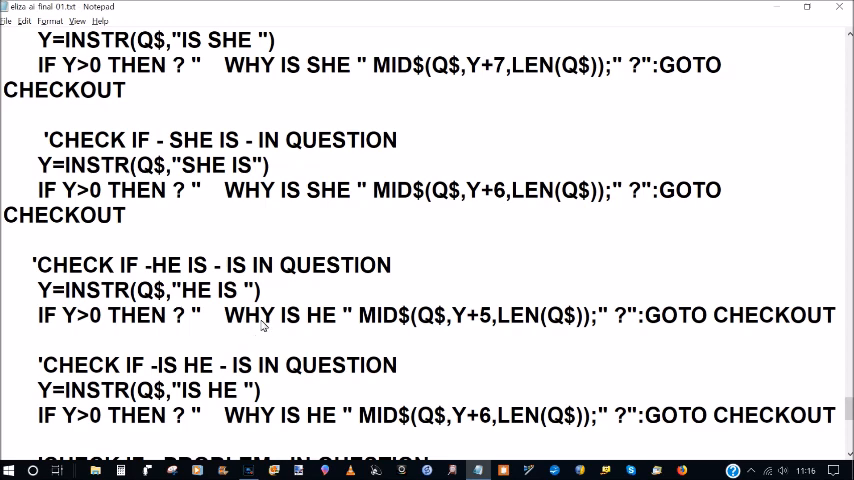
{"action": "scroll", "scroll_direction": "down", "scroll_amount": 3}
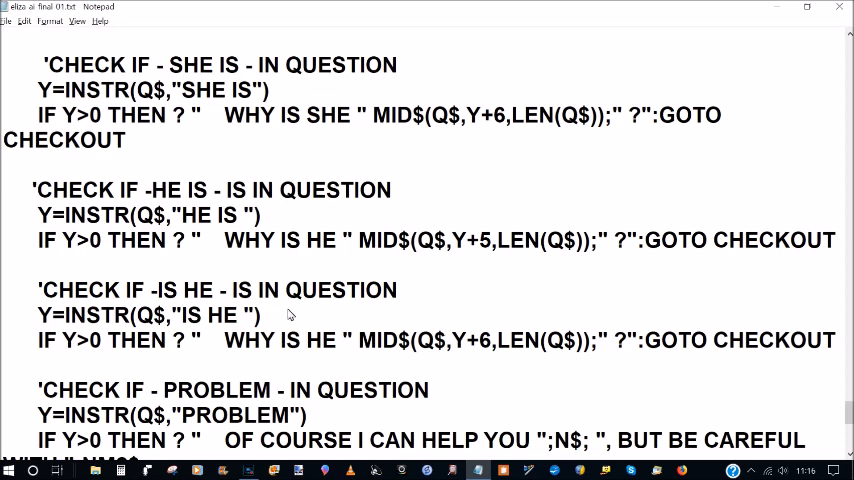
{"action": "scroll", "scroll_direction": "down", "scroll_amount": 3}
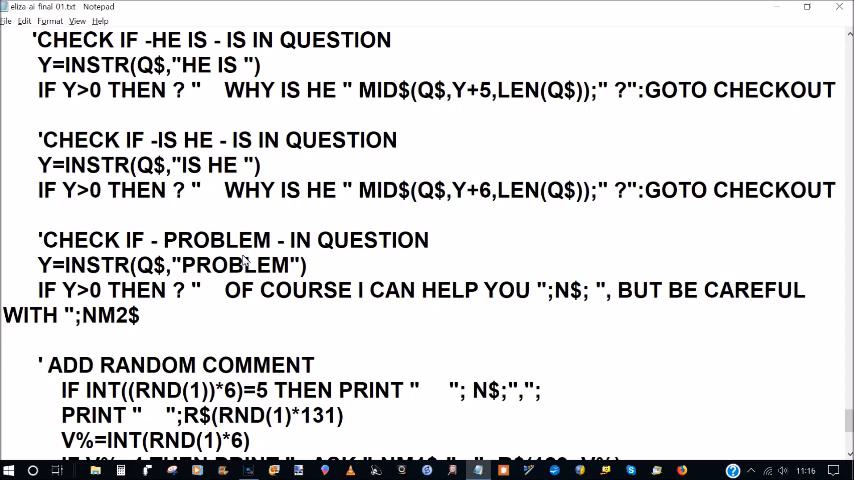
Scroll to the file's bottom showing CHECKOUT:, NEXT J, BEND: and END FUNCTION.
{"action": "scroll", "scroll_direction": "down", "scroll_amount": 3}
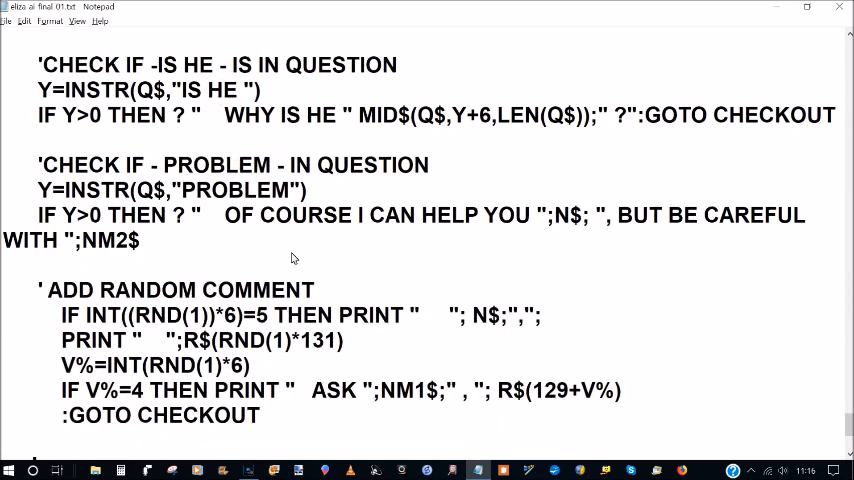
{"action": "scroll", "scroll_direction": "down", "scroll_amount": 3}
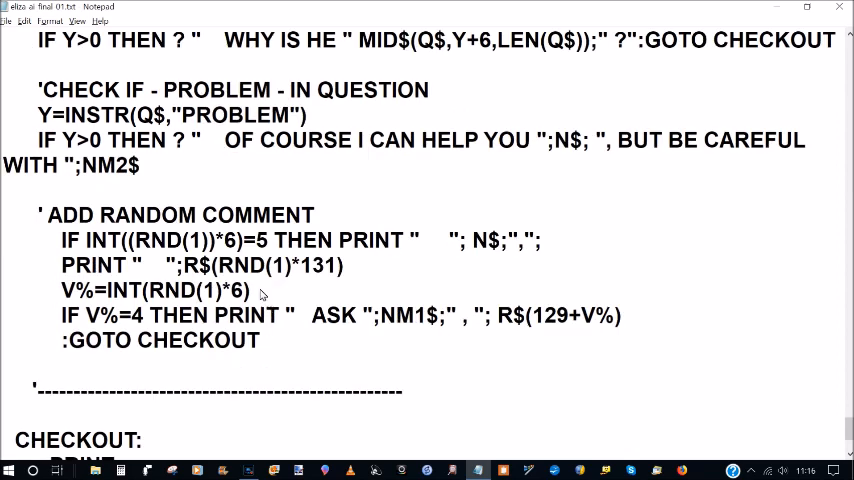
{"action": "mouse_move", "coordinate": [178, 345]}
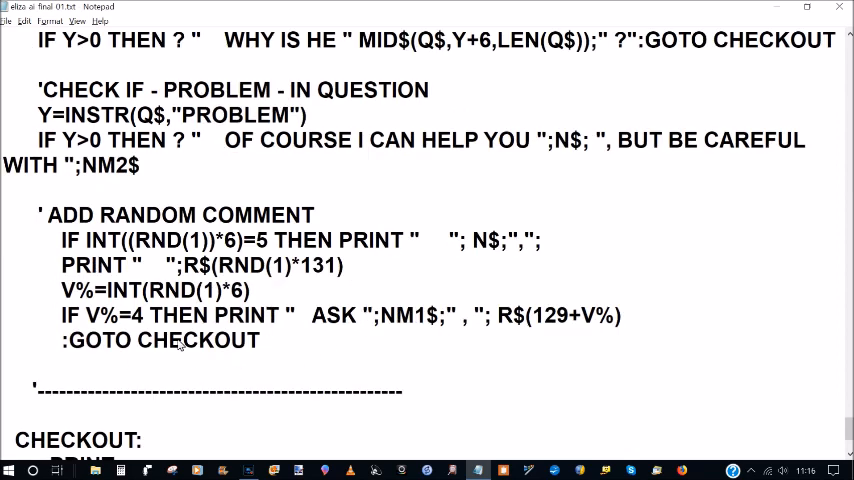
{"action": "mouse_move", "coordinate": [362, 313]}
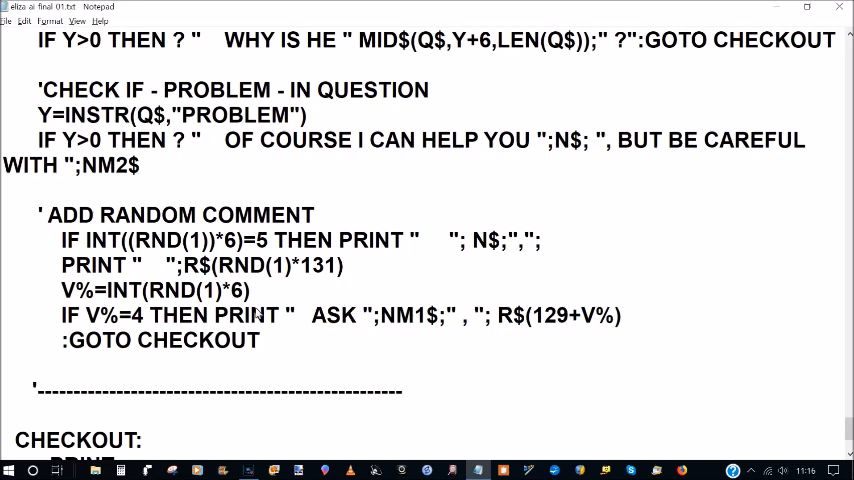
{"action": "scroll", "scroll_direction": "down", "scroll_amount": 3}
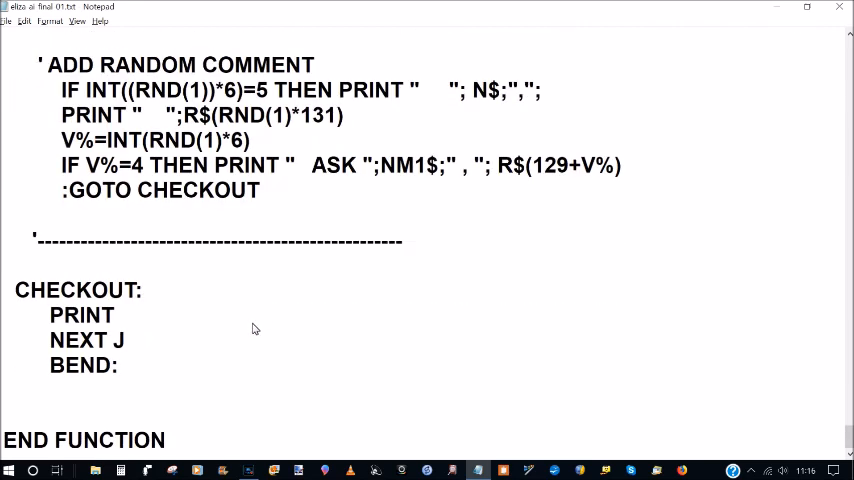